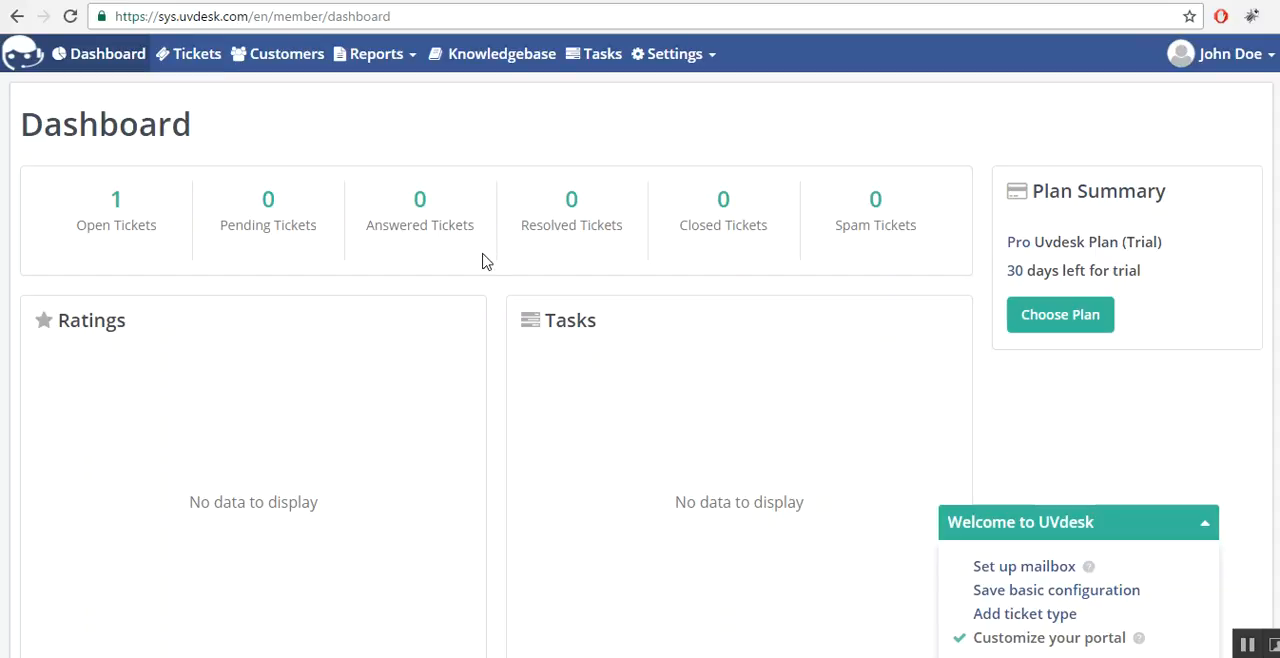
mouse_move(488, 266)
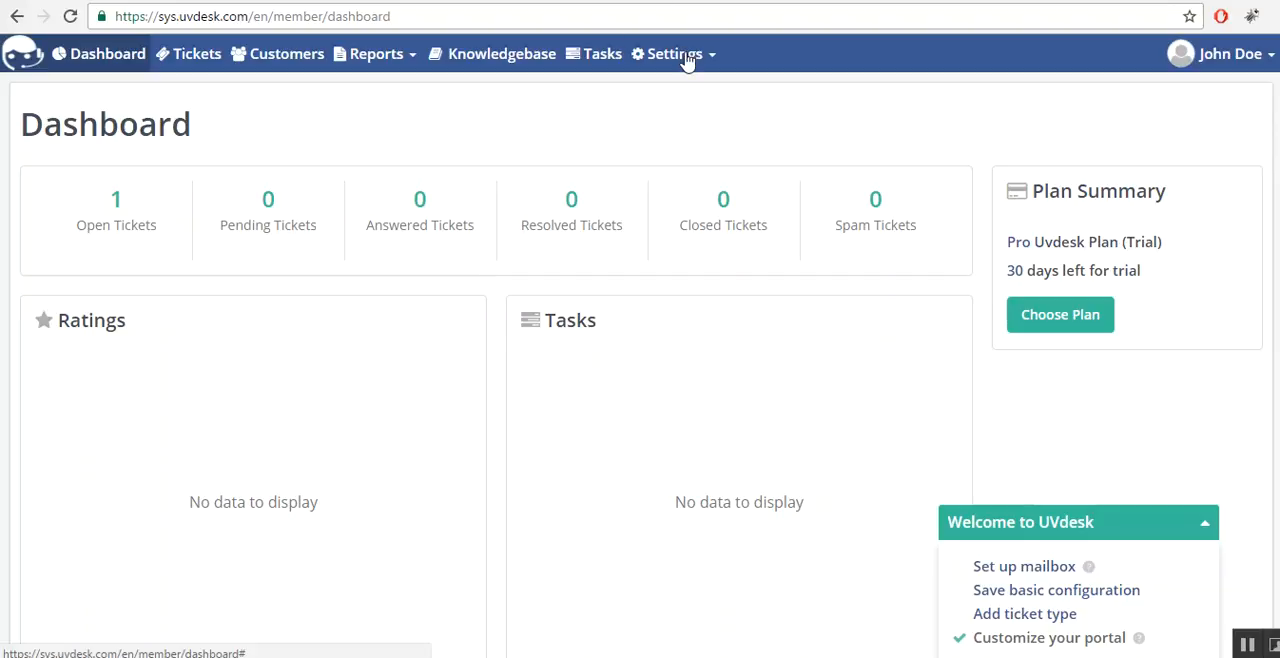
Open the Settings menu from the dashboard top bar.
click(676, 54)
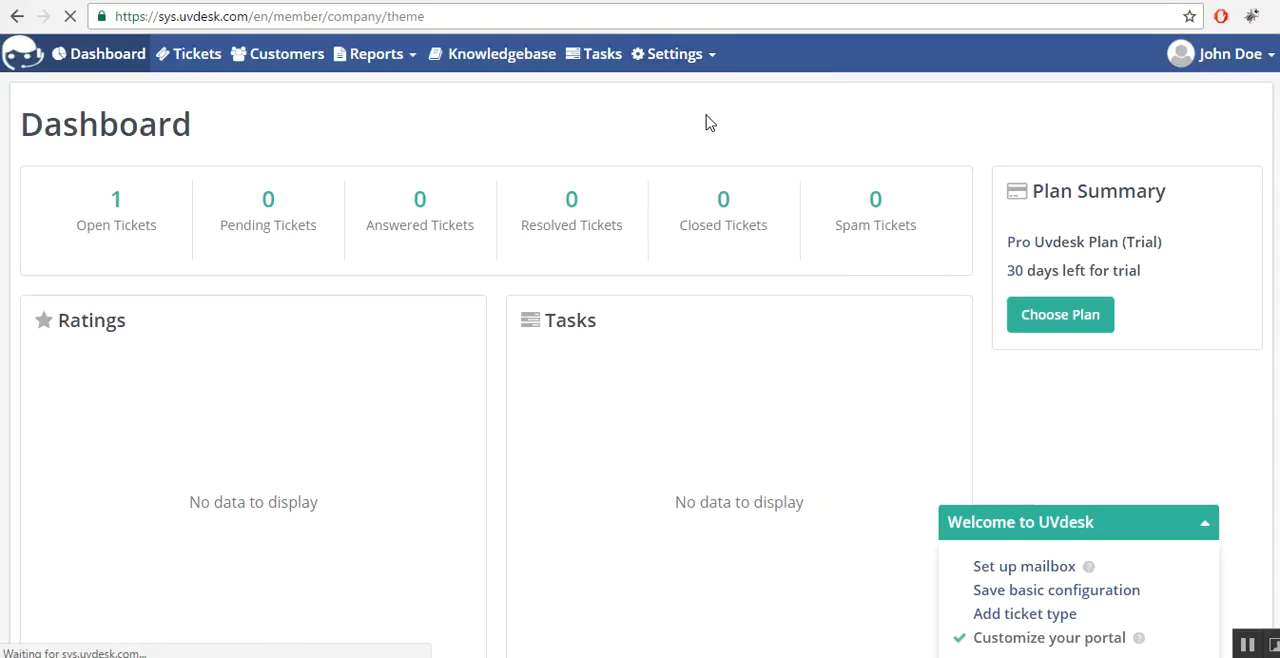
Review the Name (webkul), Domain (sys) and empty C Name fields on the theme form.
click(672, 52)
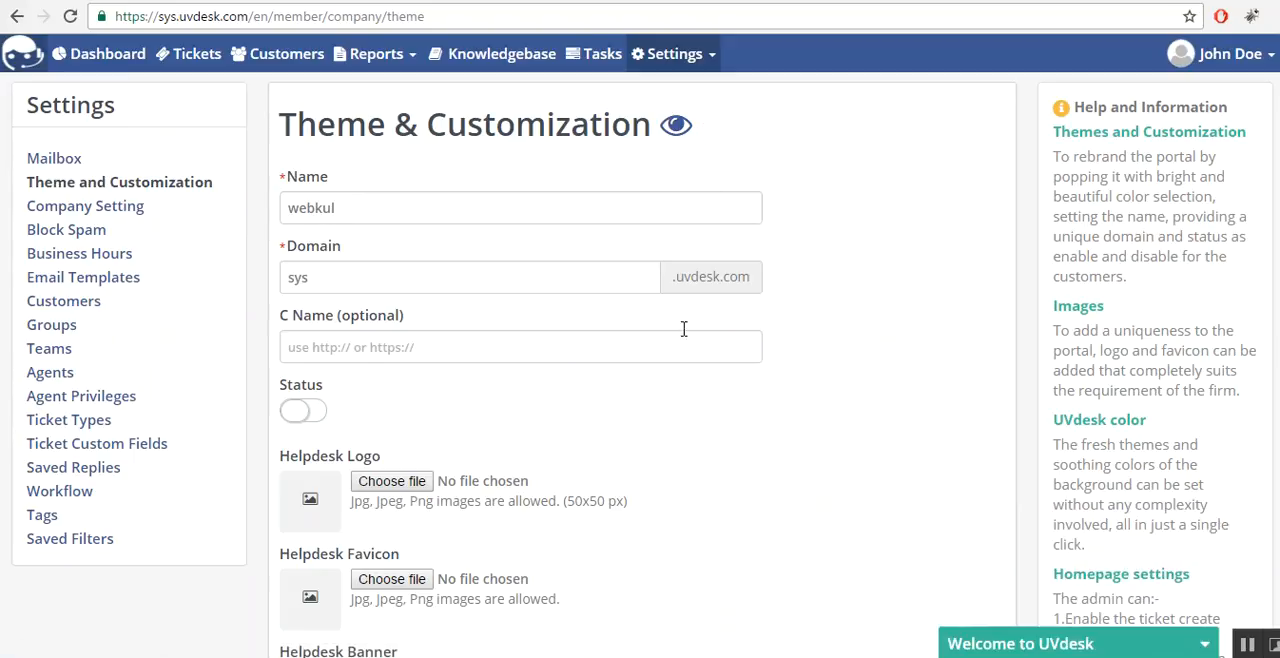
scroll(down, 3)
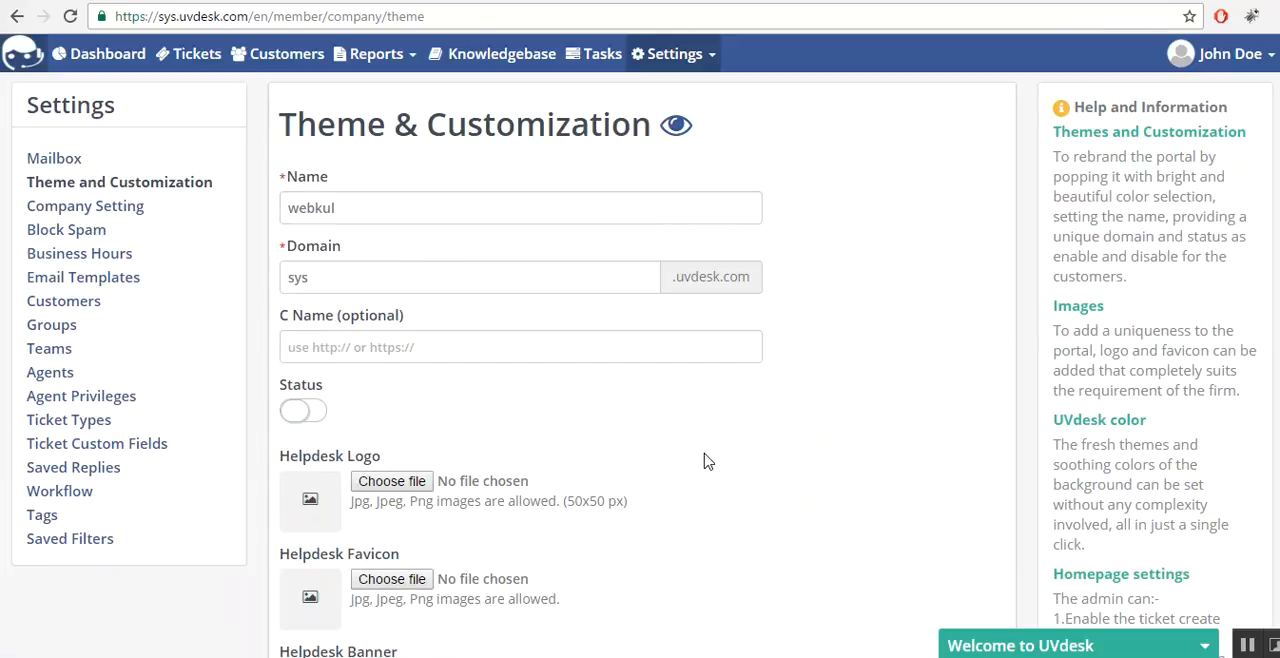
click(360, 208)
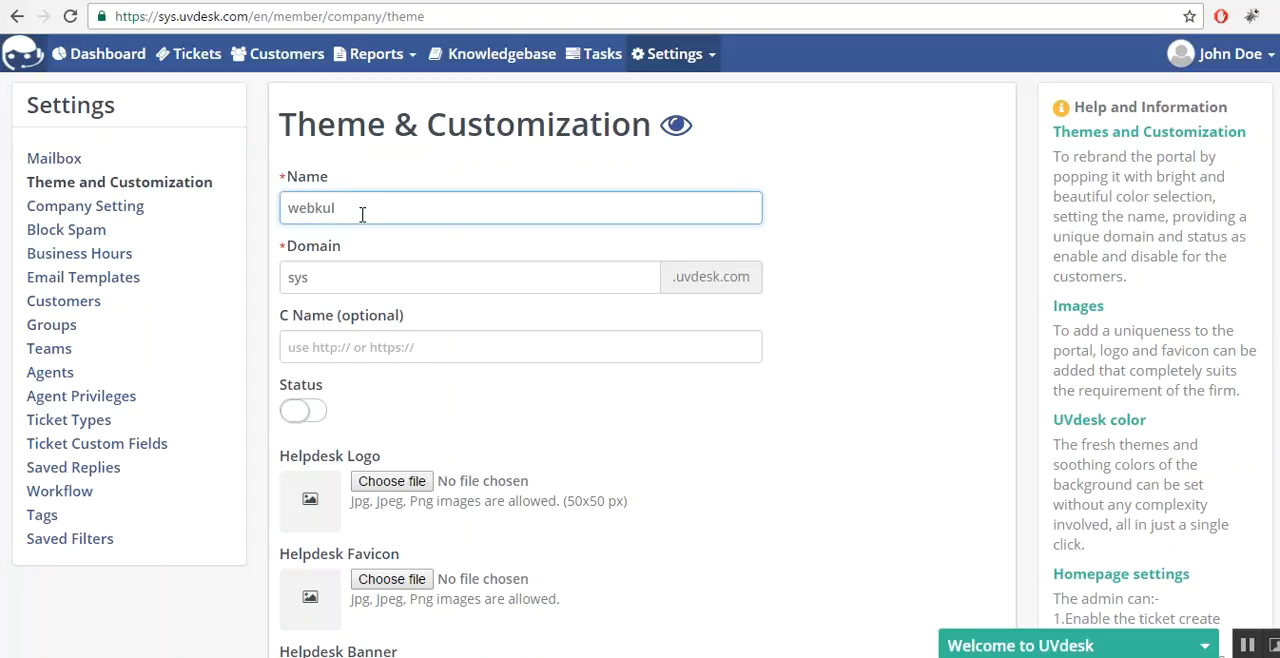
mouse_move(360, 262)
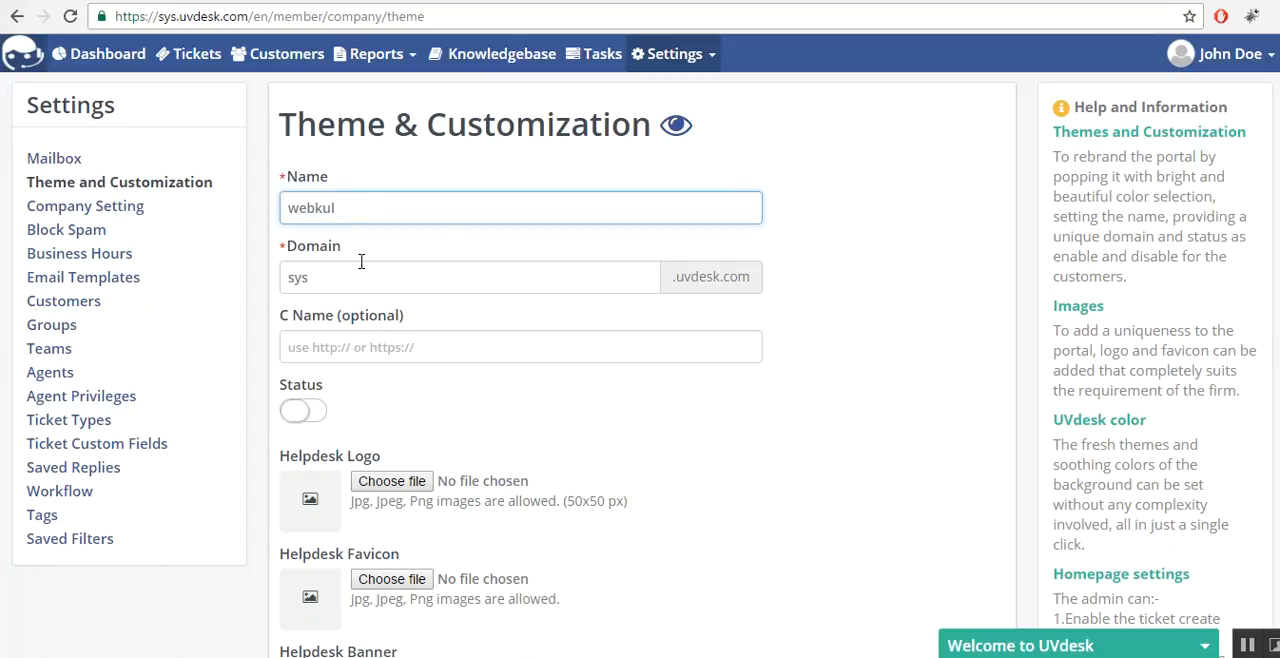
click(470, 276)
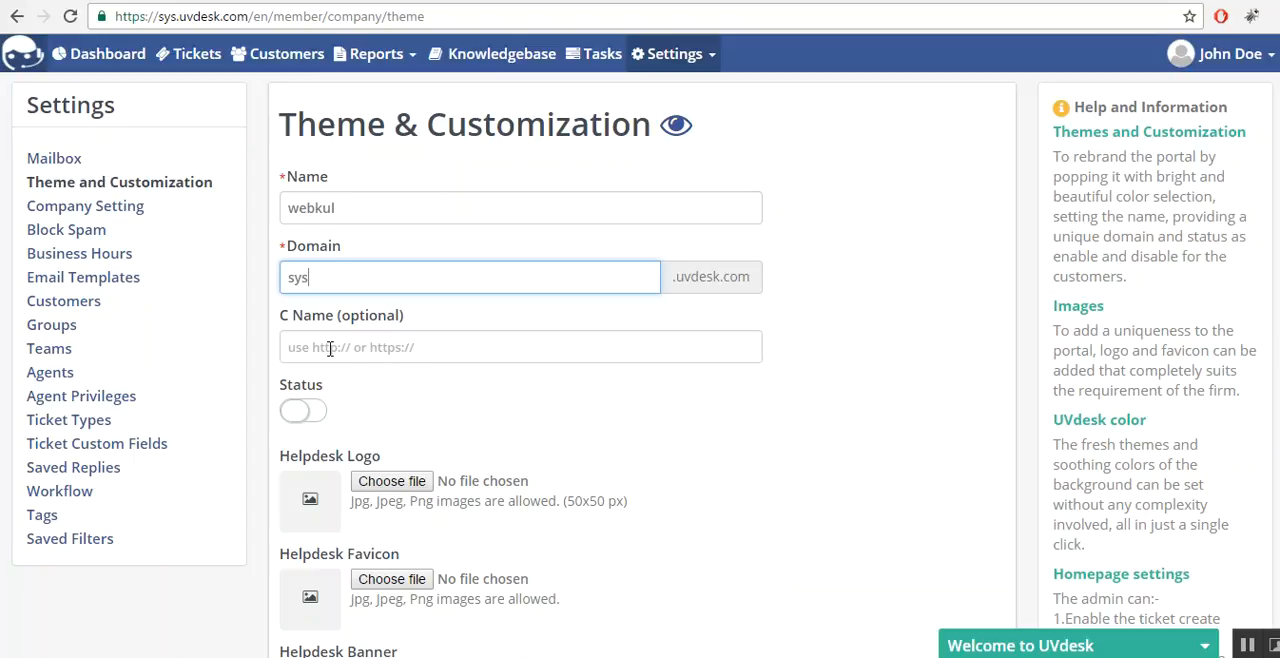
click(520, 348)
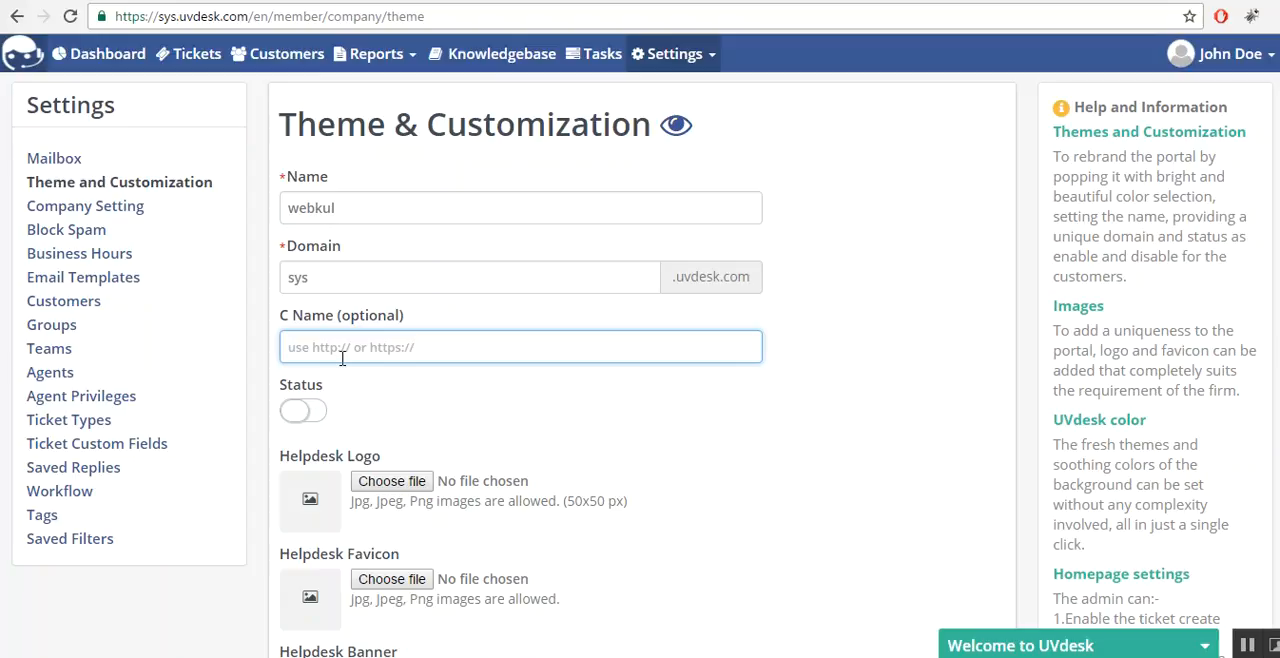
mouse_move(344, 360)
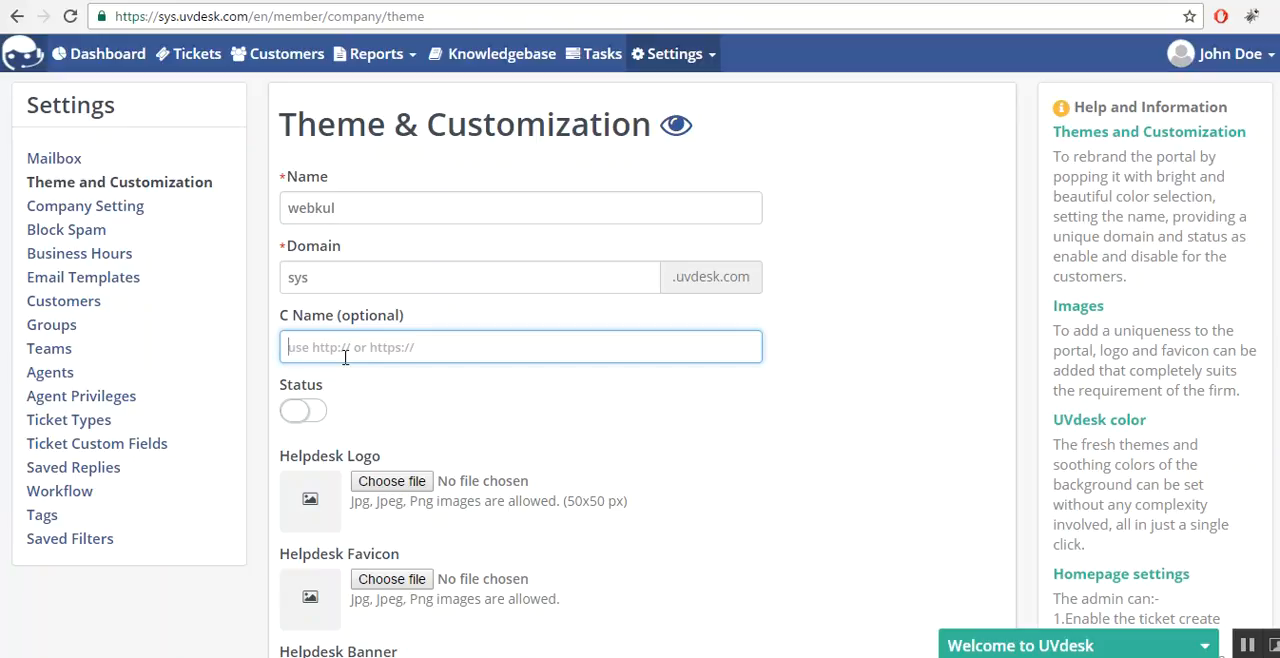
click(520, 348)
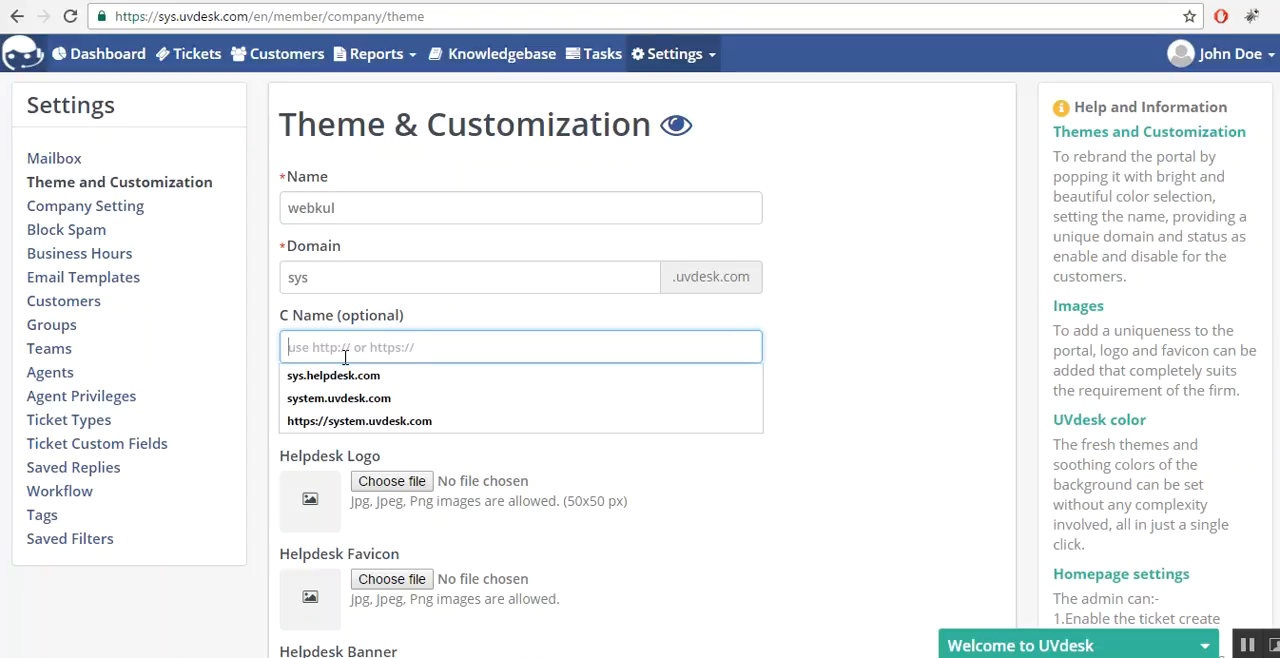
text(supp)
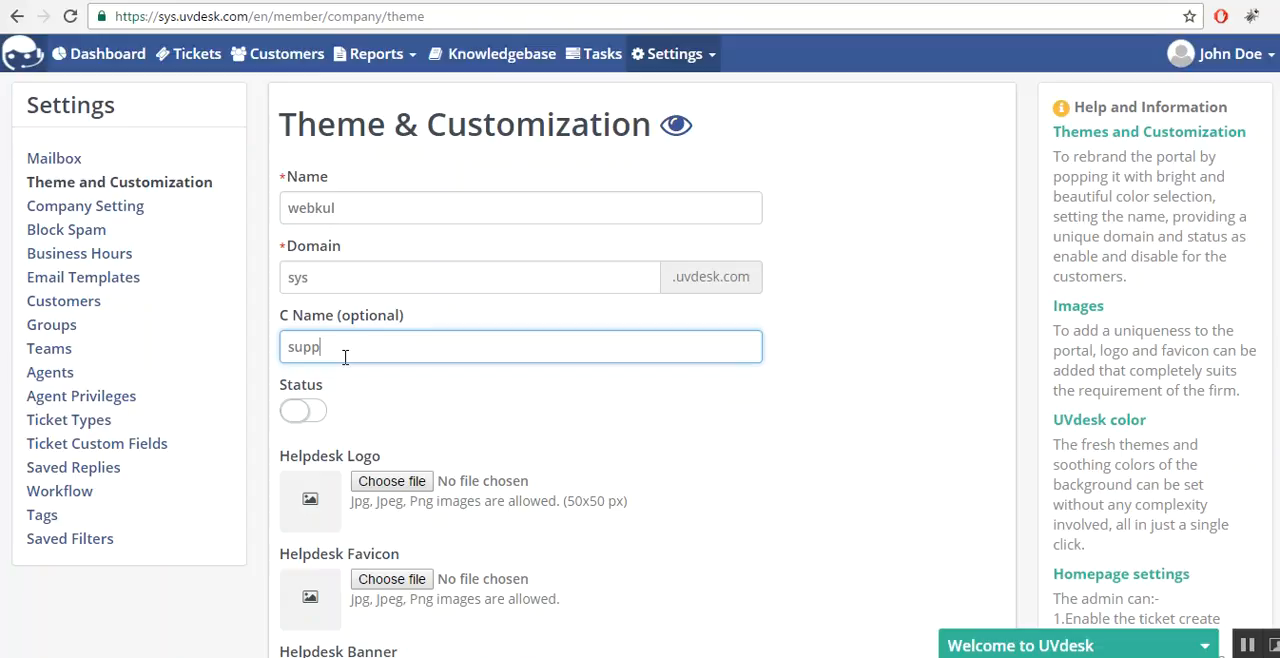
text(ort)
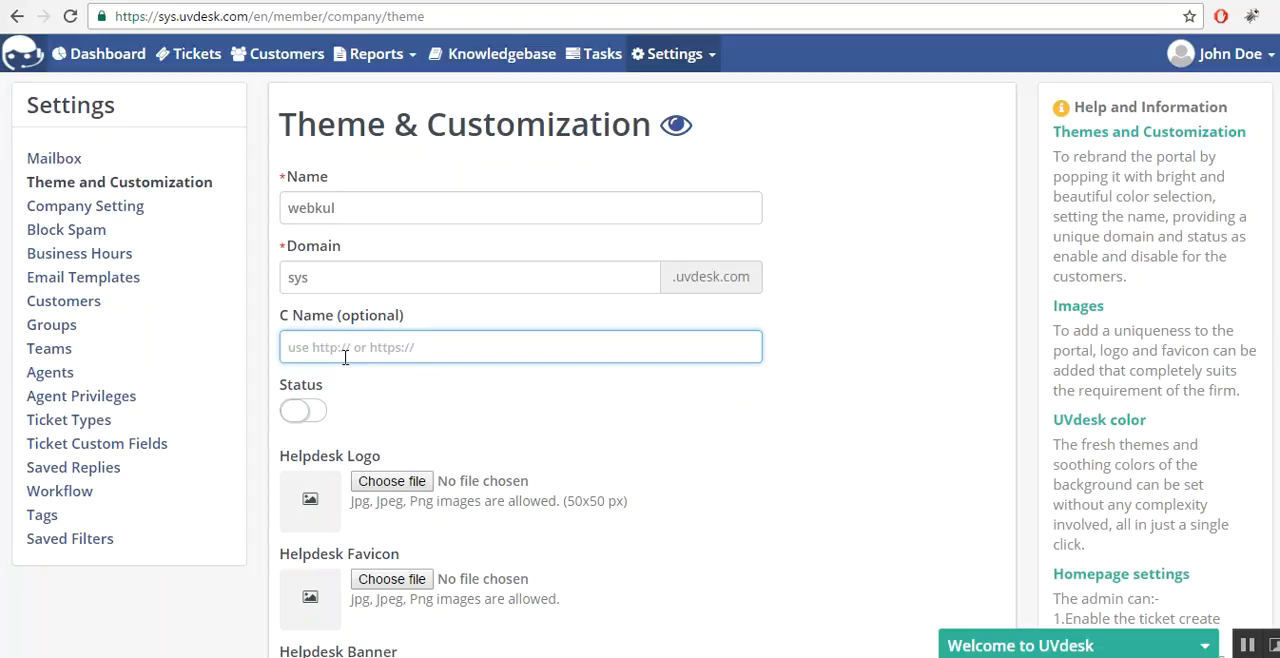
text(htt)
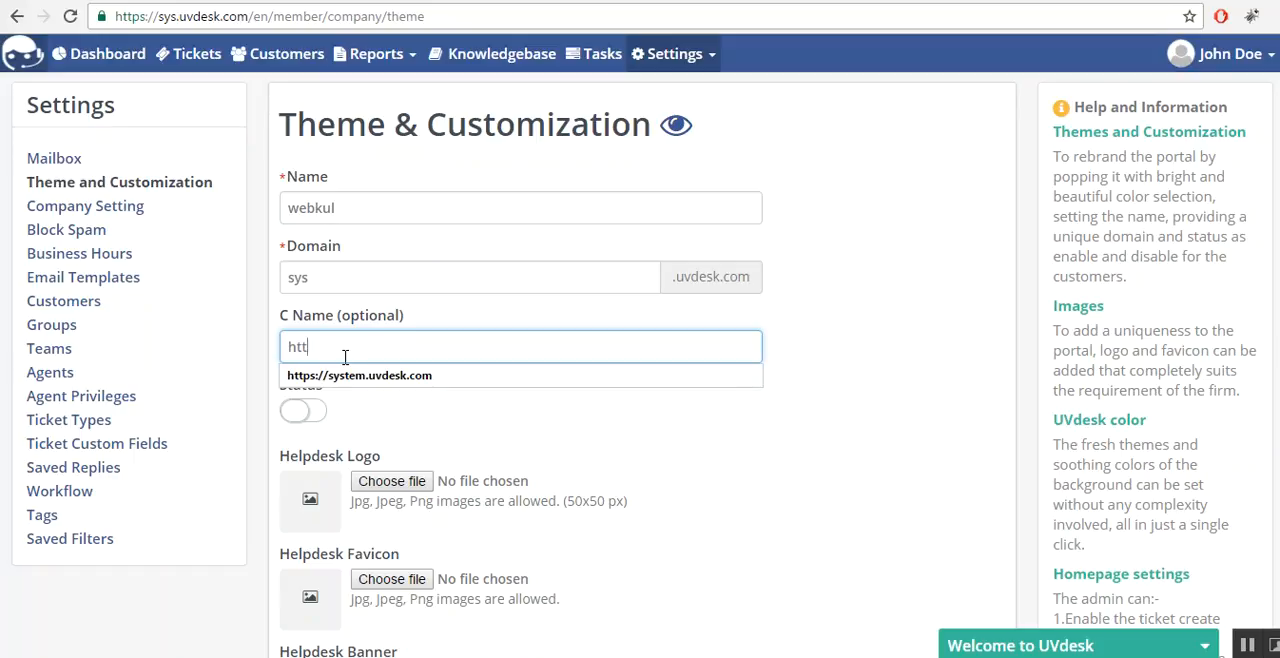
click(360, 376)
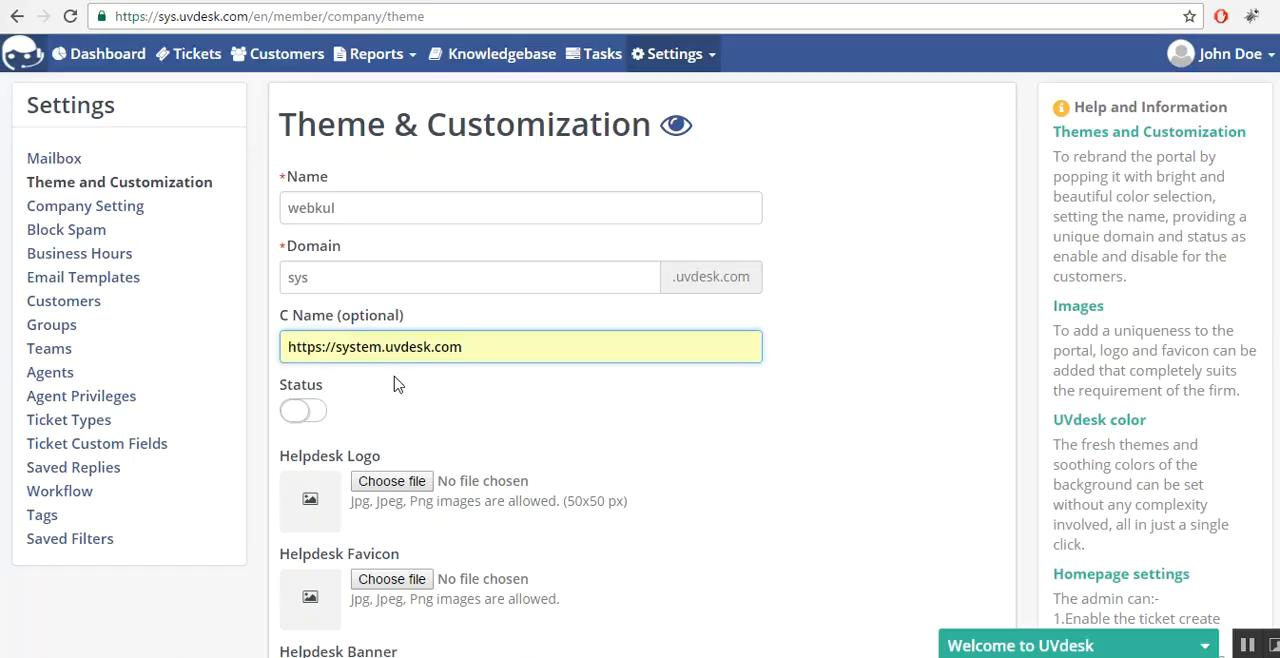
mouse_move(396, 388)
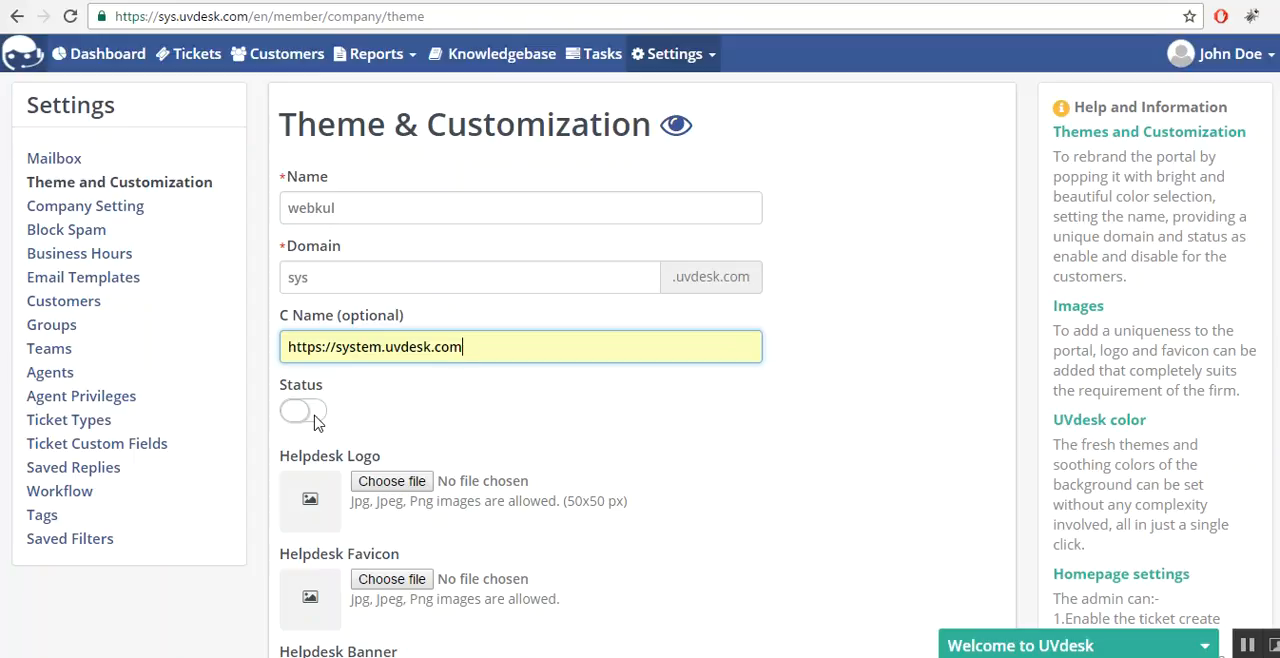
Switch the portal Status on.
click(302, 412)
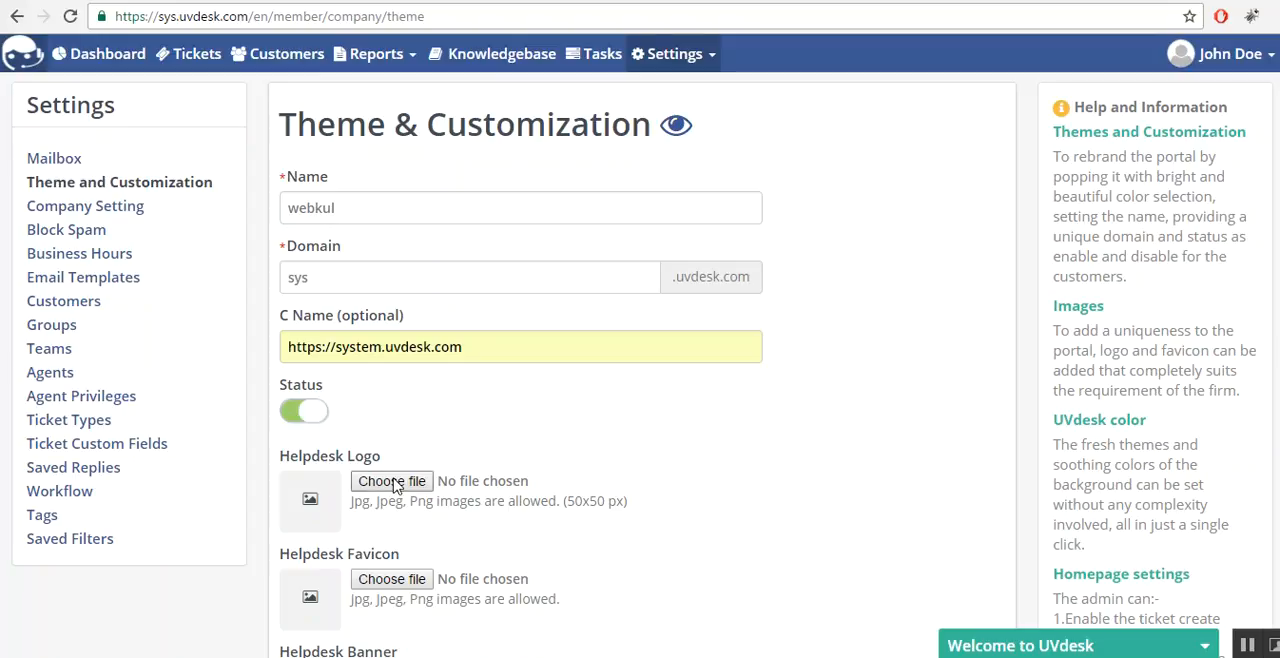
Attach Logo.png from the Desktop as the helpdesk logo.
click(392, 480)
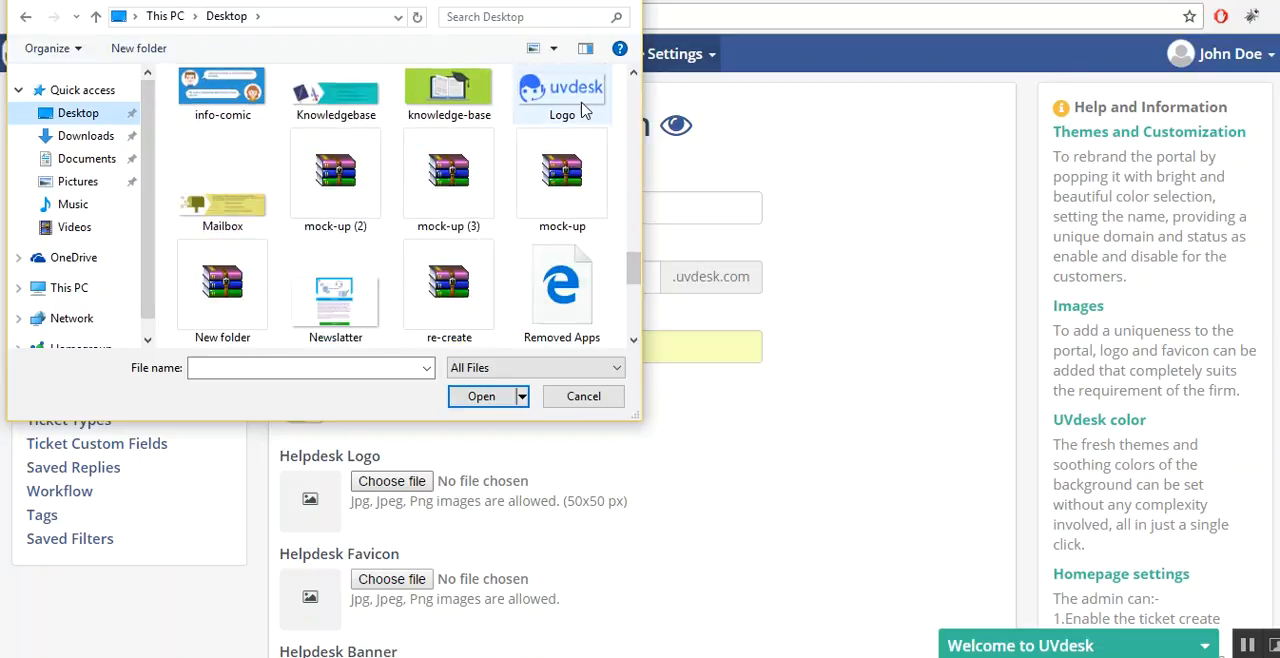
click(480, 396)
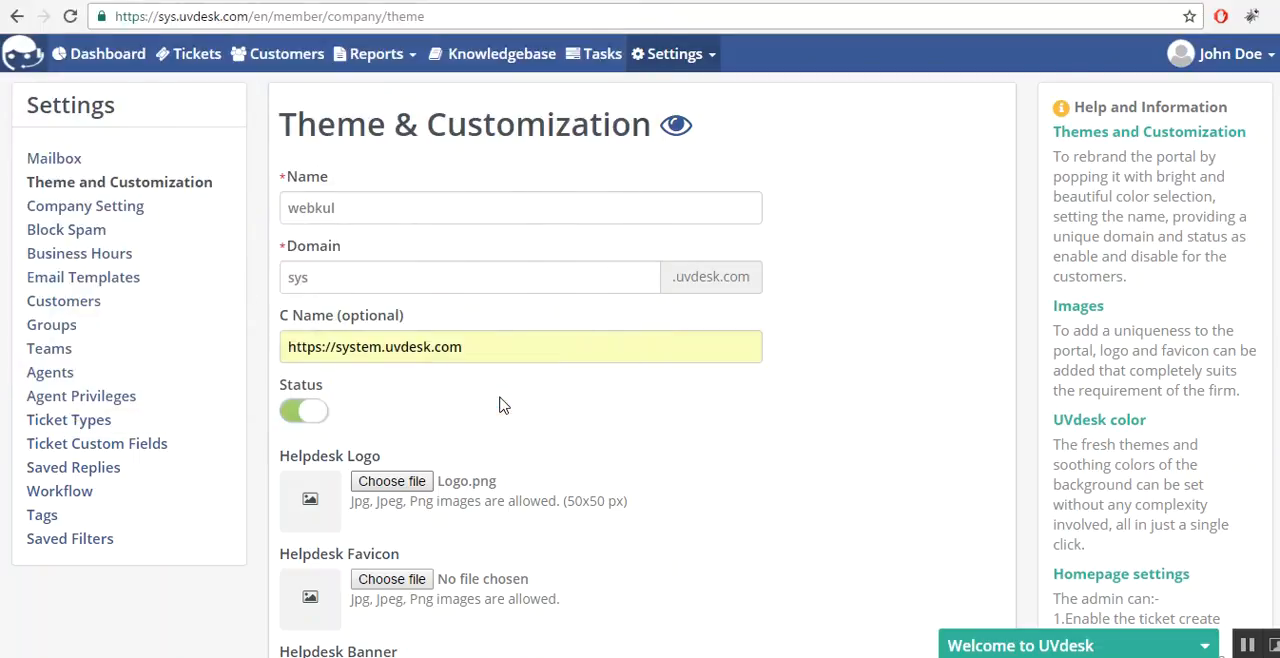
scroll(down, 3)
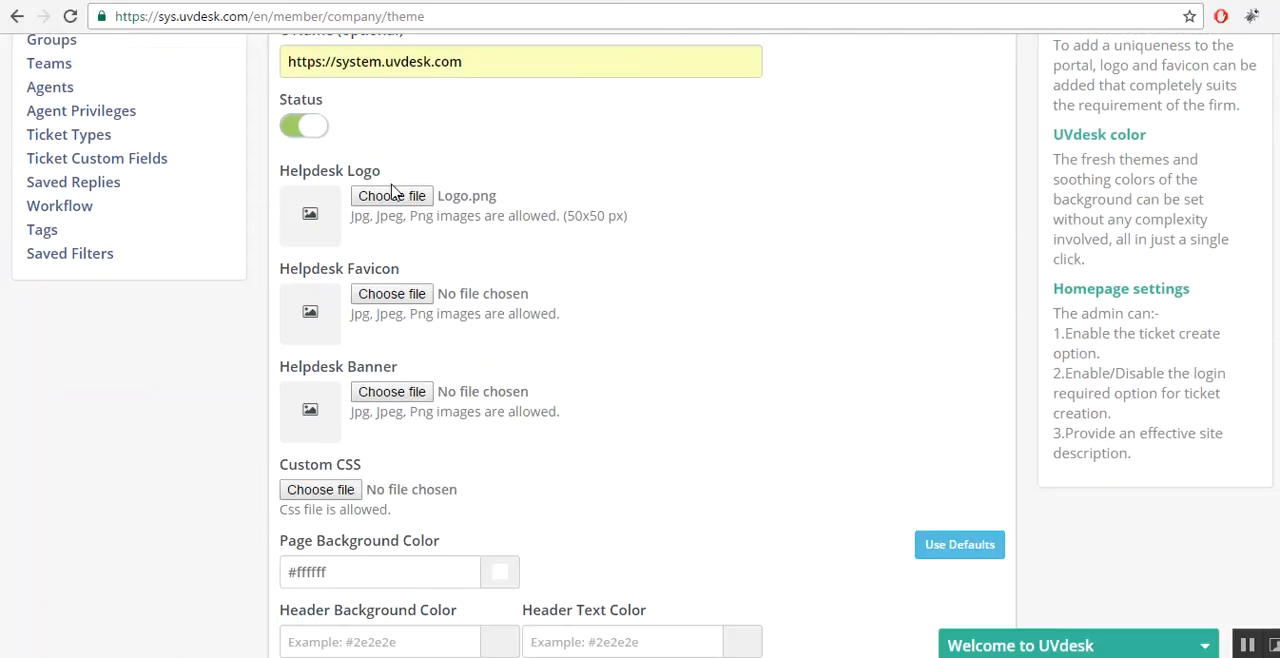
Attach Logo.png as the helpdesk favicon.
click(392, 196)
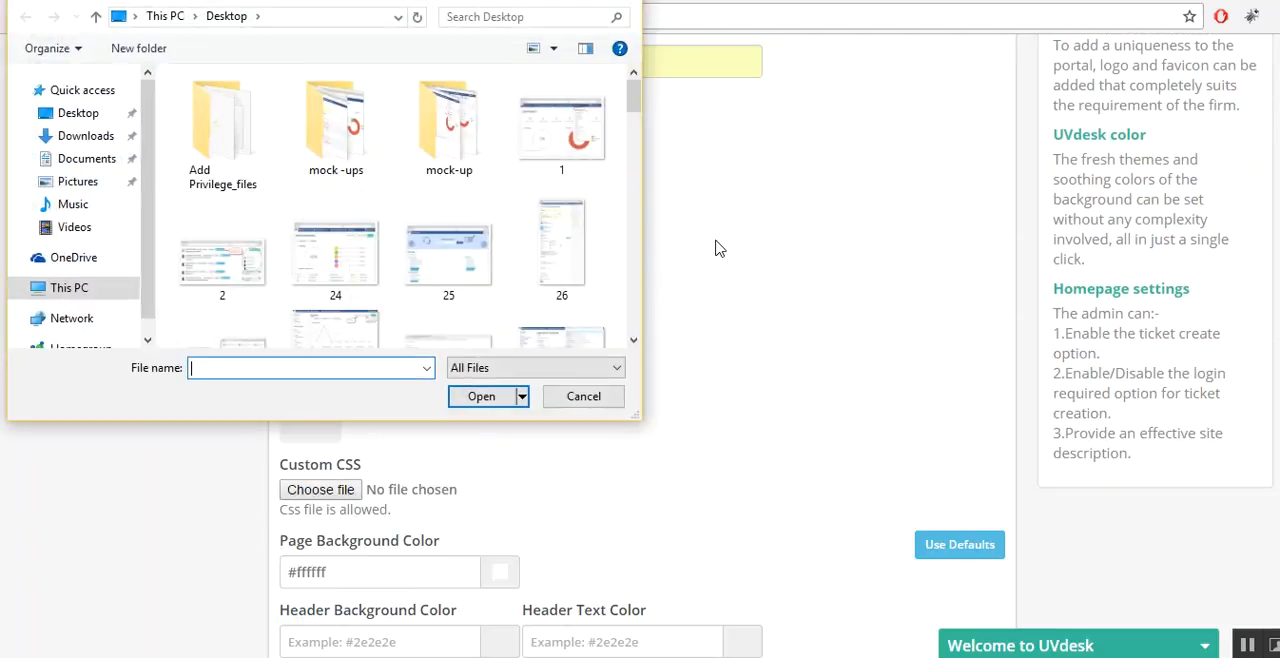
scroll(down, 3)
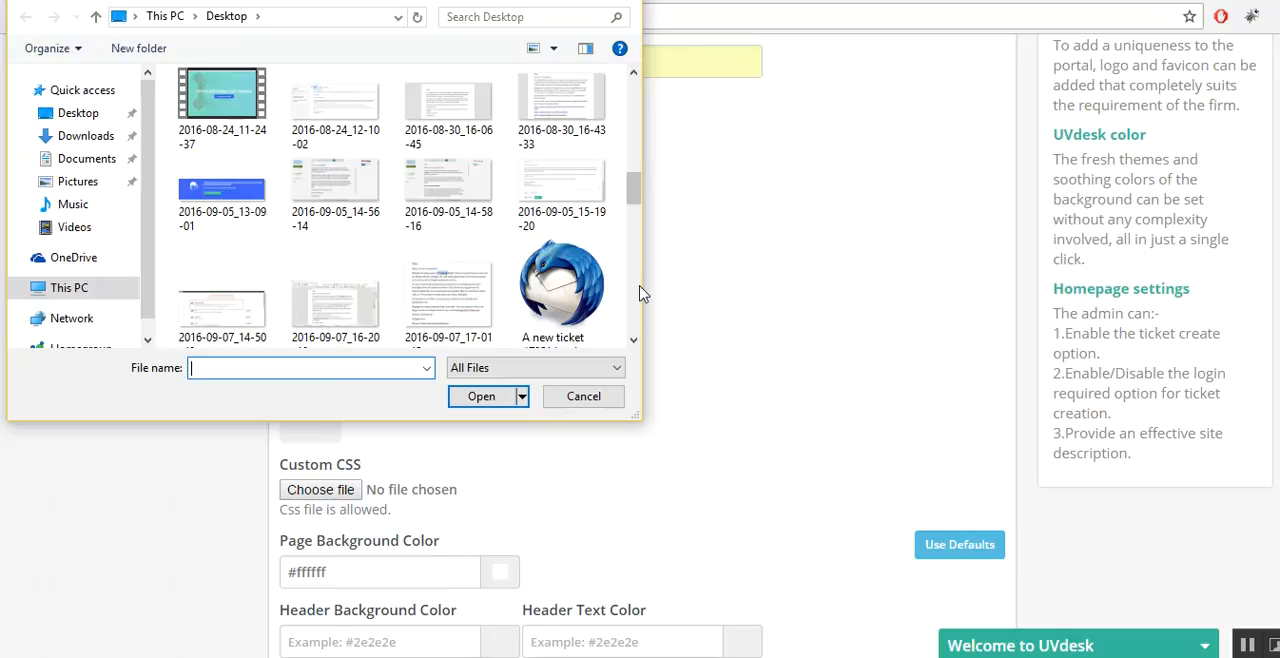
scroll(down, 3)
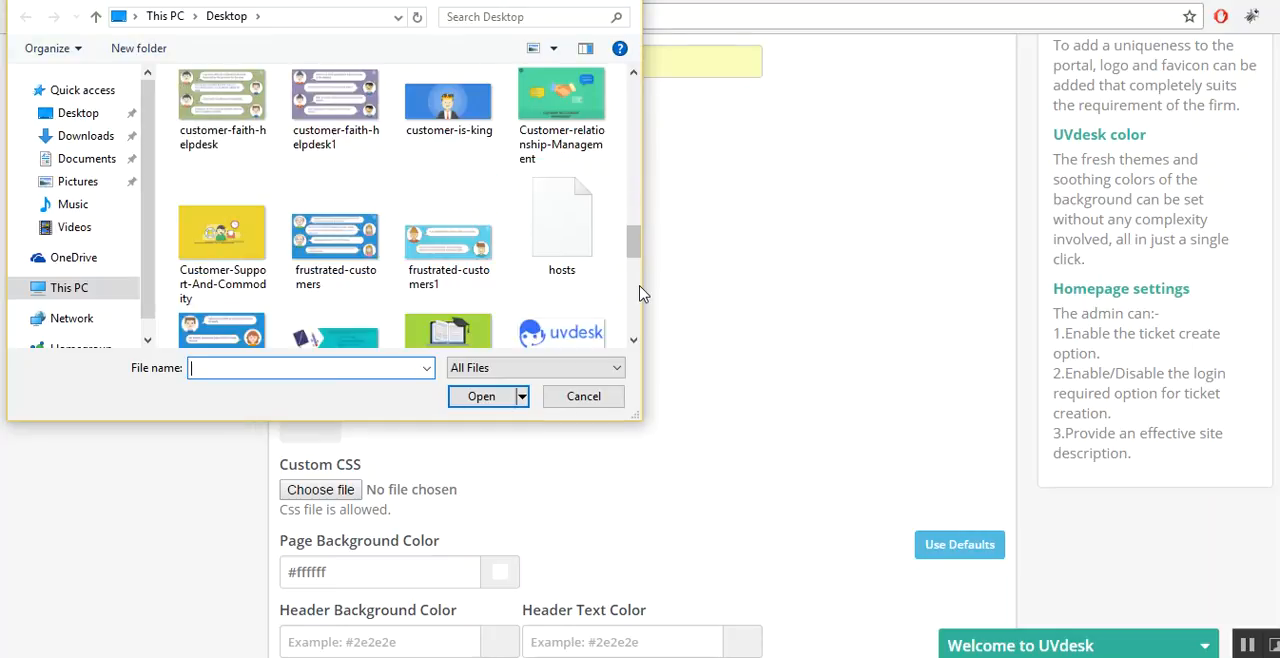
scroll(down, 3)
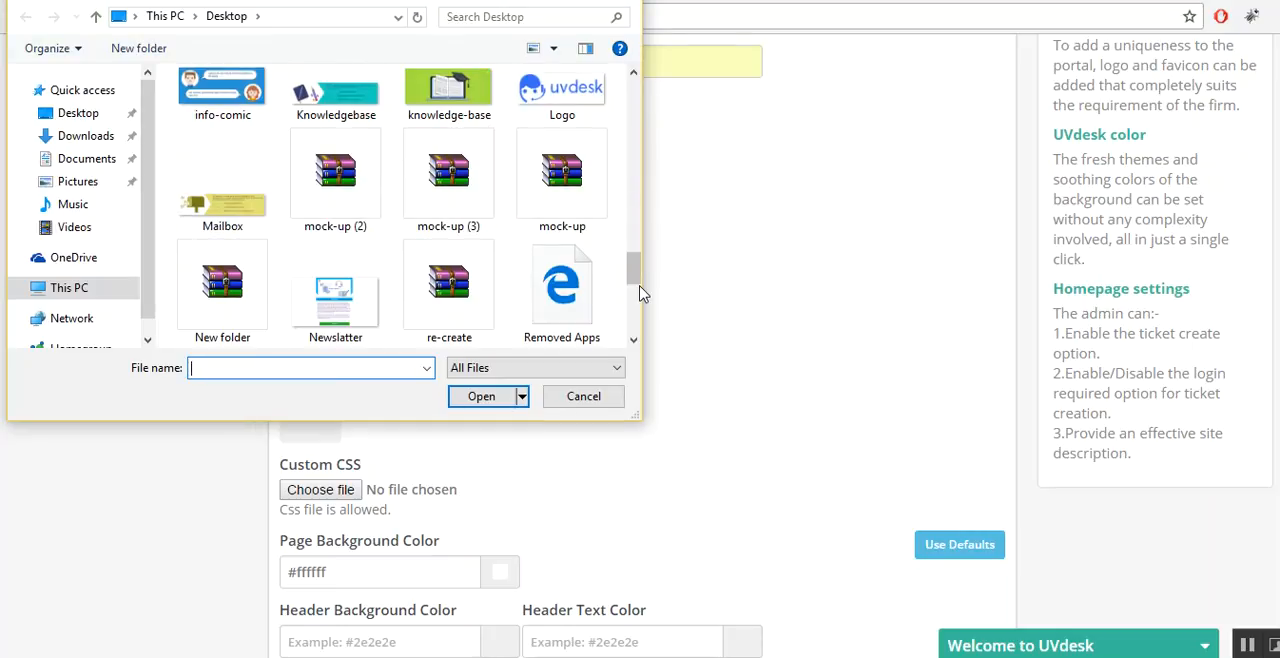
click(560, 90)
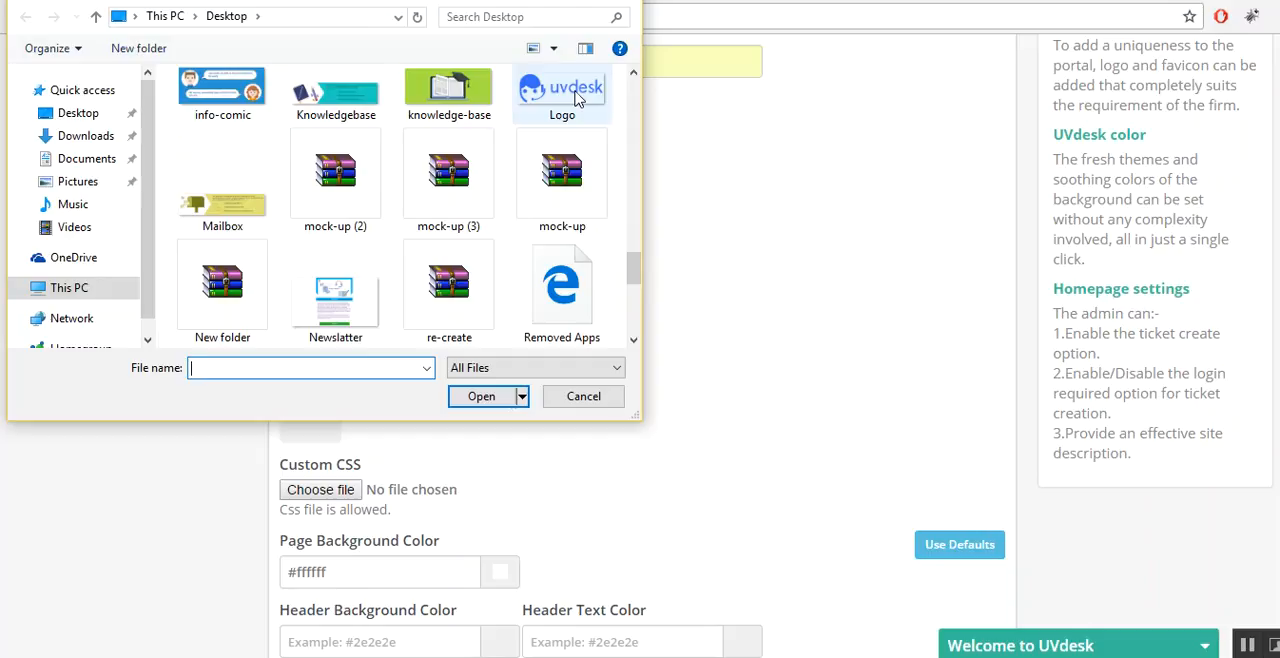
click(562, 90)
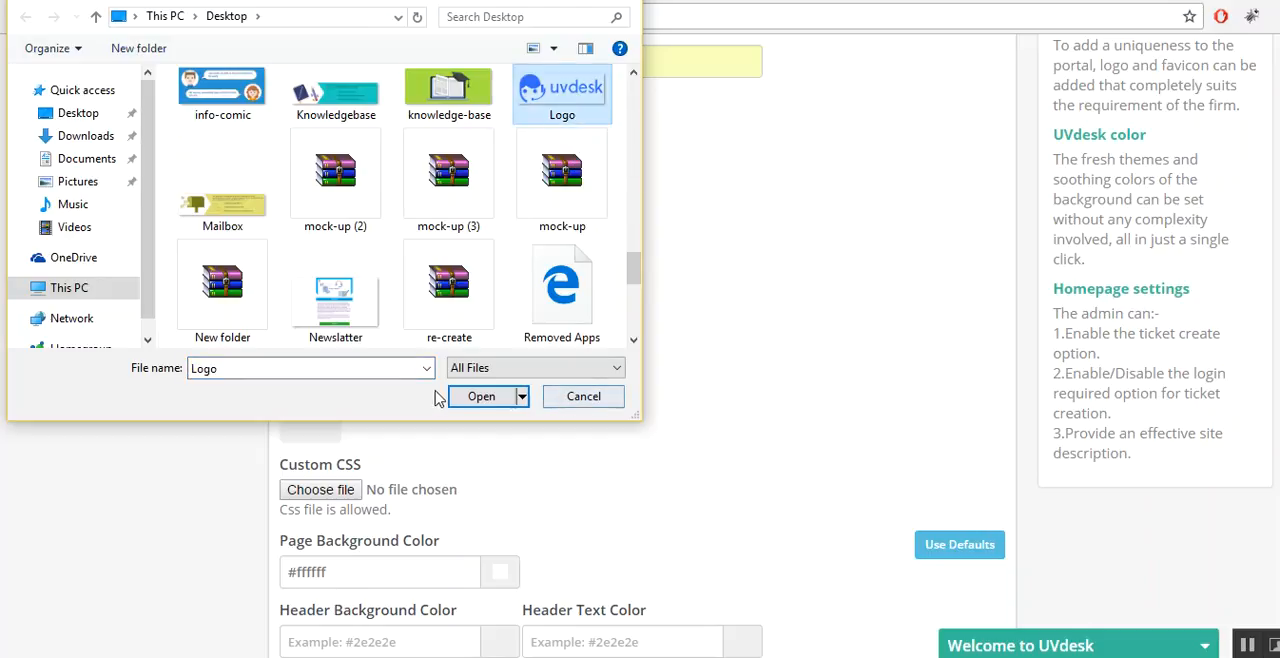
click(480, 396)
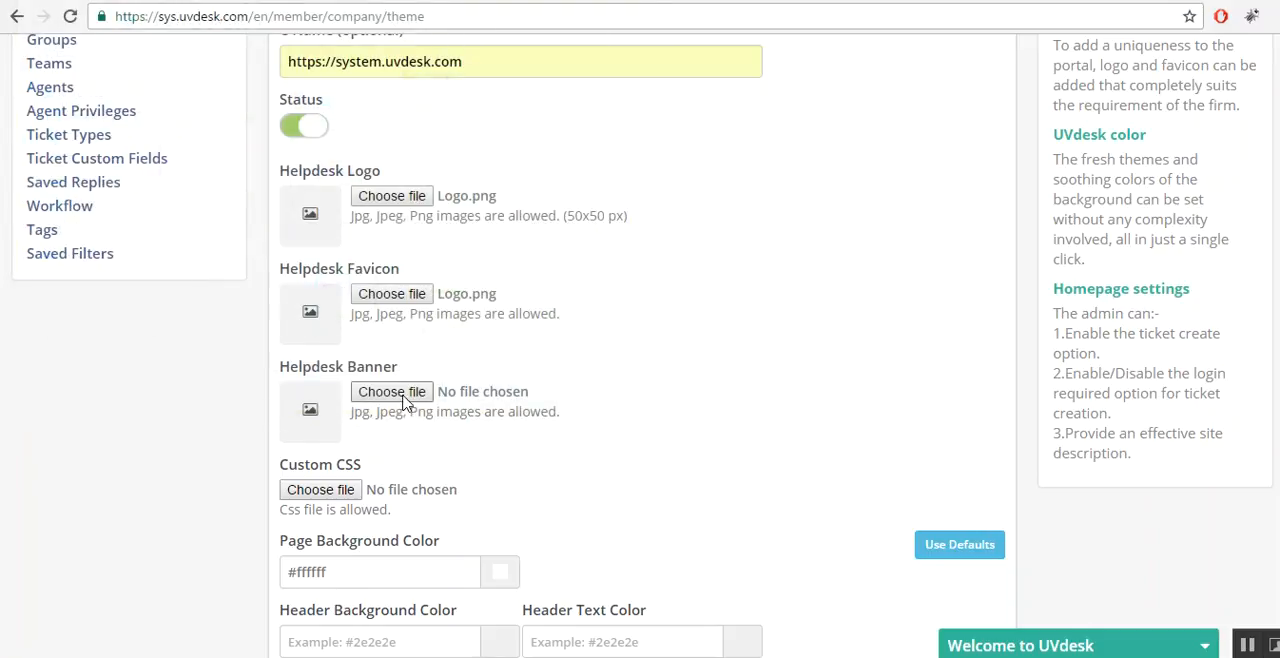
mouse_move(394, 398)
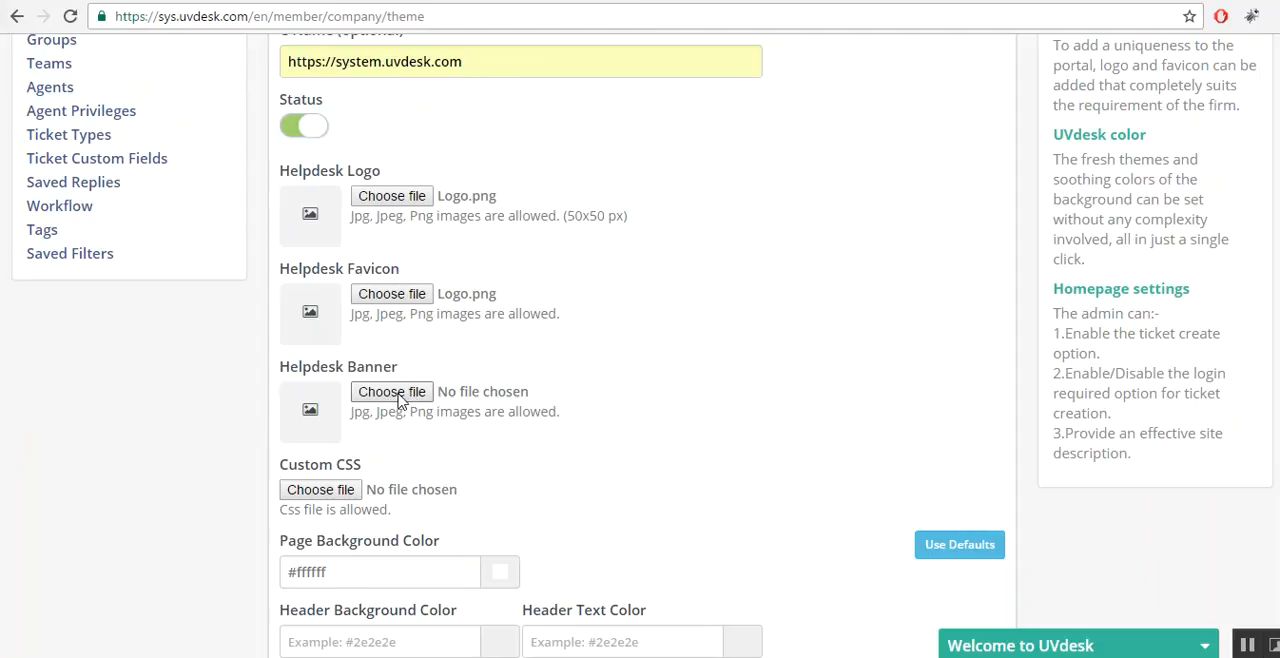
Browse for an image file to use as the helpdesk banner.
click(392, 392)
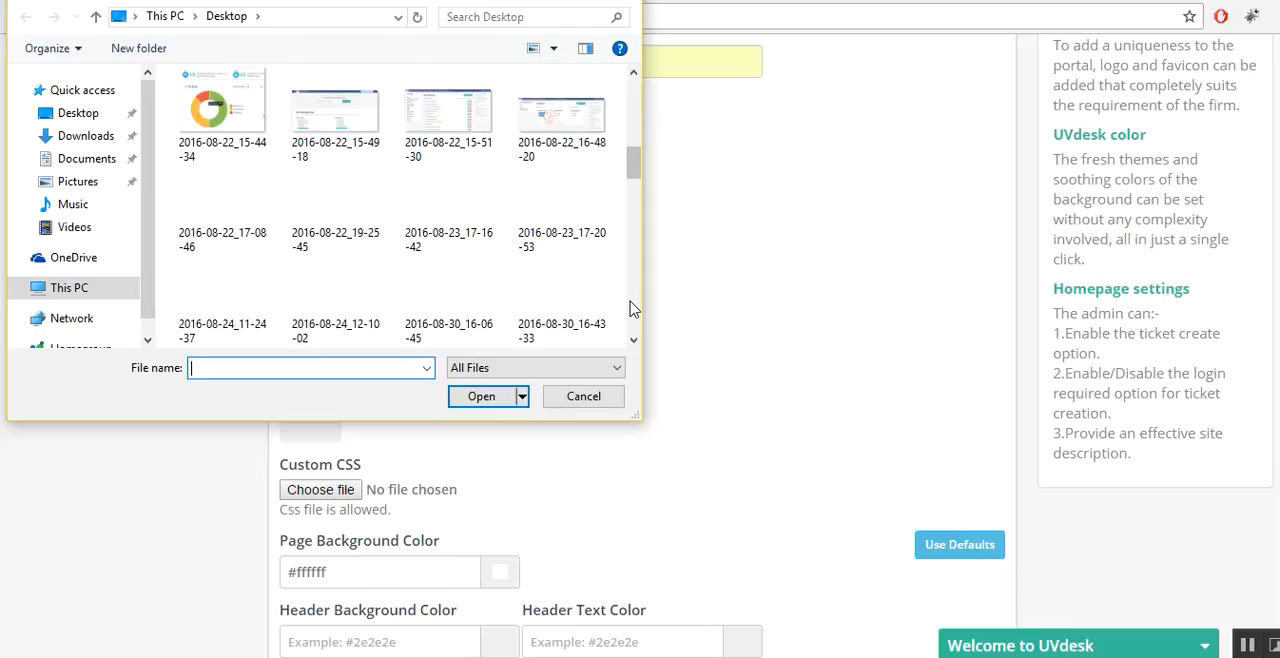
scroll(down, 3)
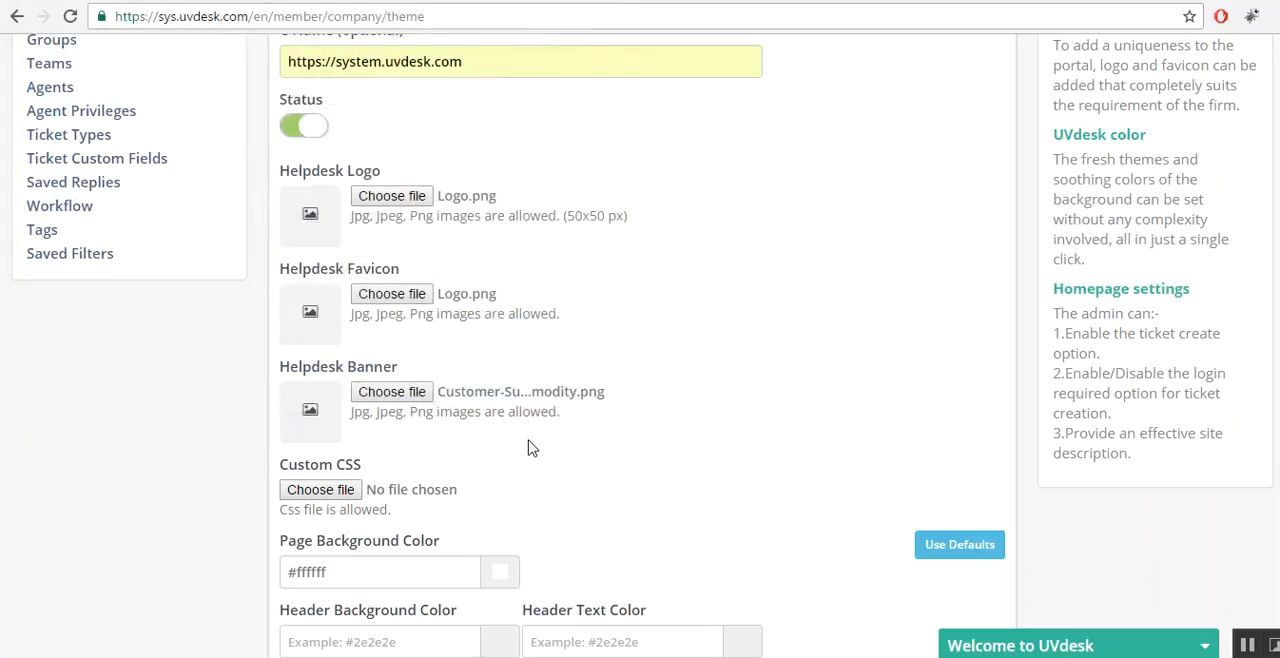
Try a green page background, then reset all portal colours to the defaults (#3c5794 header, #314876 hover, white background).
scroll(down, 3)
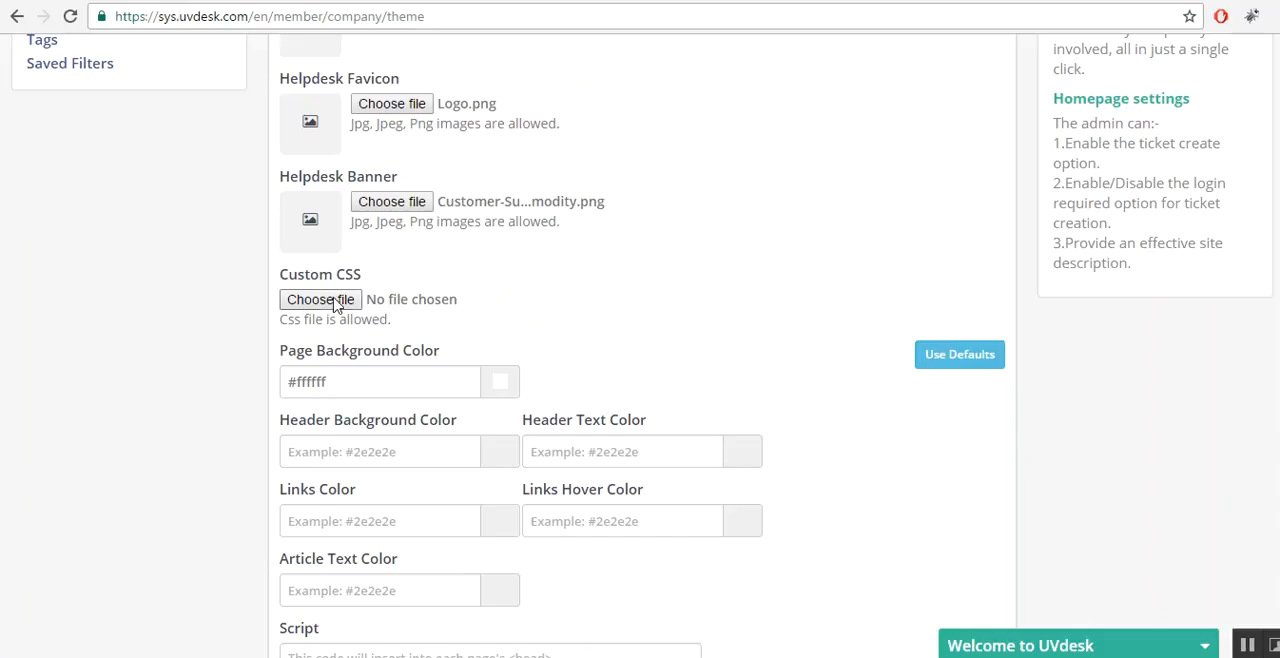
mouse_move(344, 304)
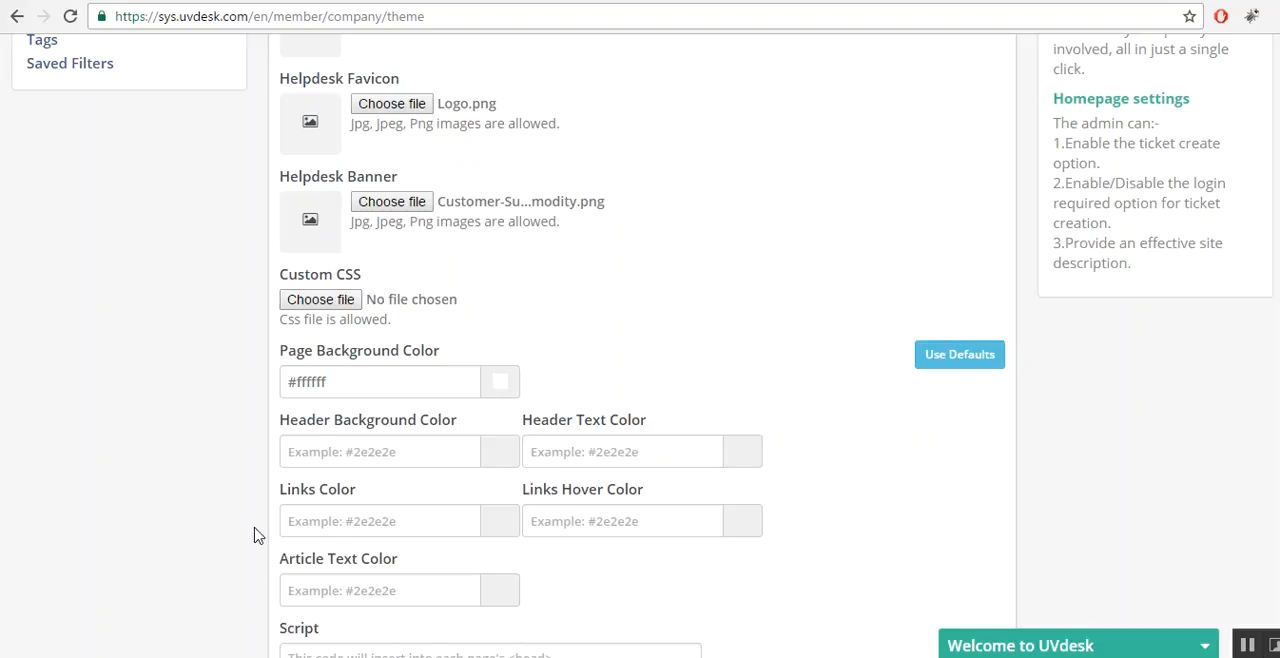
mouse_move(544, 604)
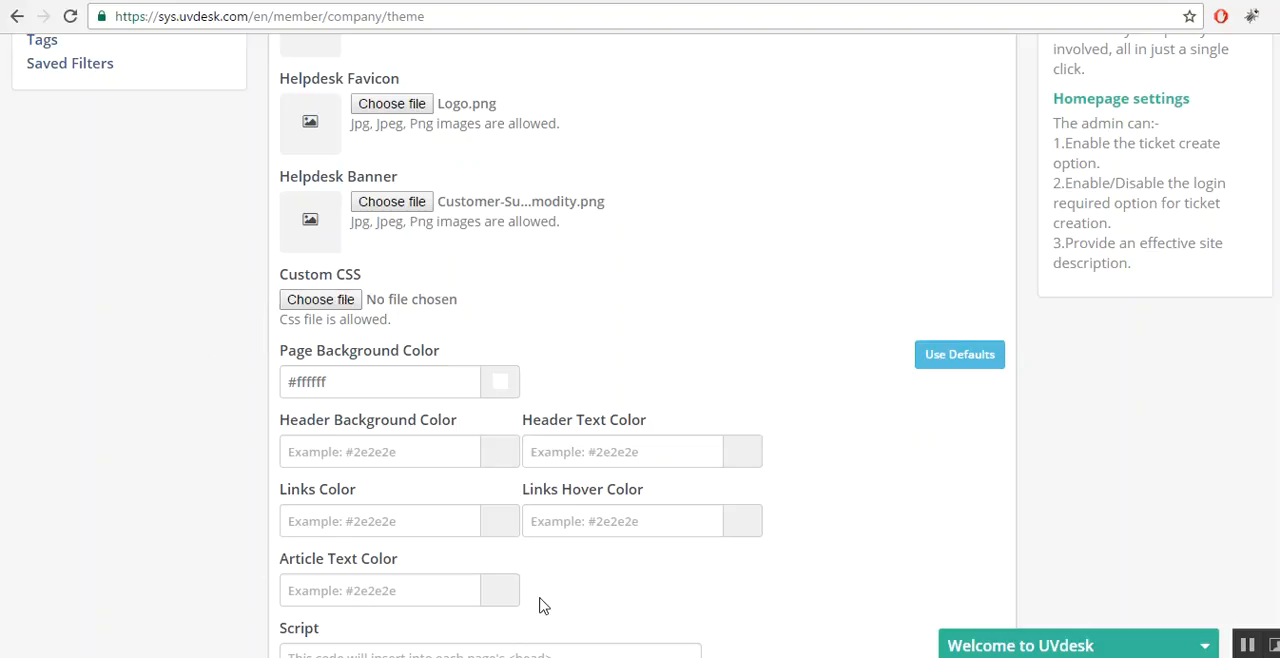
mouse_move(238, 332)
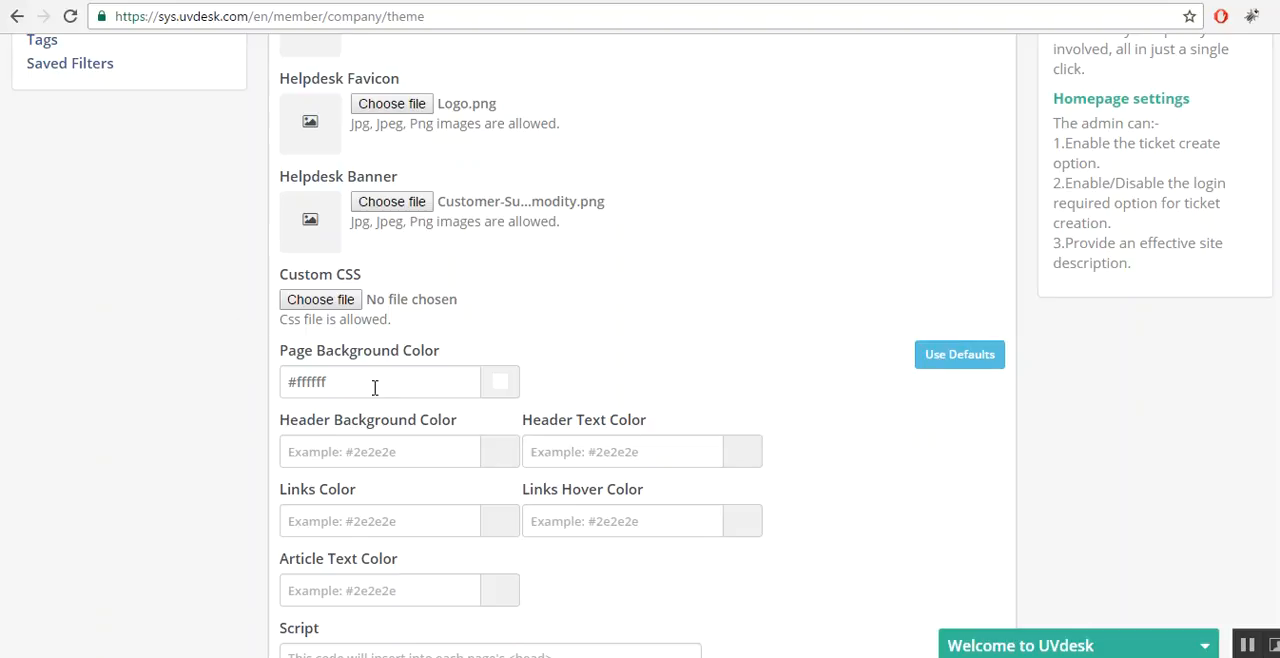
click(500, 380)
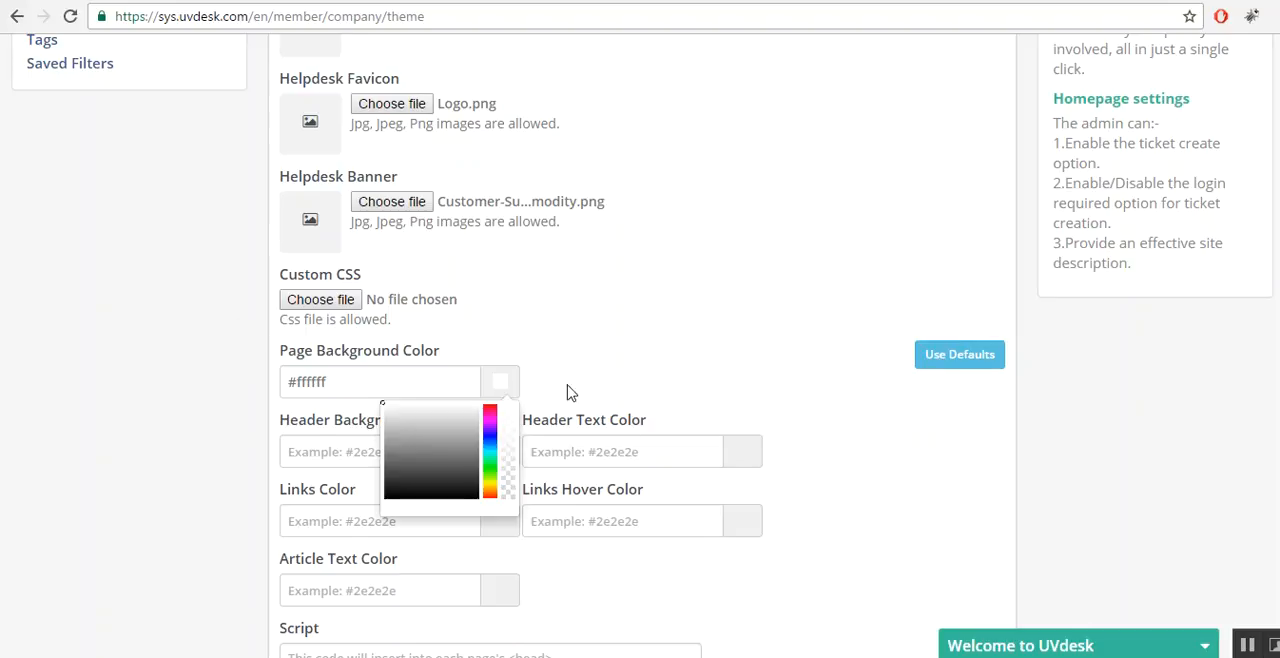
mouse_move(412, 432)
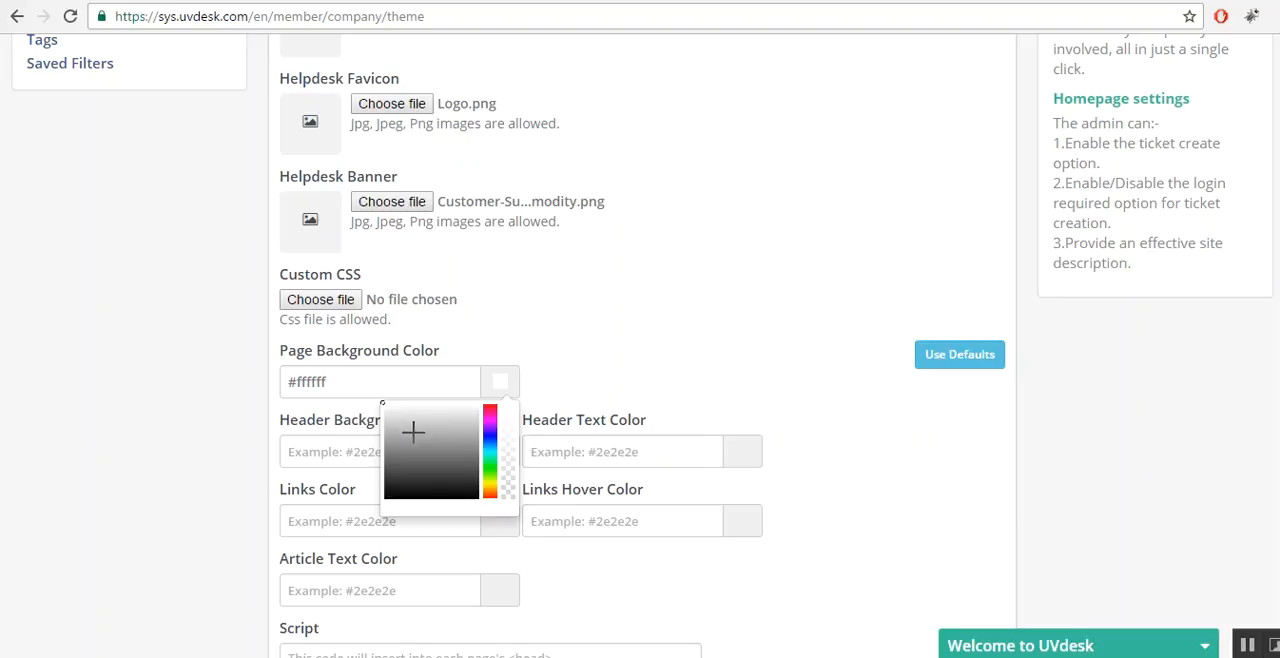
click(488, 460)
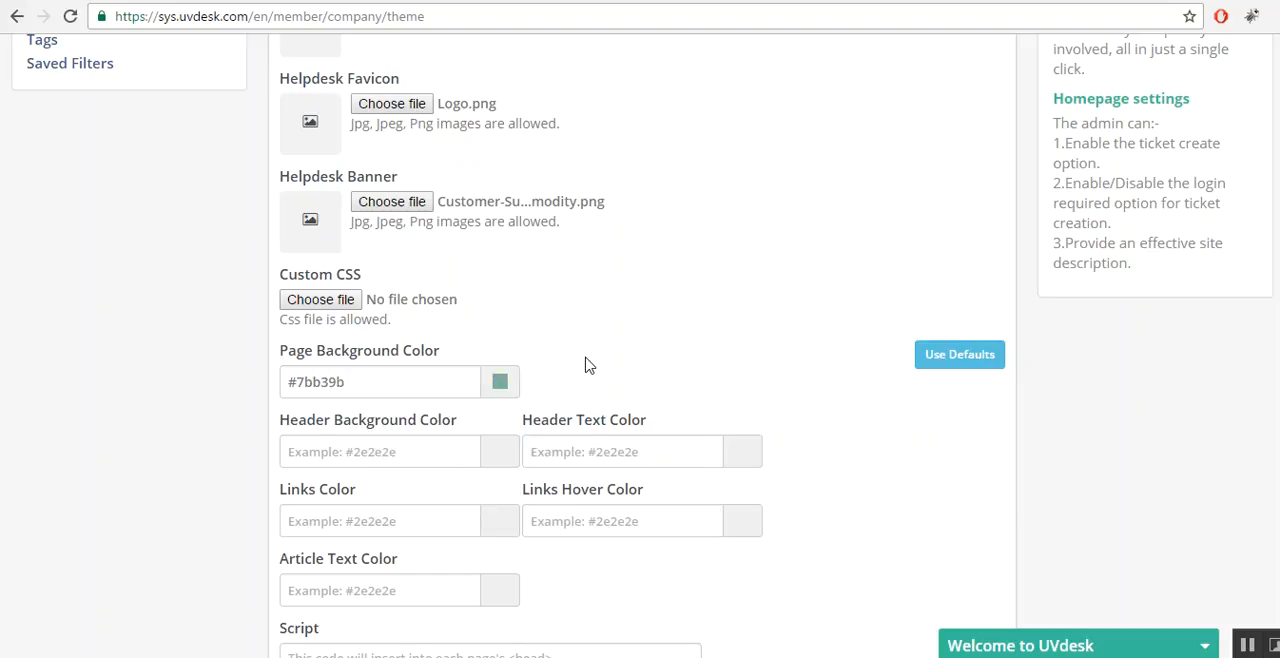
click(960, 356)
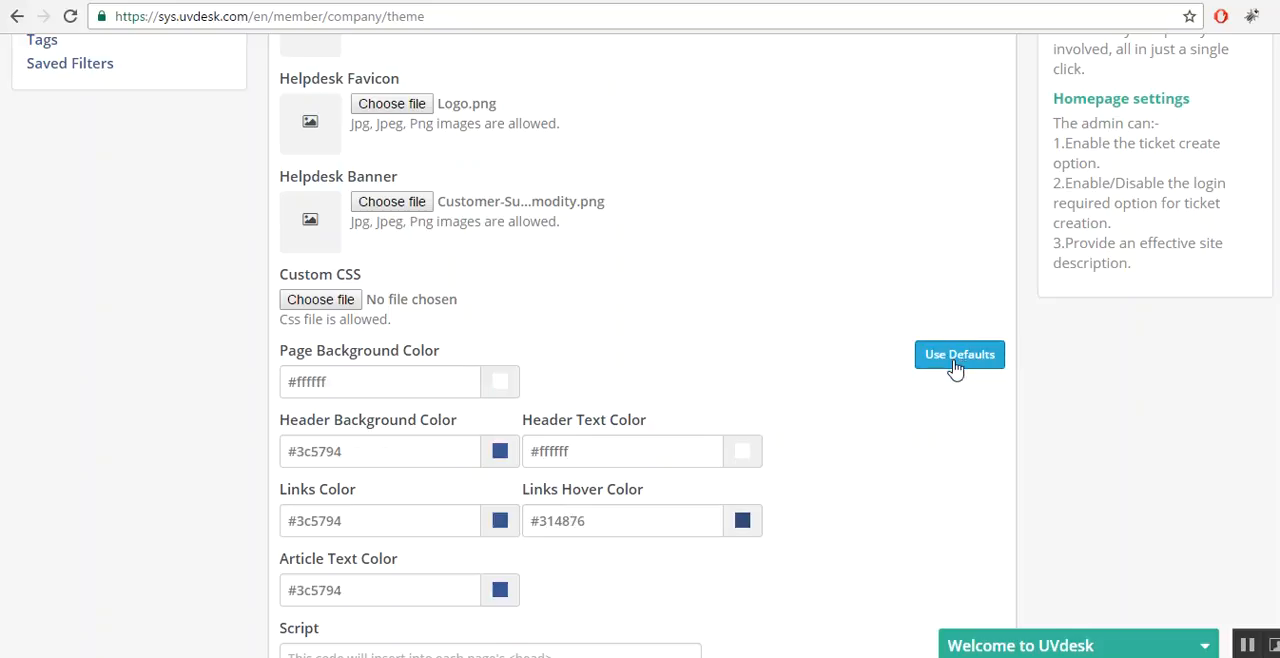
Enter "Java script code for domain." in the Script field.
scroll(down, 3)
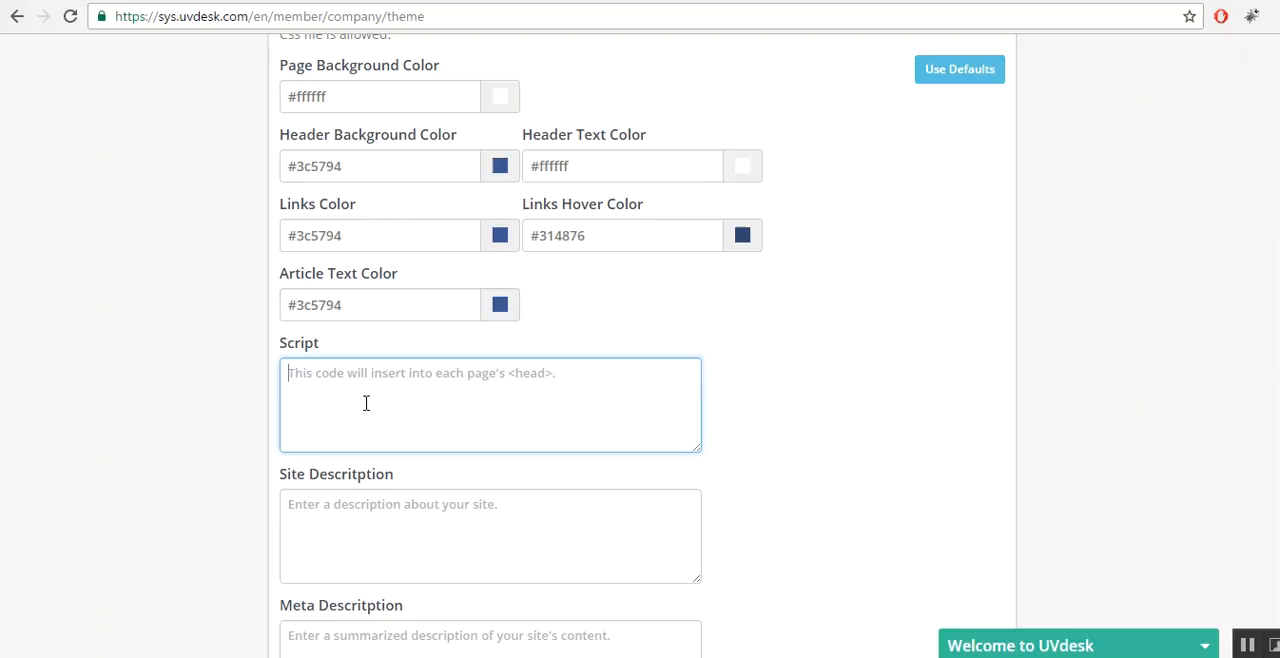
mouse_move(744, 648)
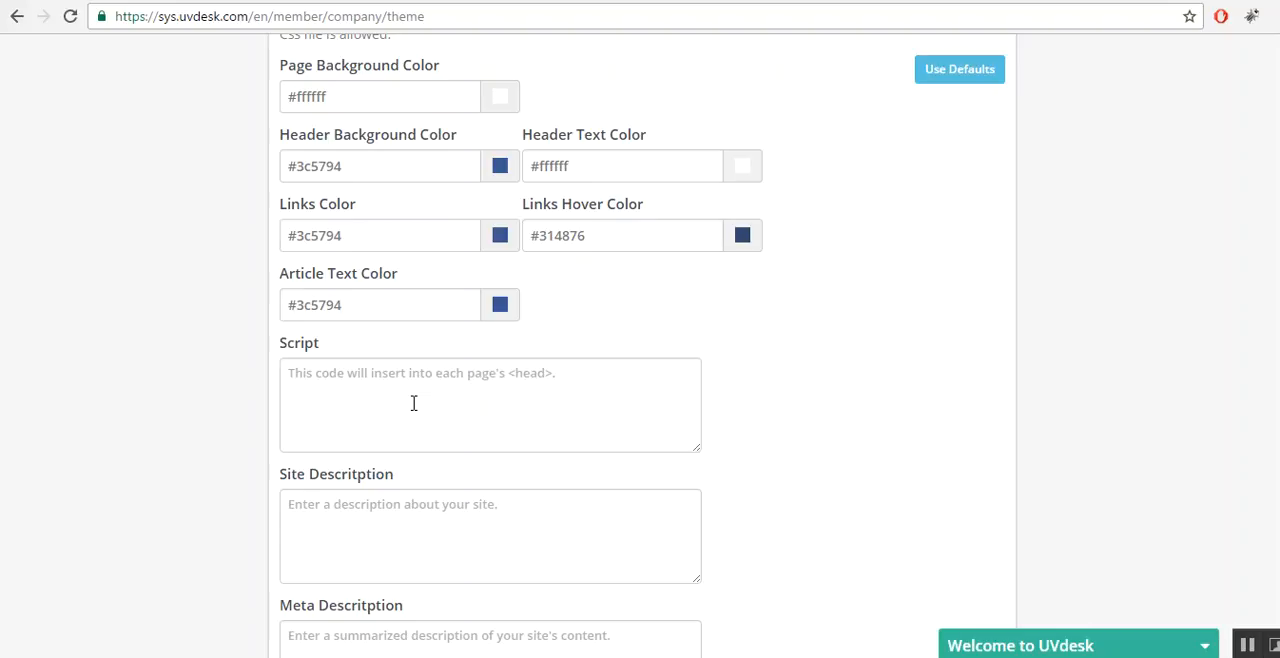
click(444, 404)
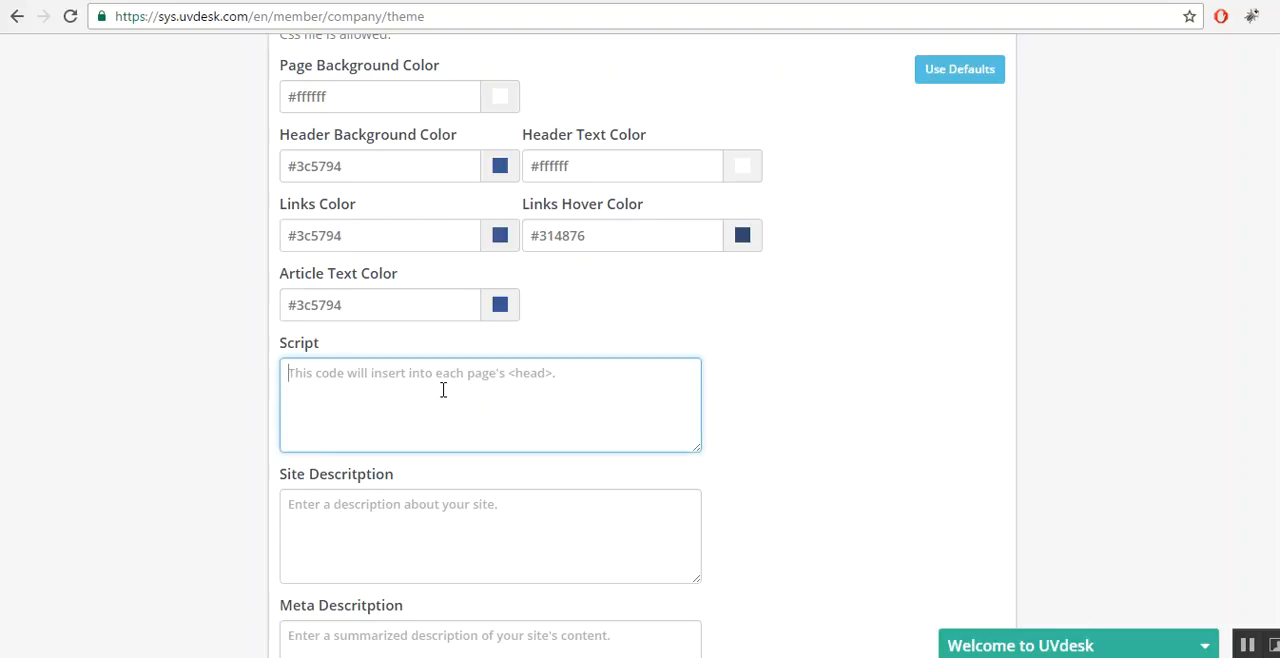
text(Java)
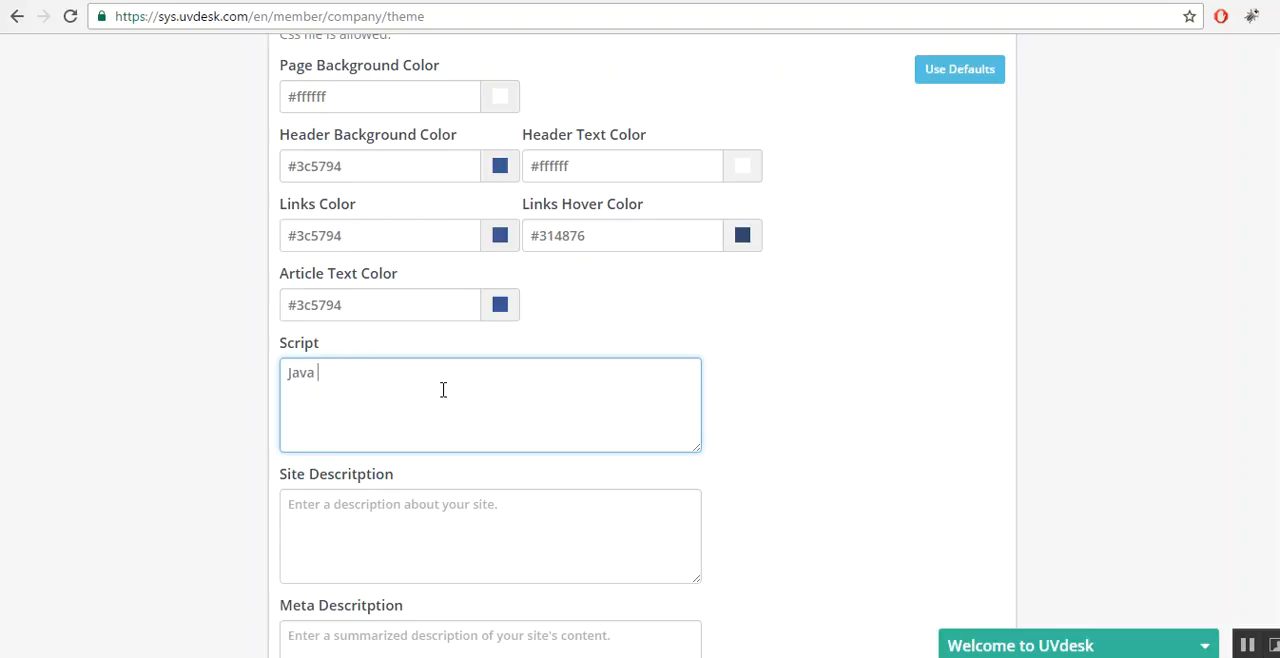
text(script)
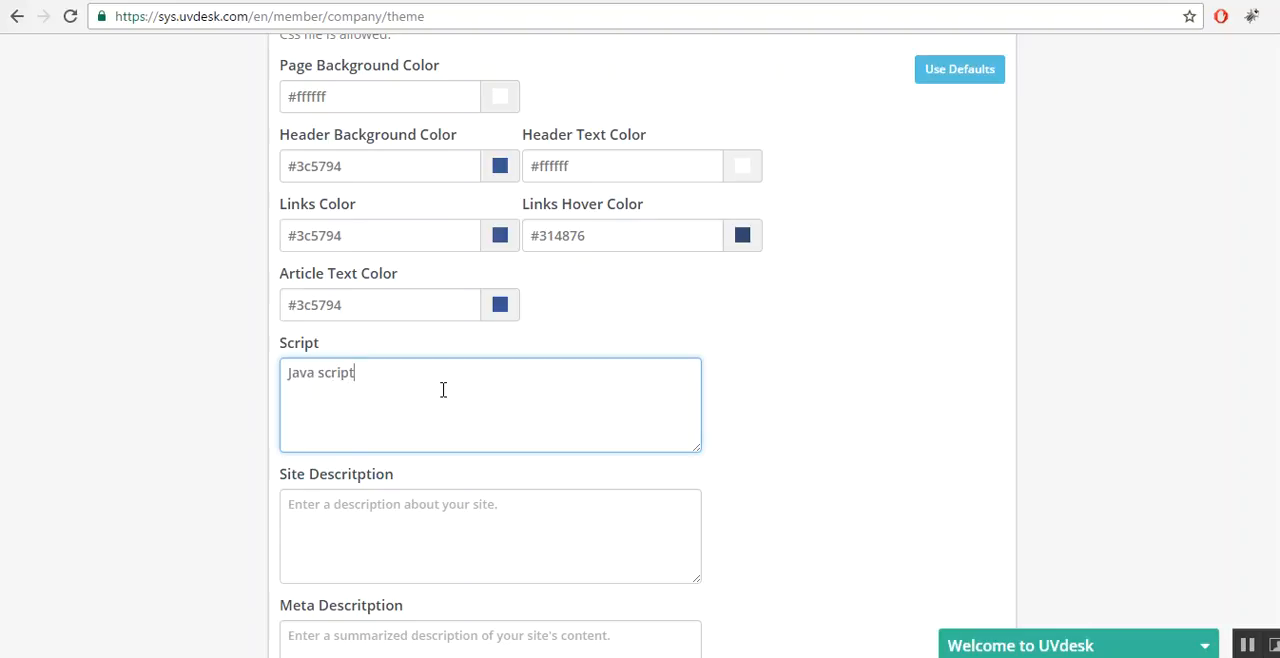
text(code f)
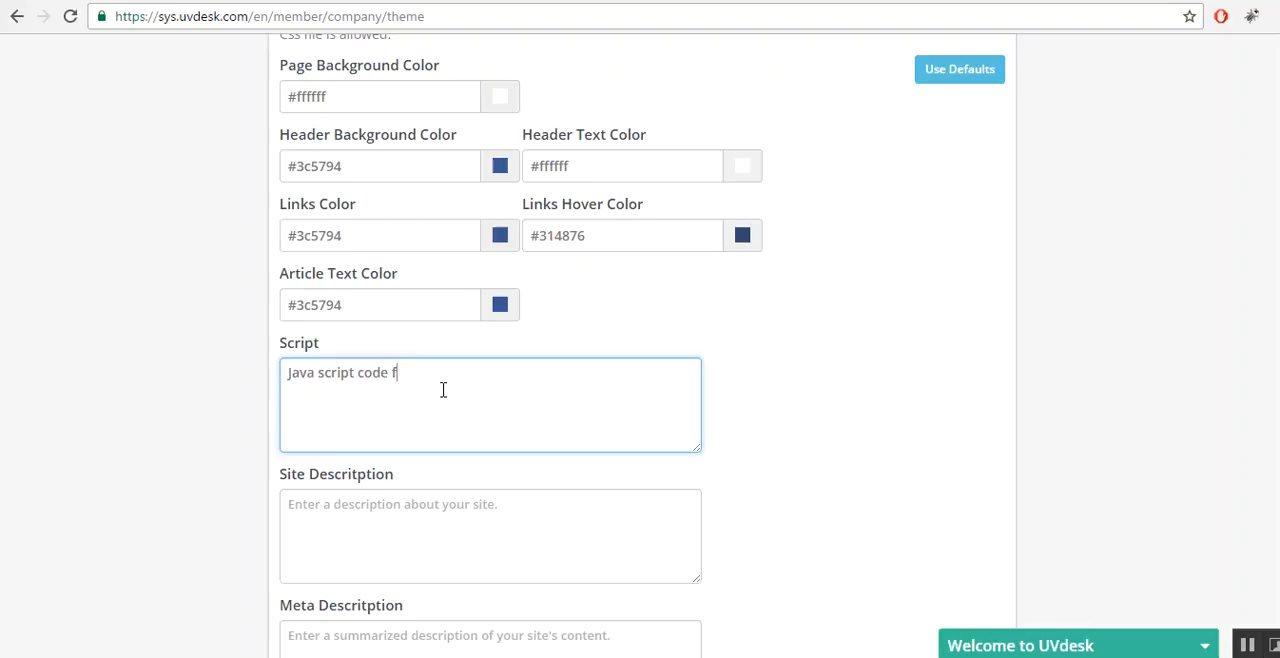
text(or domain.)
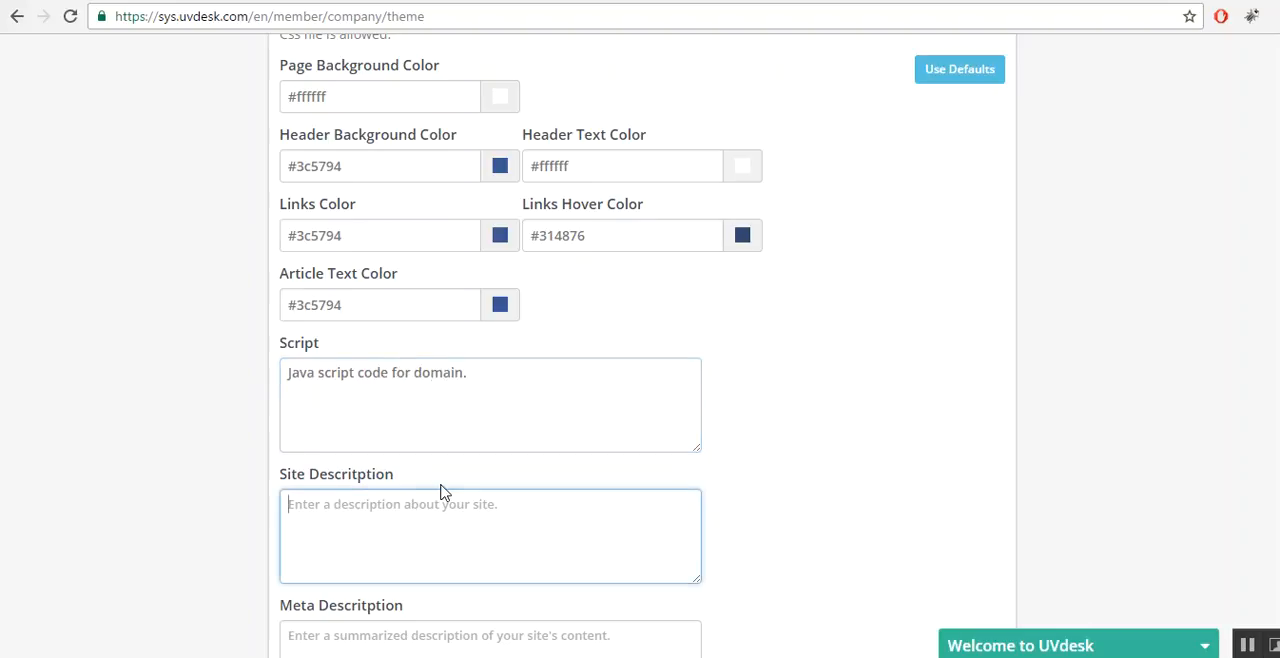
Enter "Hi! How can I help you?" as the Site Description, fixing a typo along the way.
text(H)
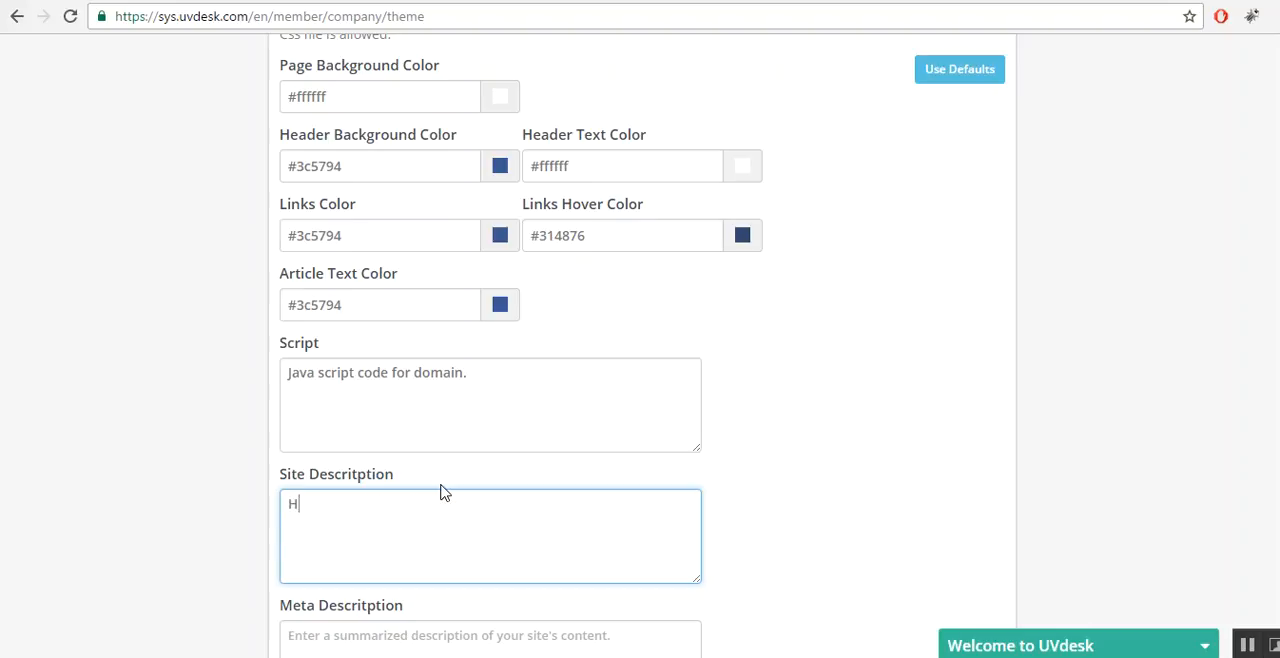
text(i! ho)
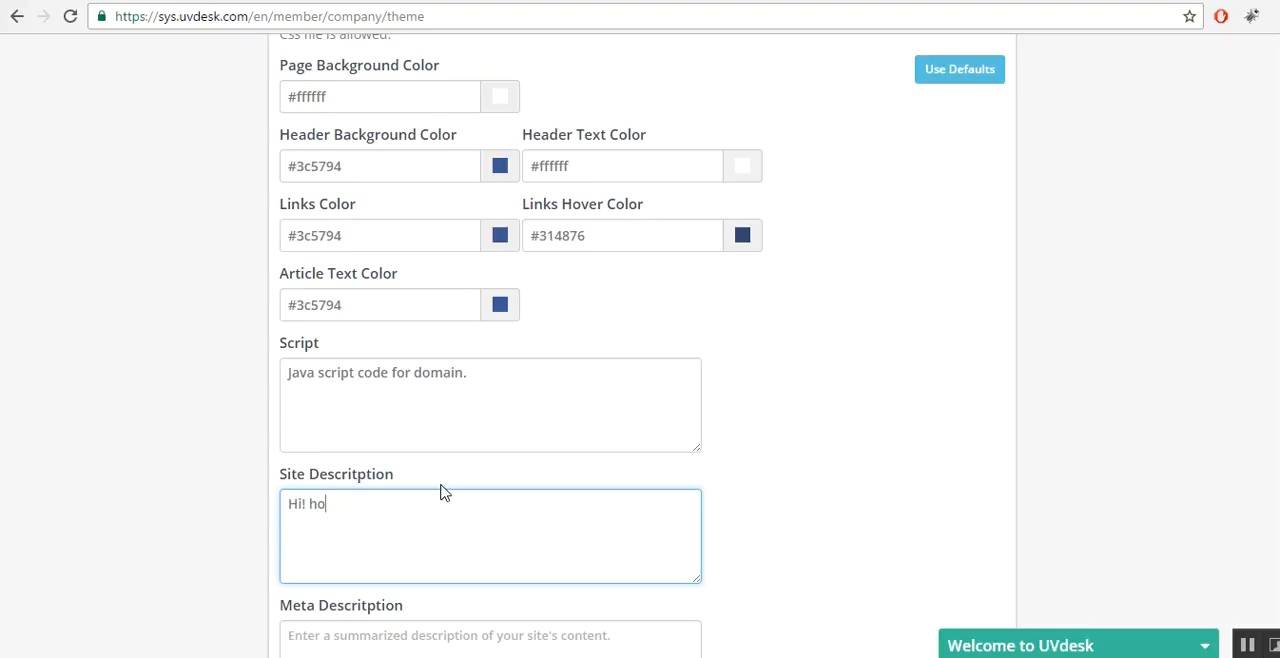
key(Backspace)
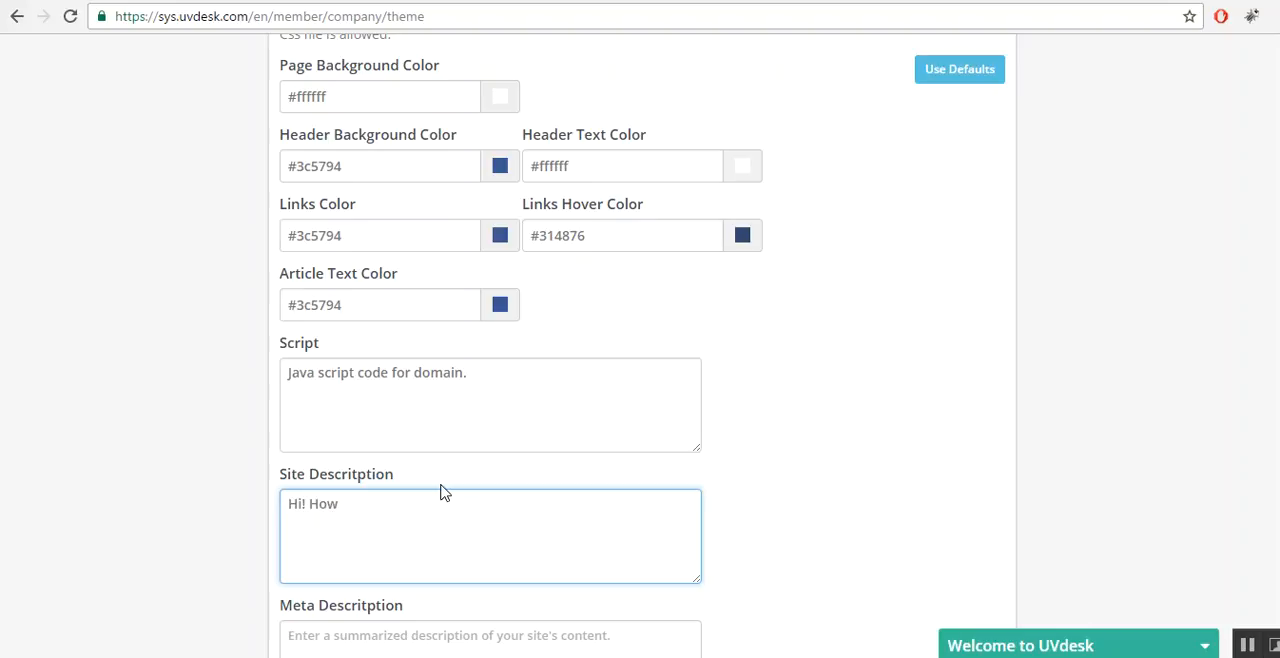
text(can i)
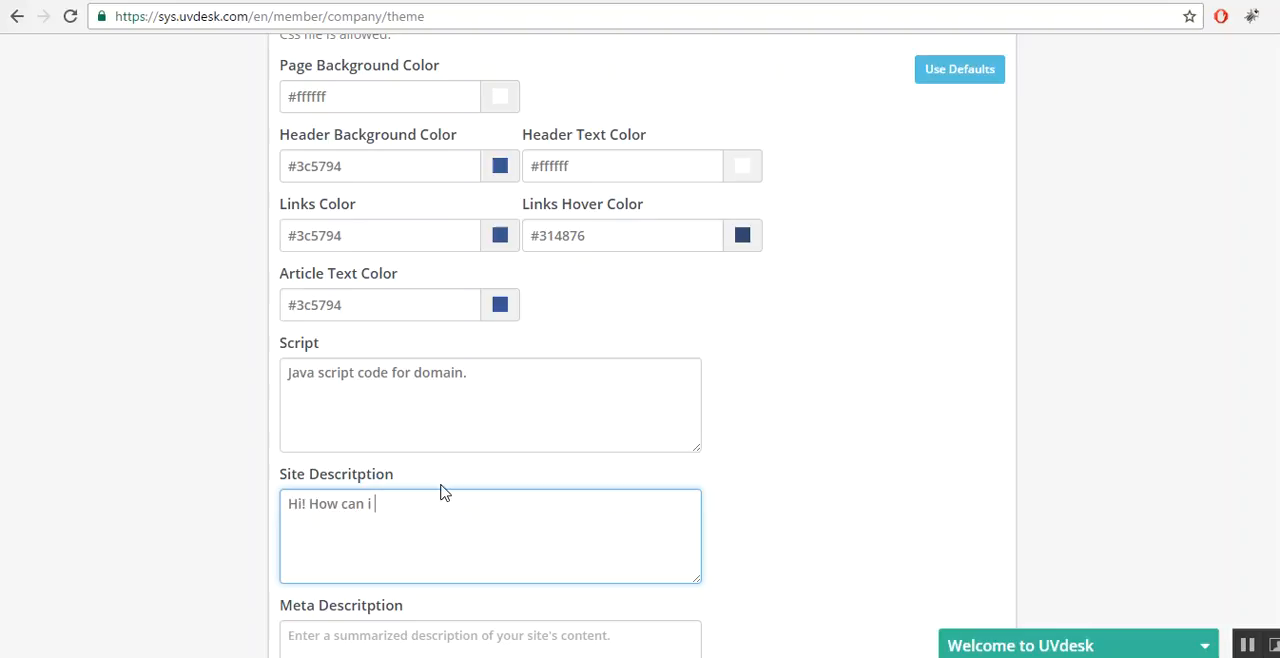
text(help yo)
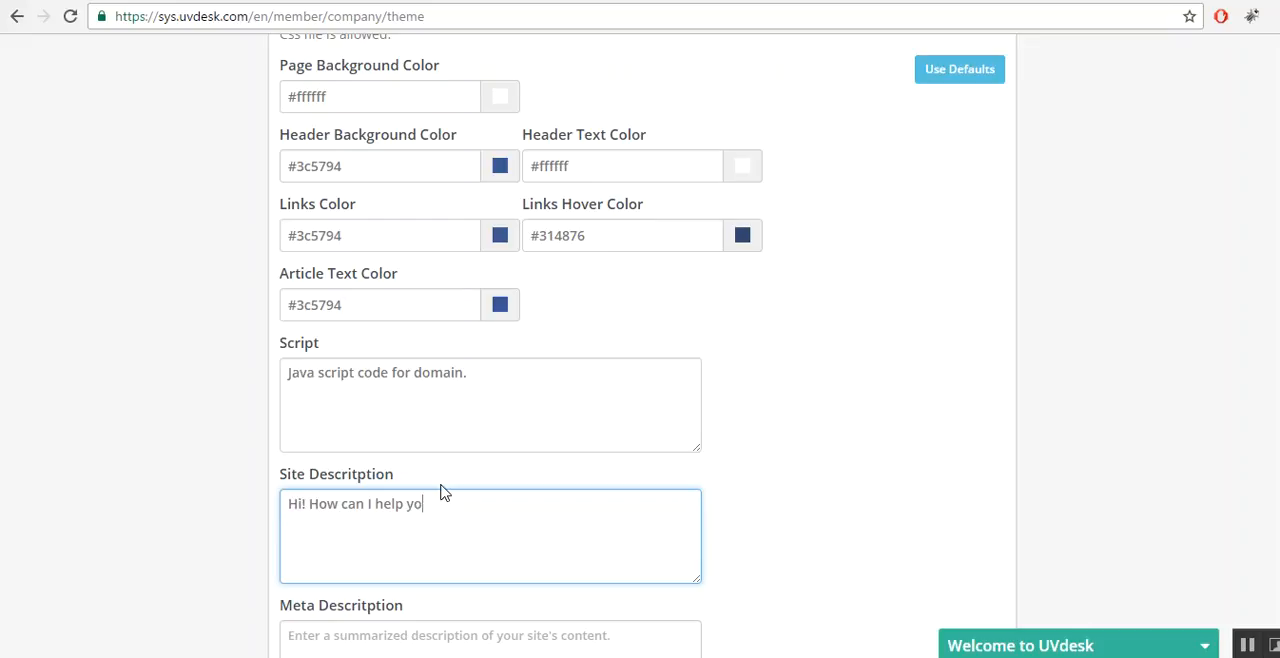
text(u?)
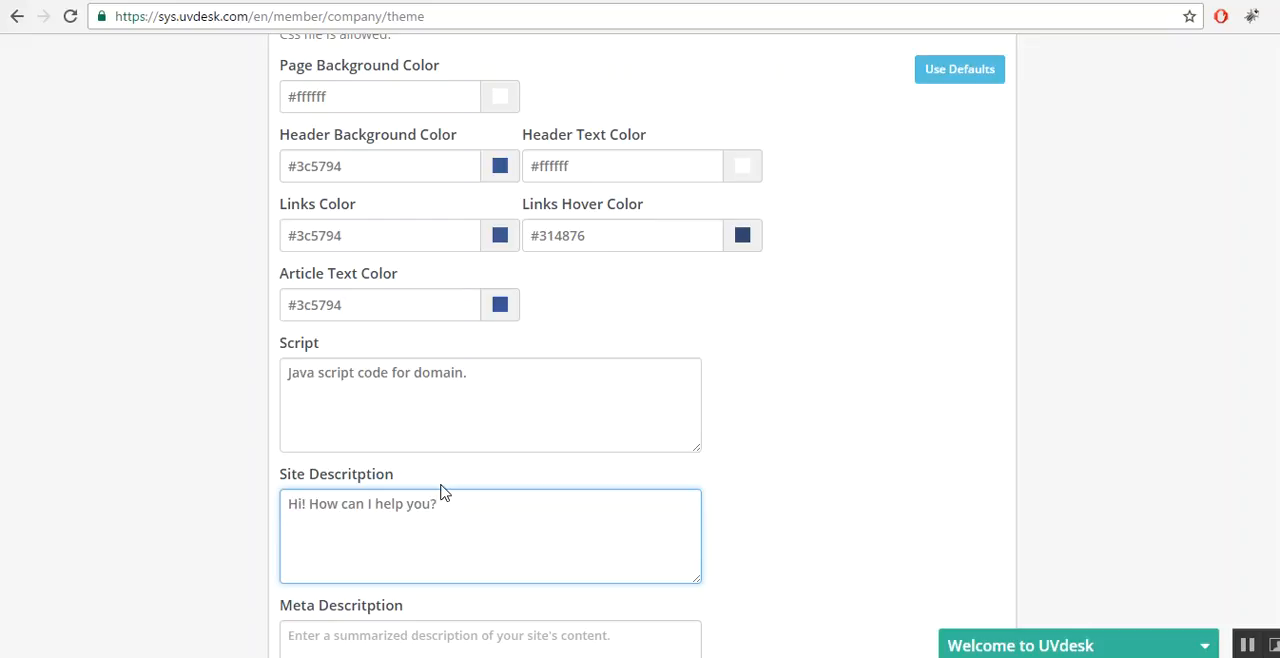
Enter "A customer support platform." as the Meta Description.
scroll(down, 3)
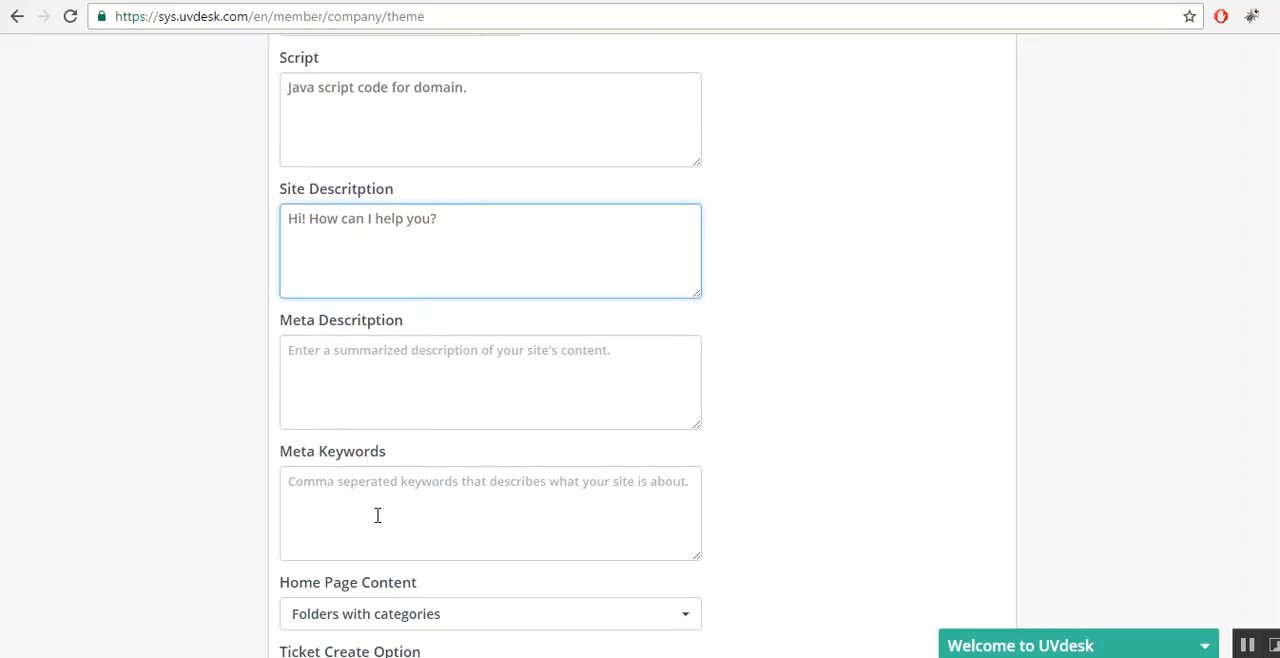
mouse_move(696, 396)
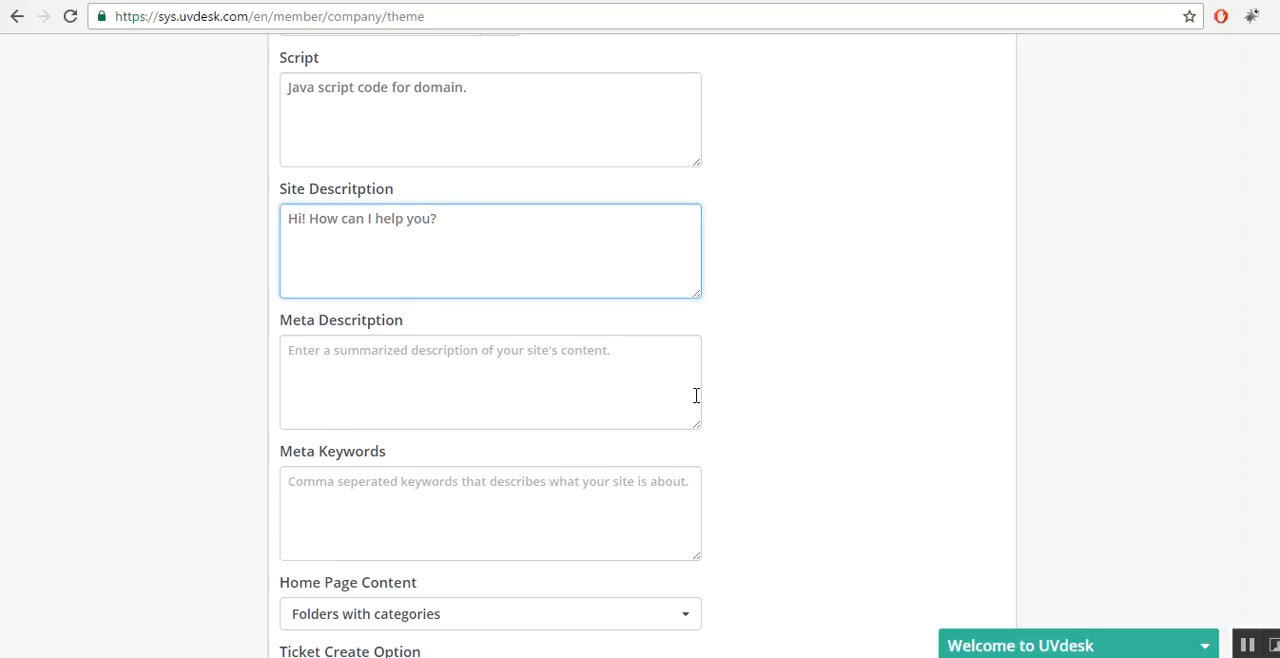
mouse_move(652, 404)
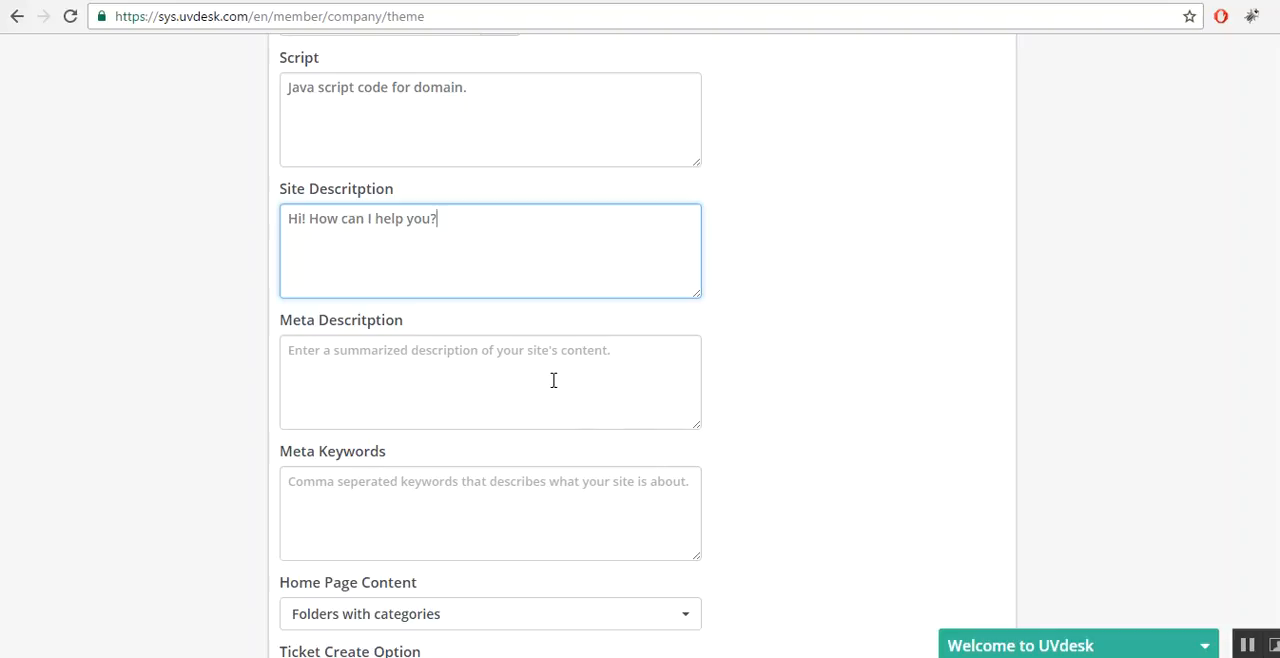
click(490, 380)
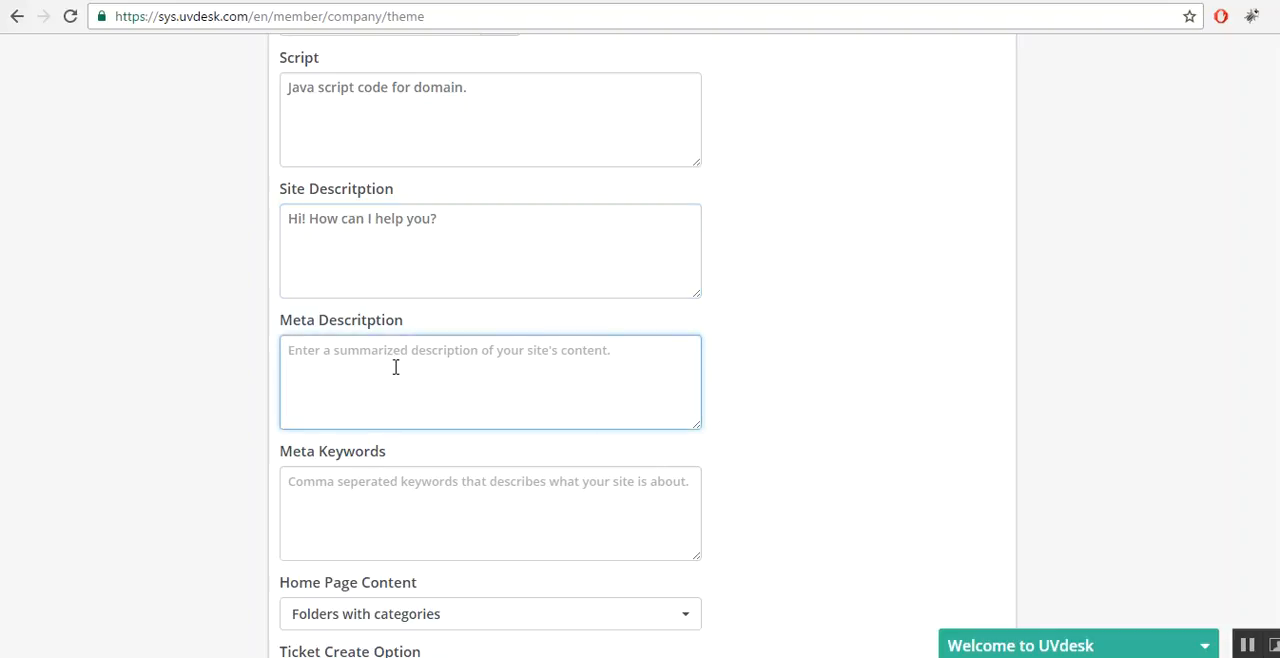
text(A)
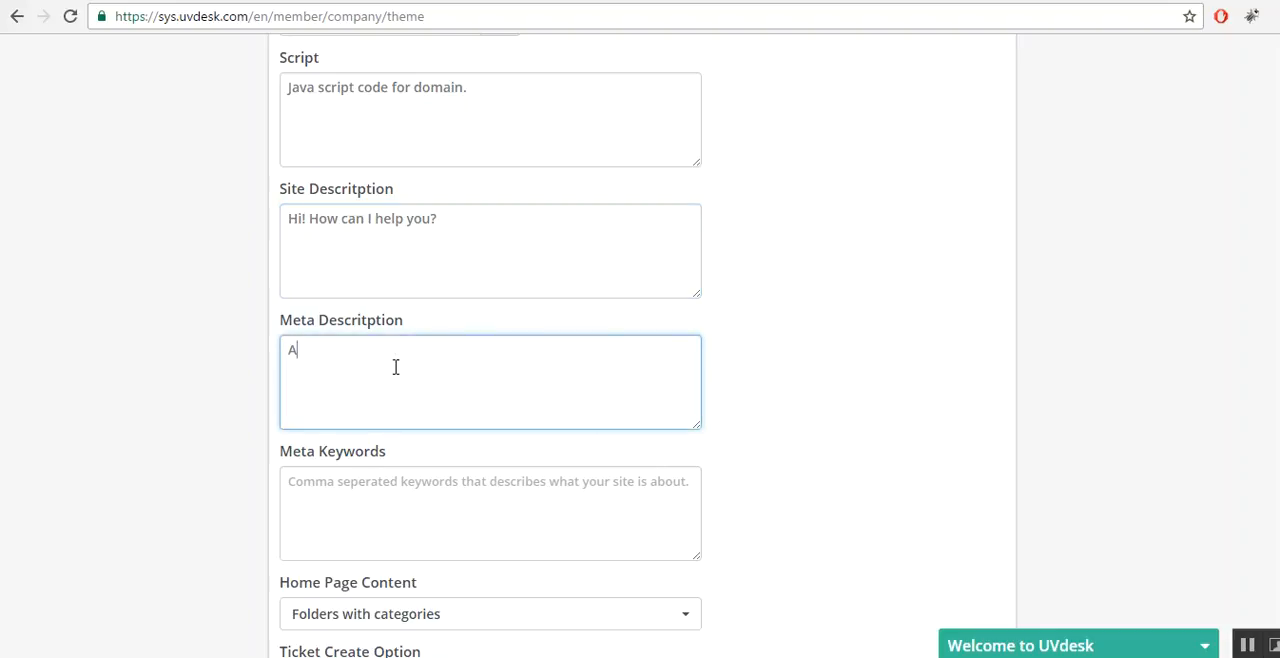
text(cust)
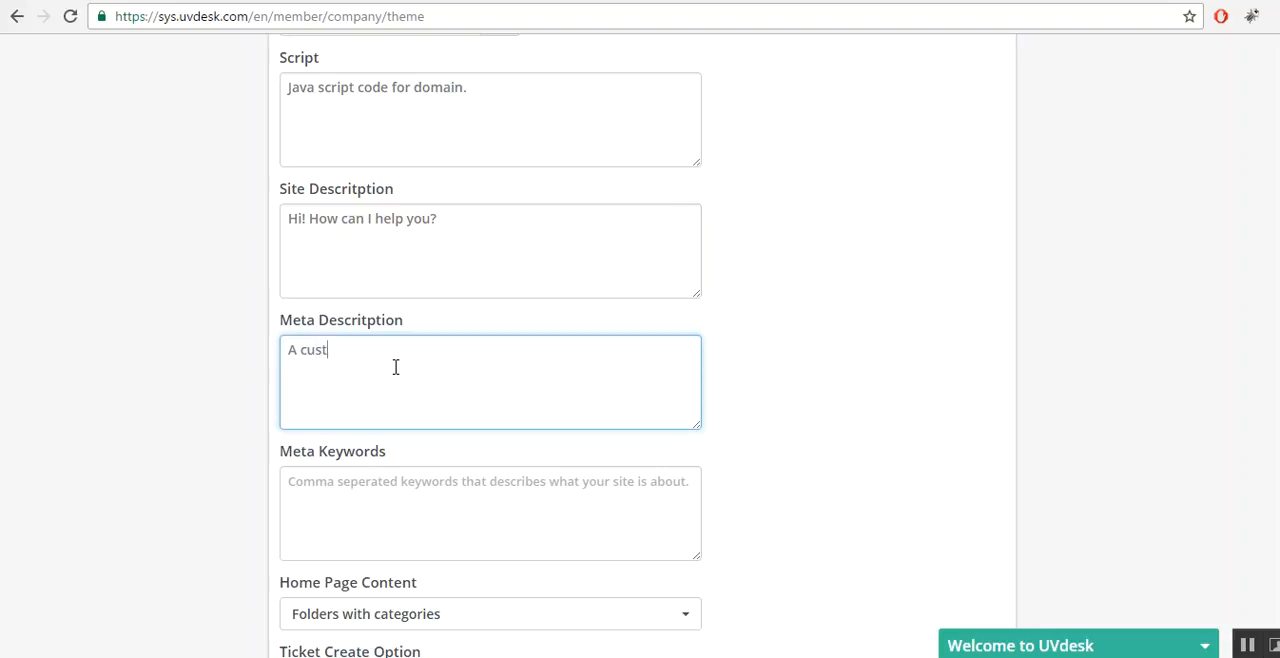
text(omer su)
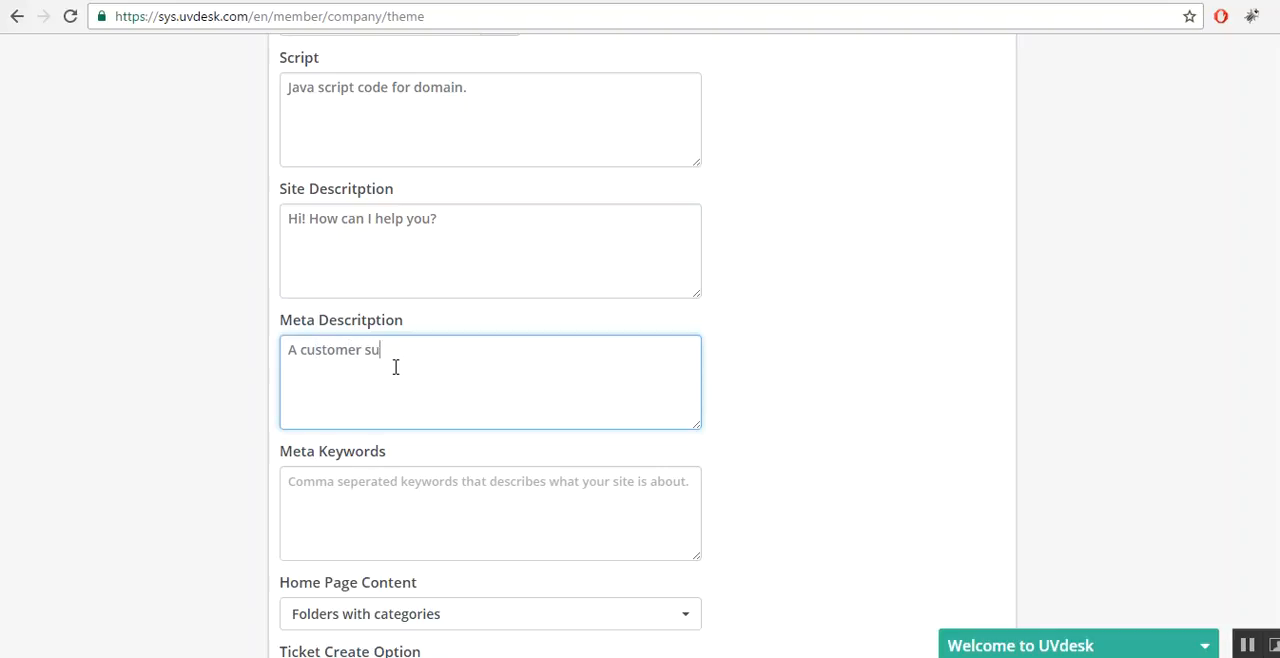
text(pport pl)
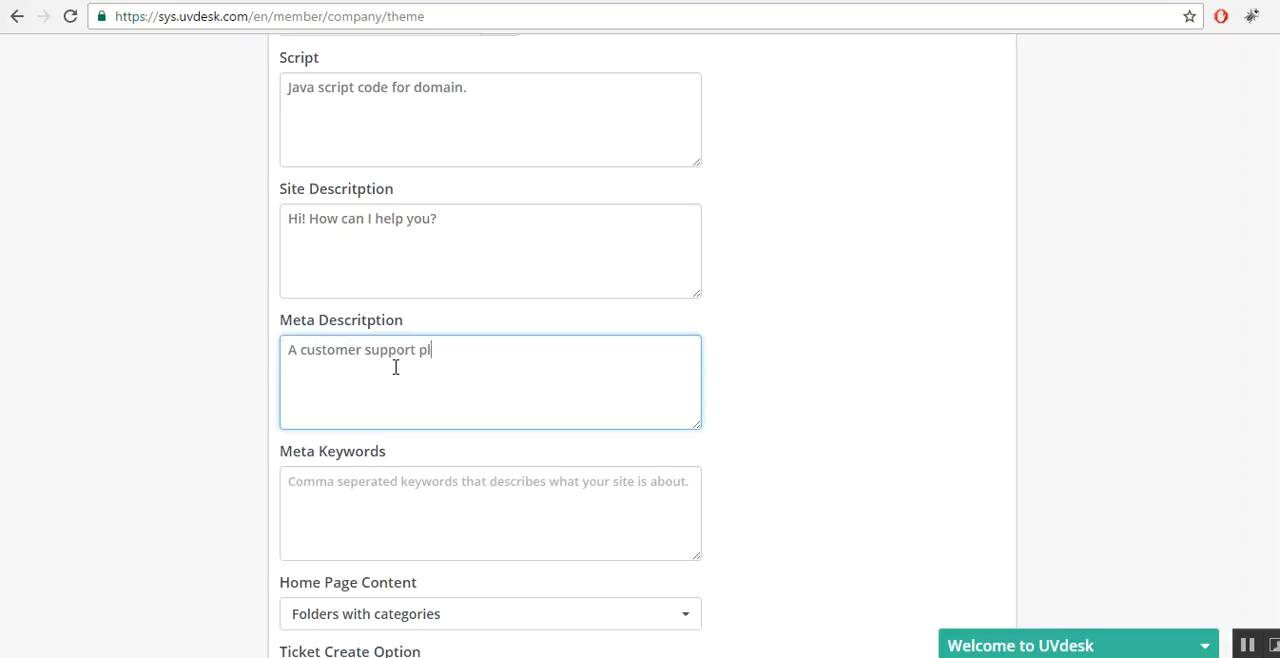
text(atform)
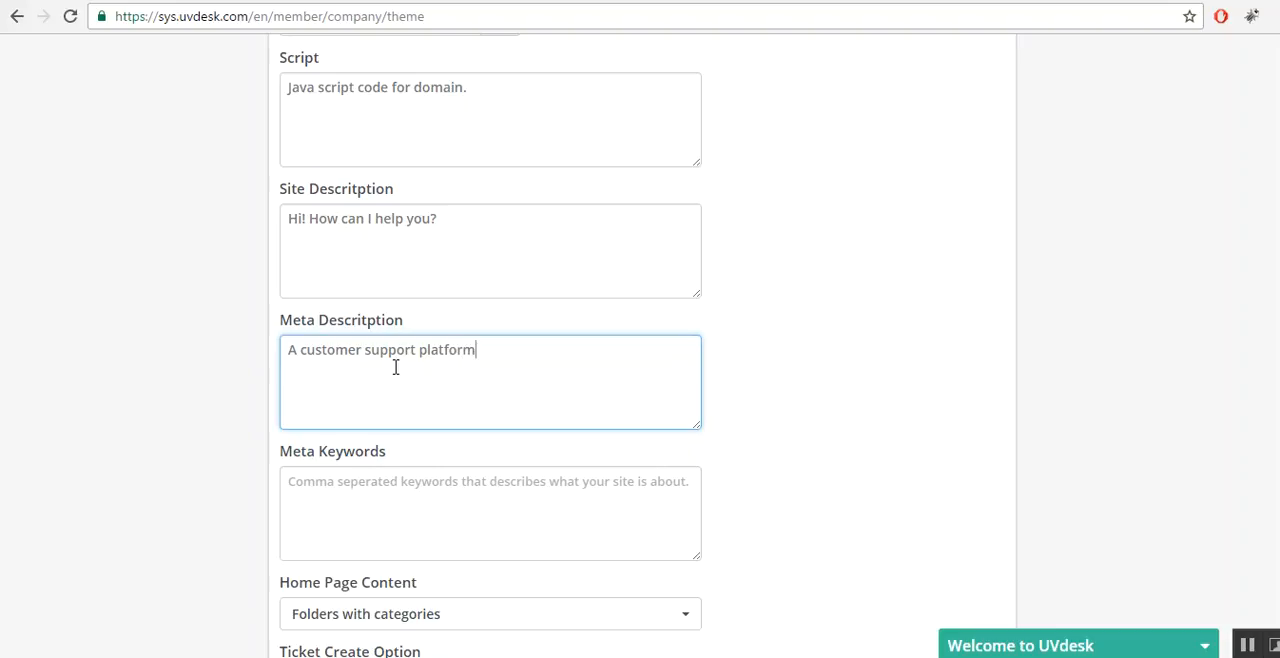
text(.)
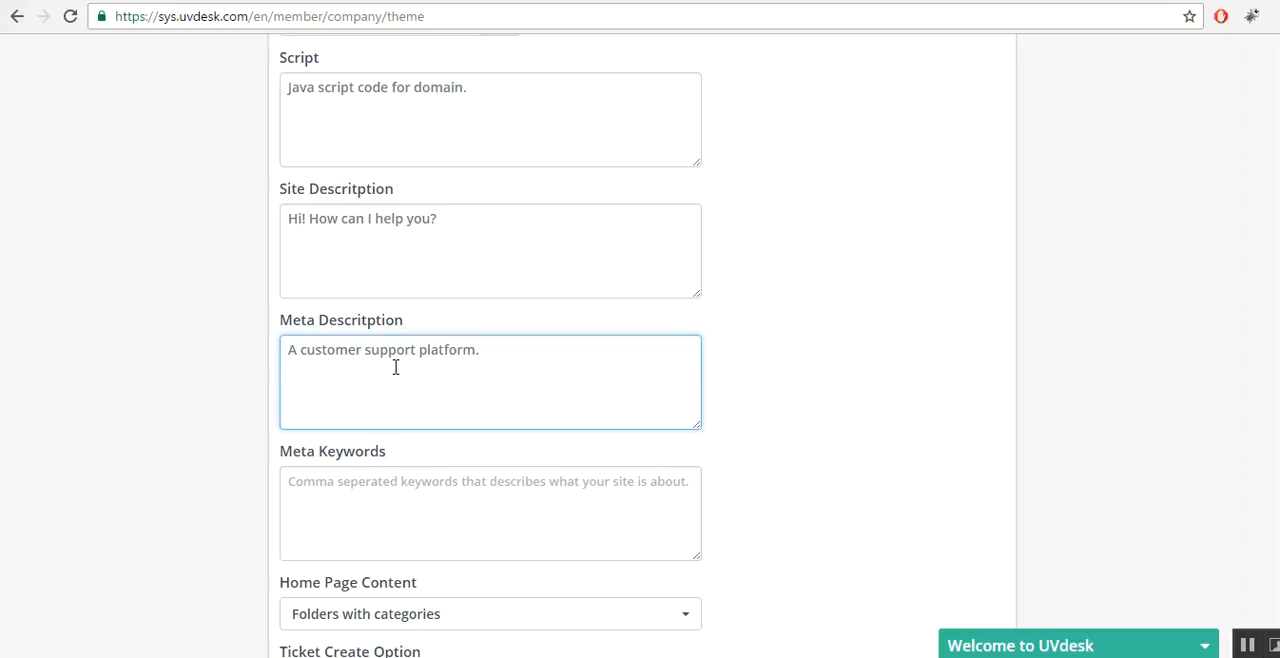
click(490, 512)
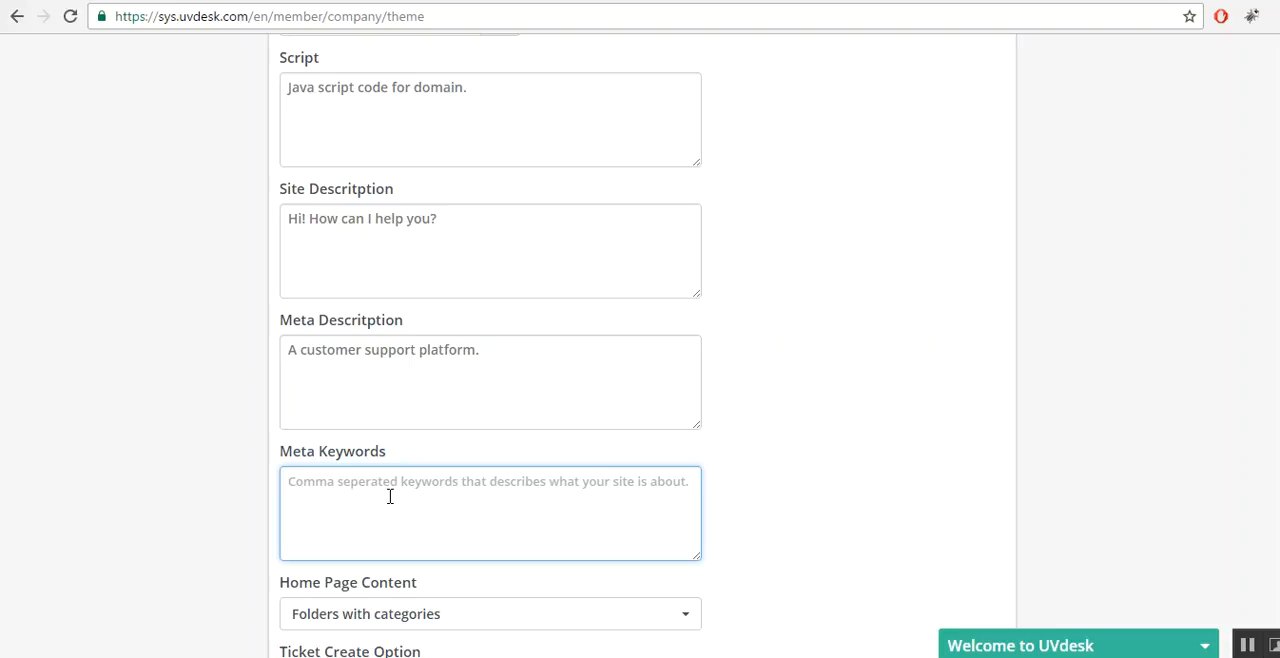
Enter "helpdesk tool, customer guidance" as the Meta Keywords and move on to Home Page Content.
text(helpdesk t)
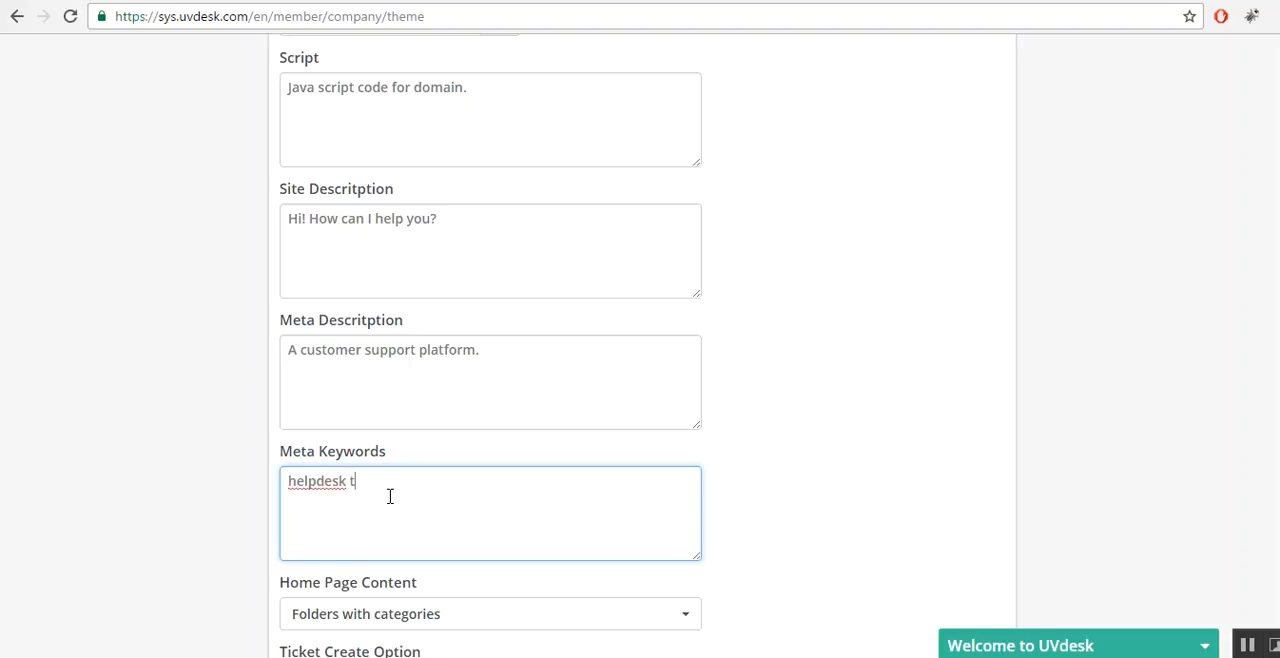
text(ool,)
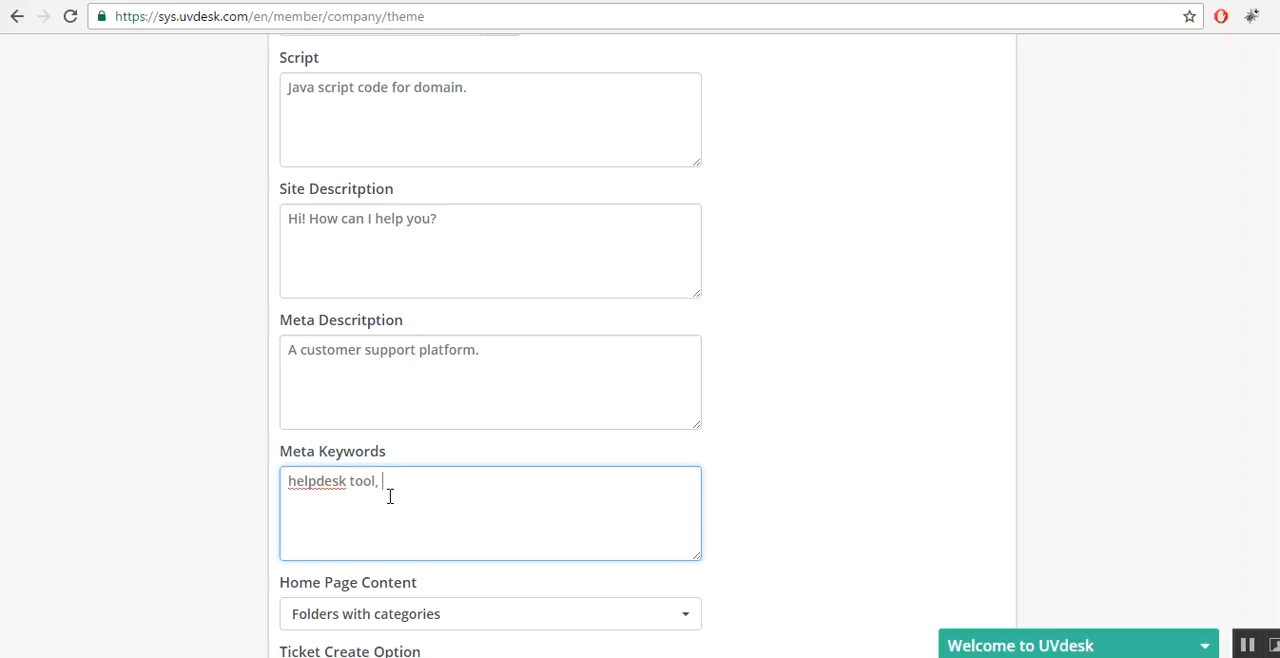
text(customer gu)
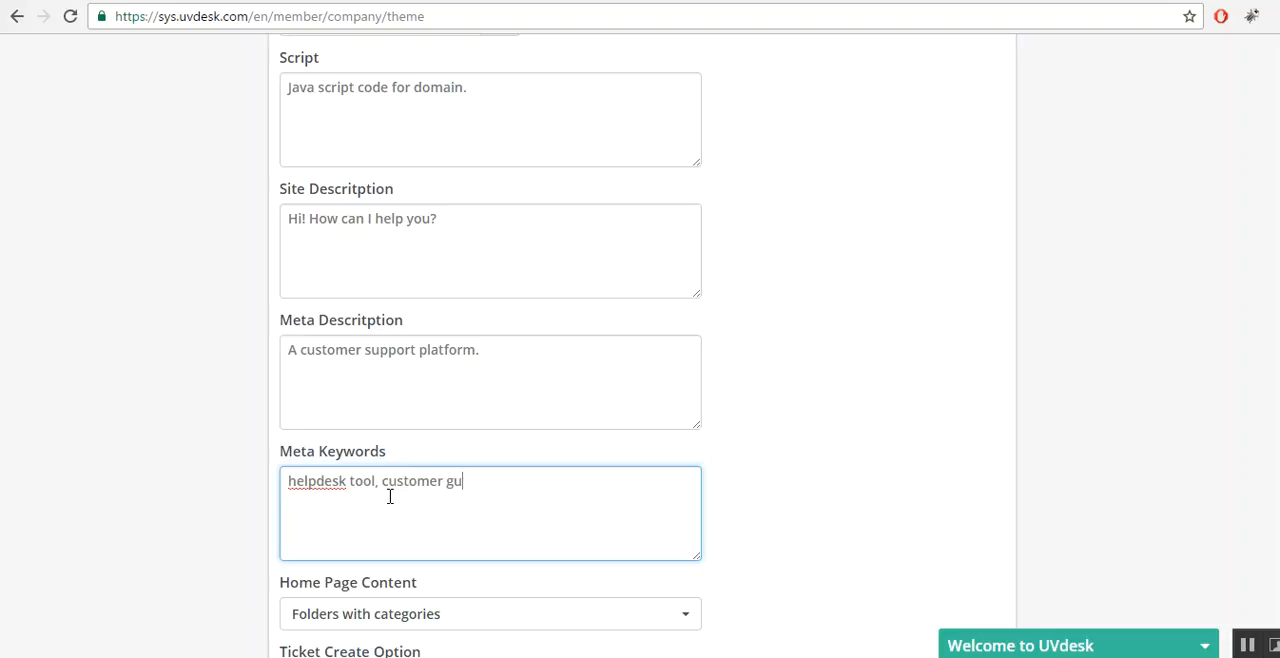
text(idance)
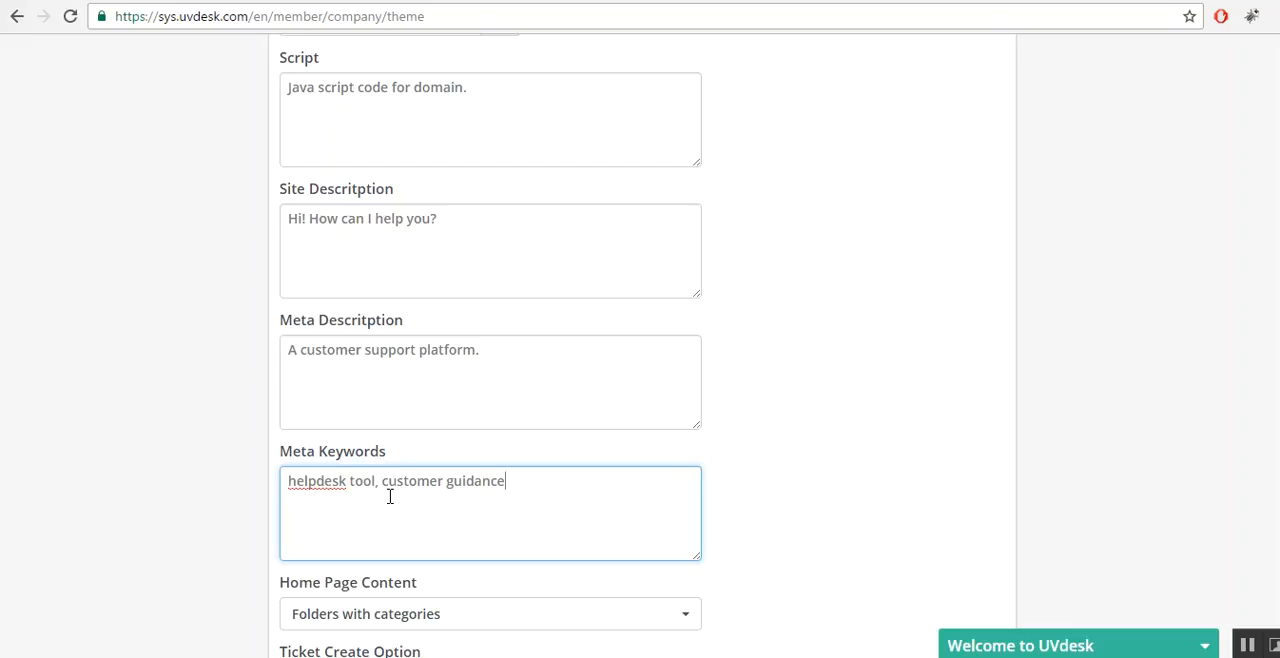
scroll(down, 3)
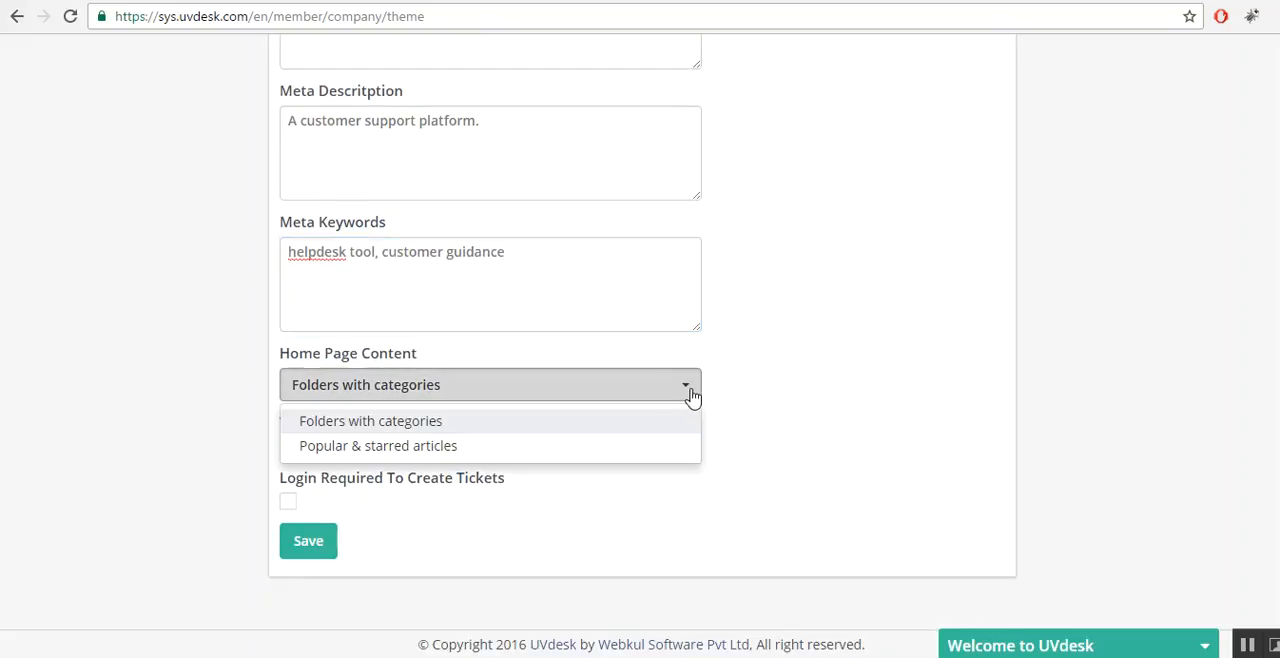
mouse_move(378, 460)
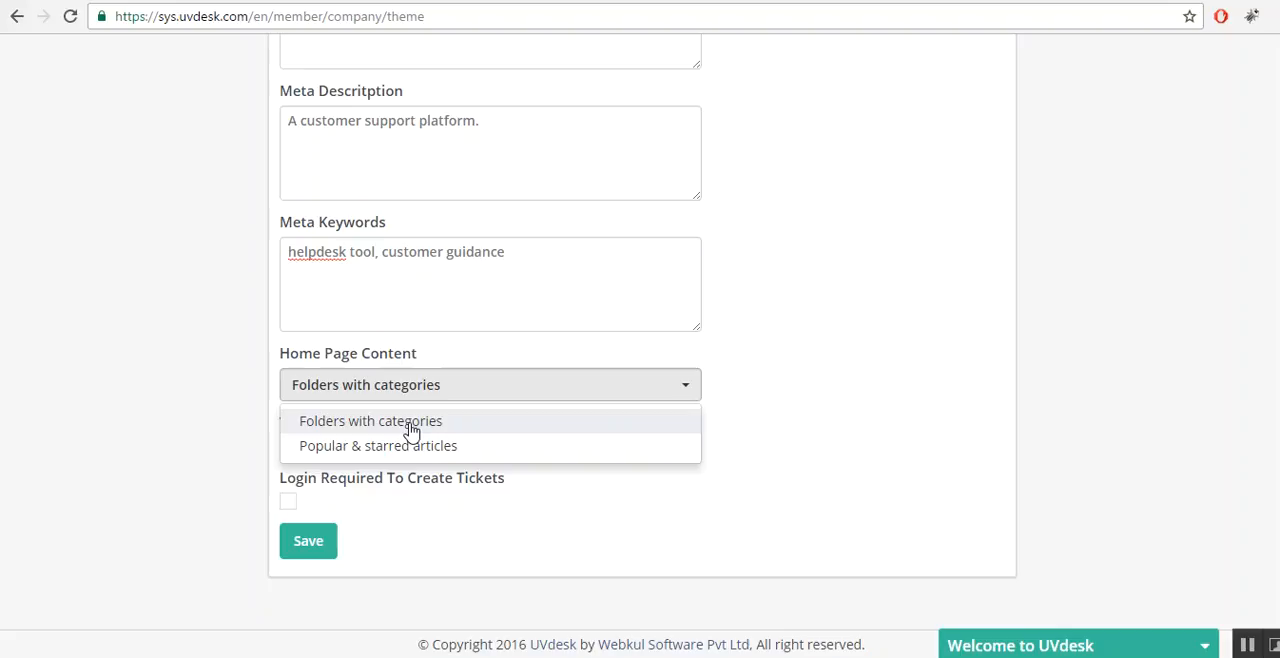
mouse_move(412, 438)
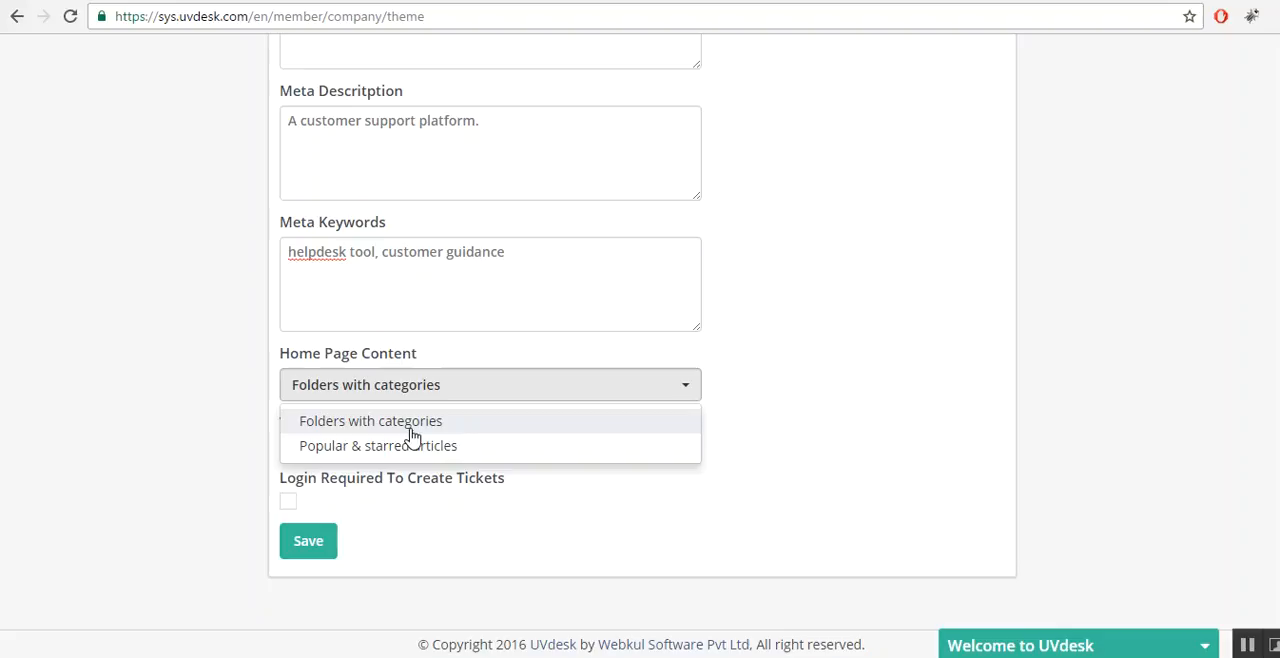
click(378, 444)
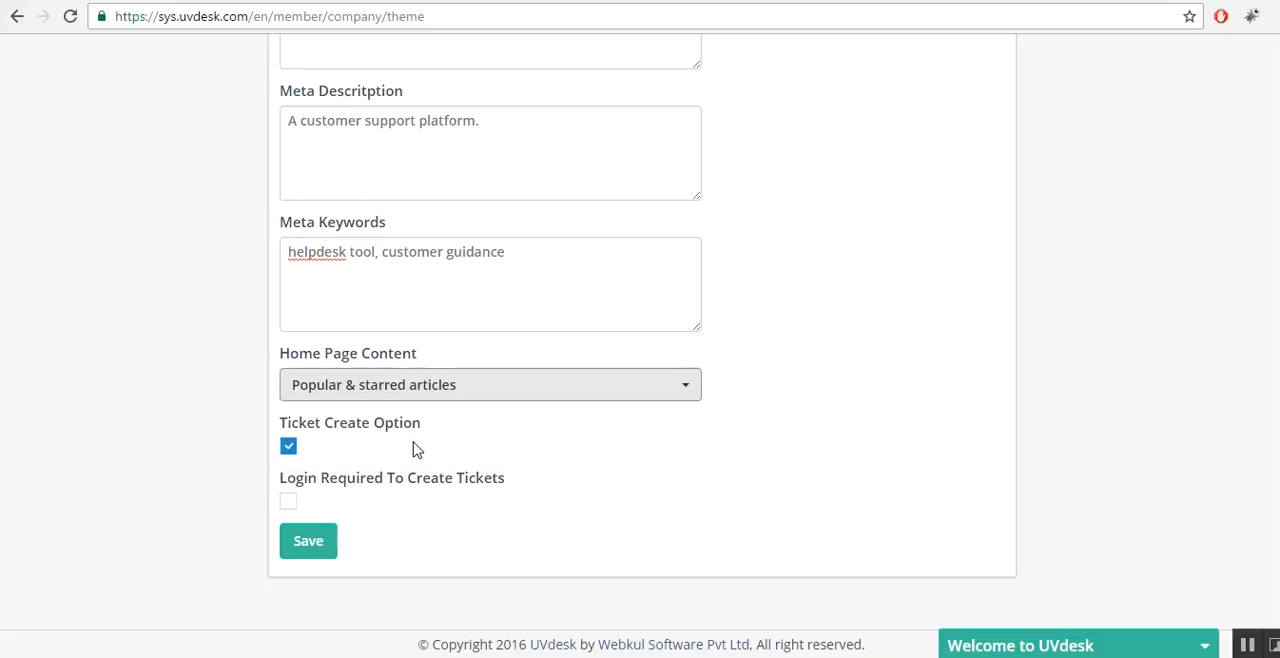
mouse_move(504, 428)
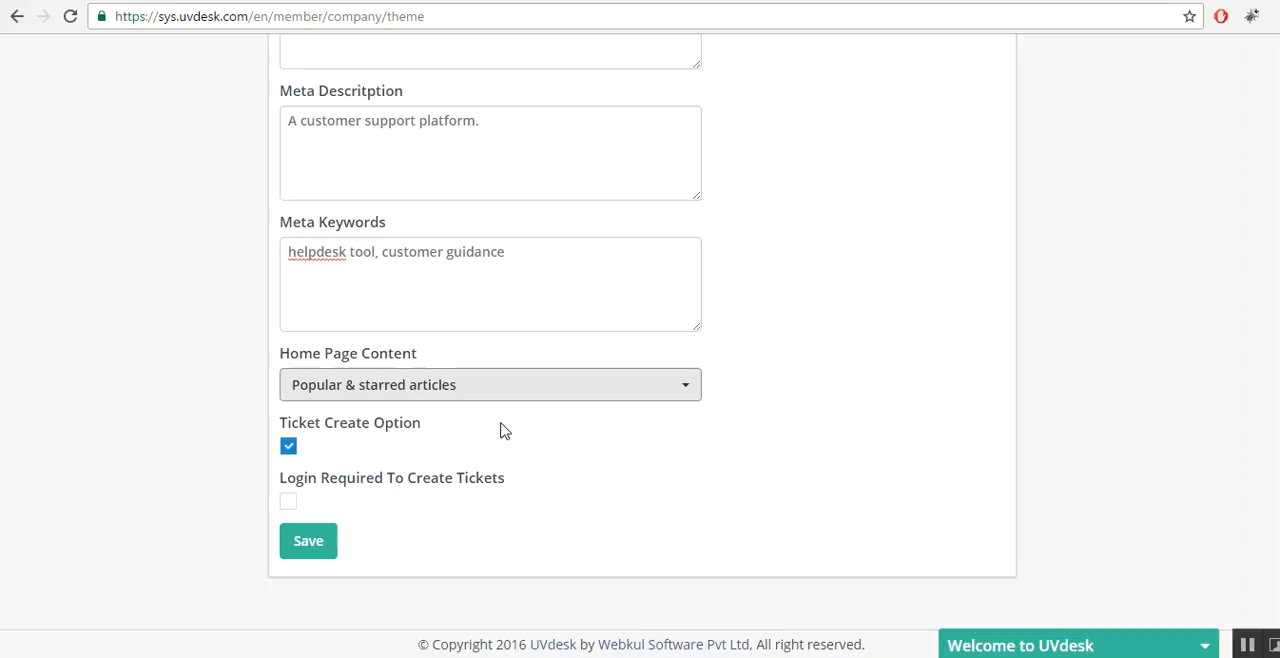
mouse_move(676, 398)
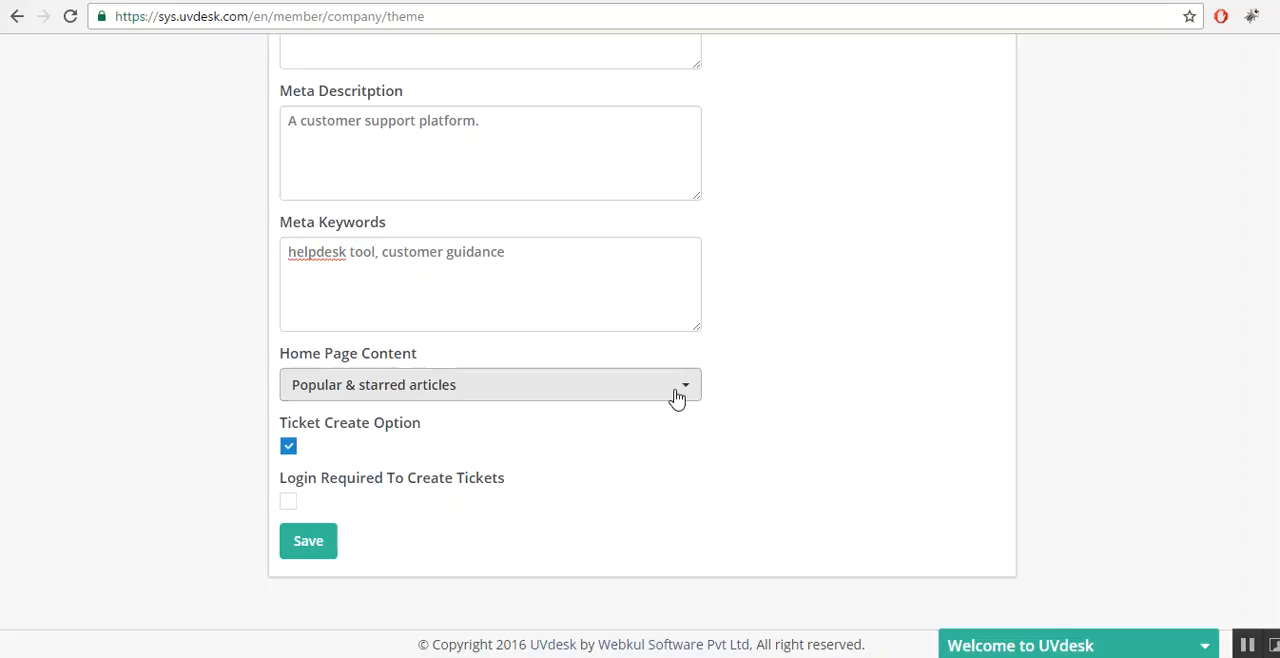
click(490, 384)
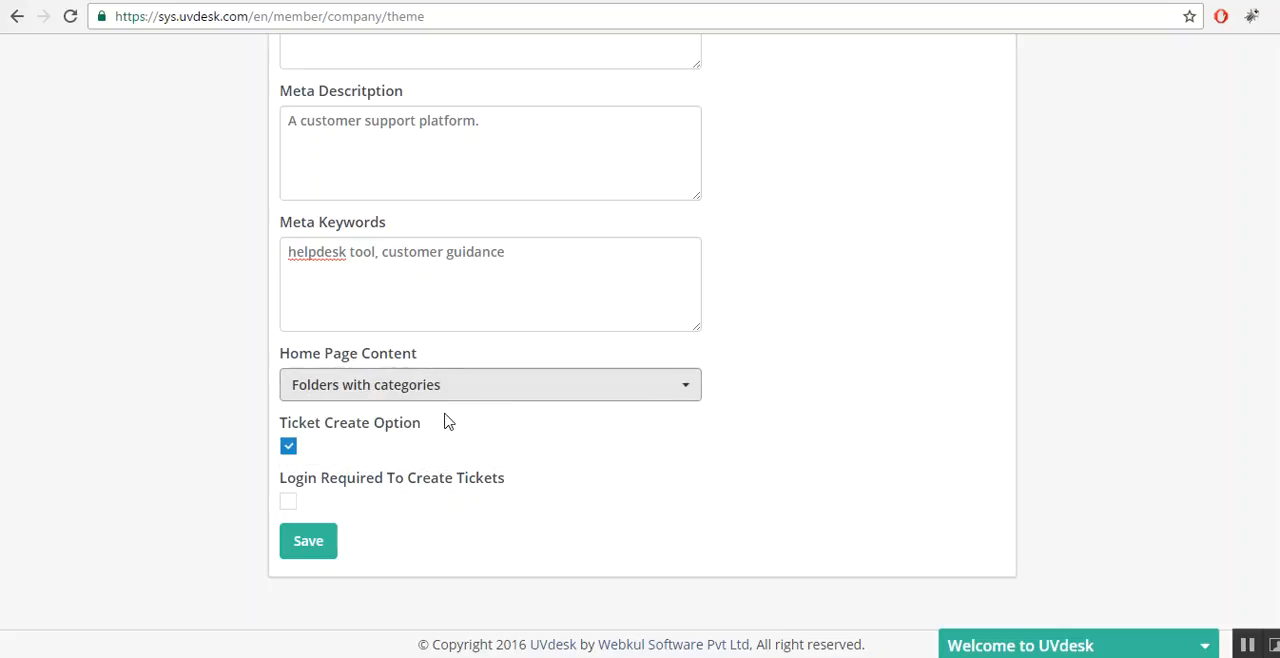
mouse_move(320, 448)
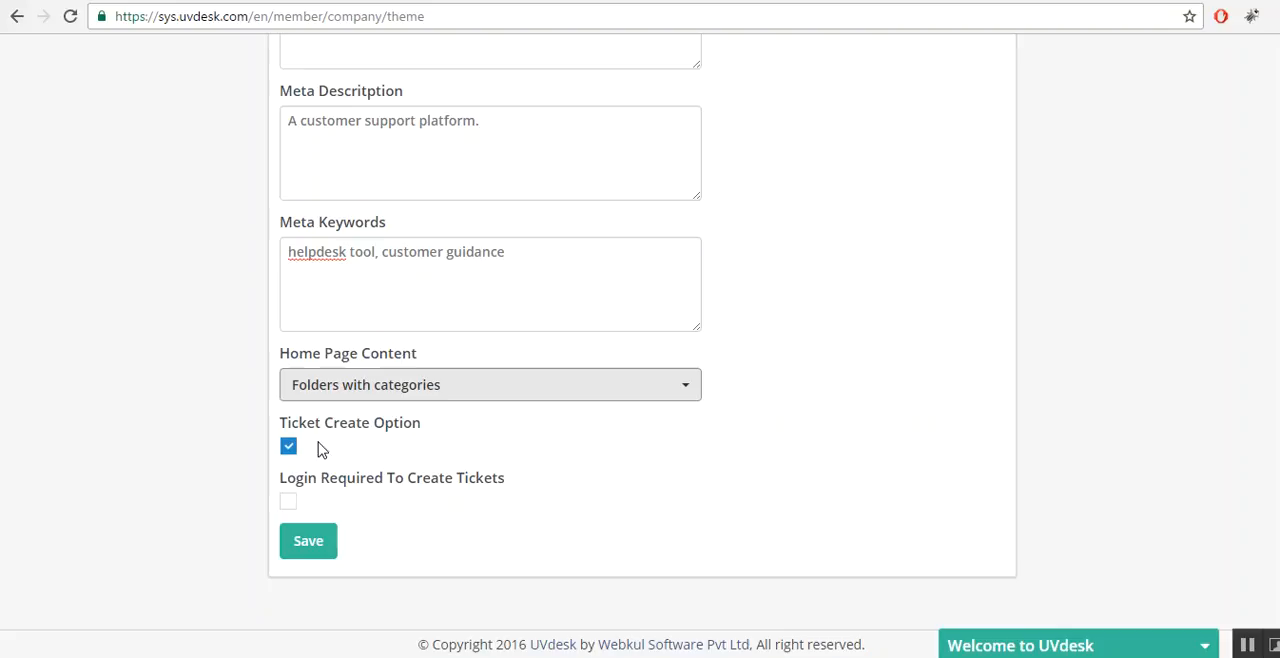
mouse_move(288, 450)
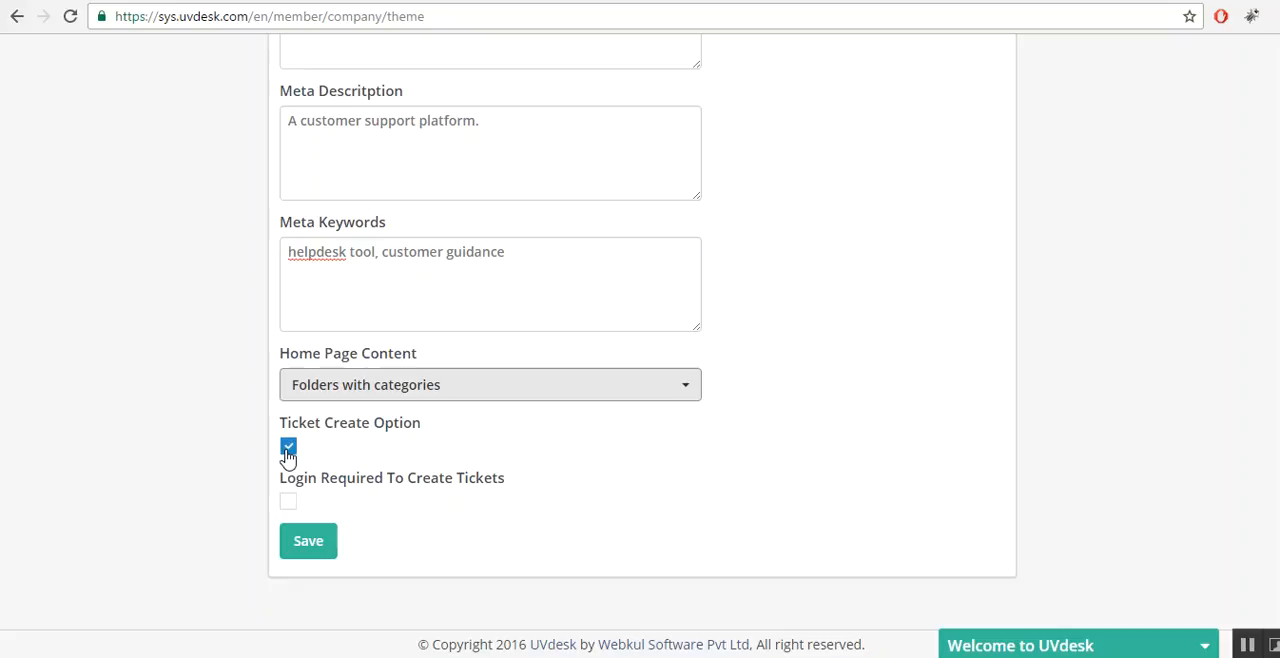
Leave Ticket Create Option ticked and Login Required To Create Tickets unticked after toggling both.
click(288, 448)
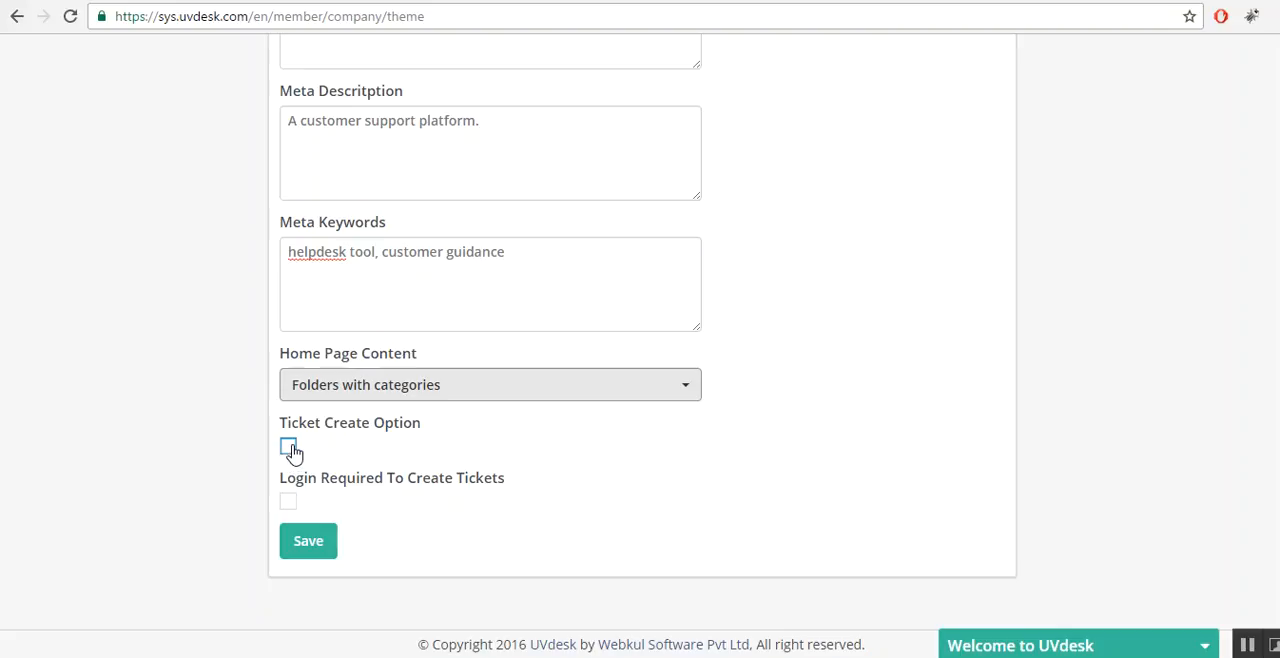
click(288, 446)
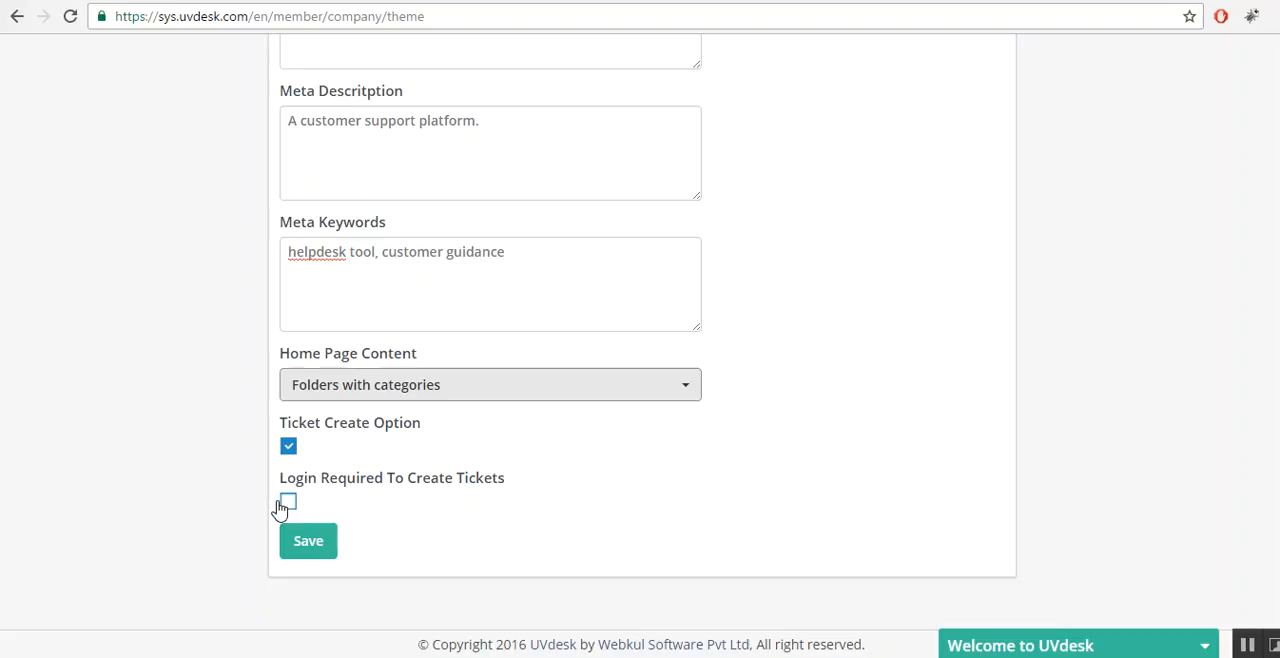
click(288, 500)
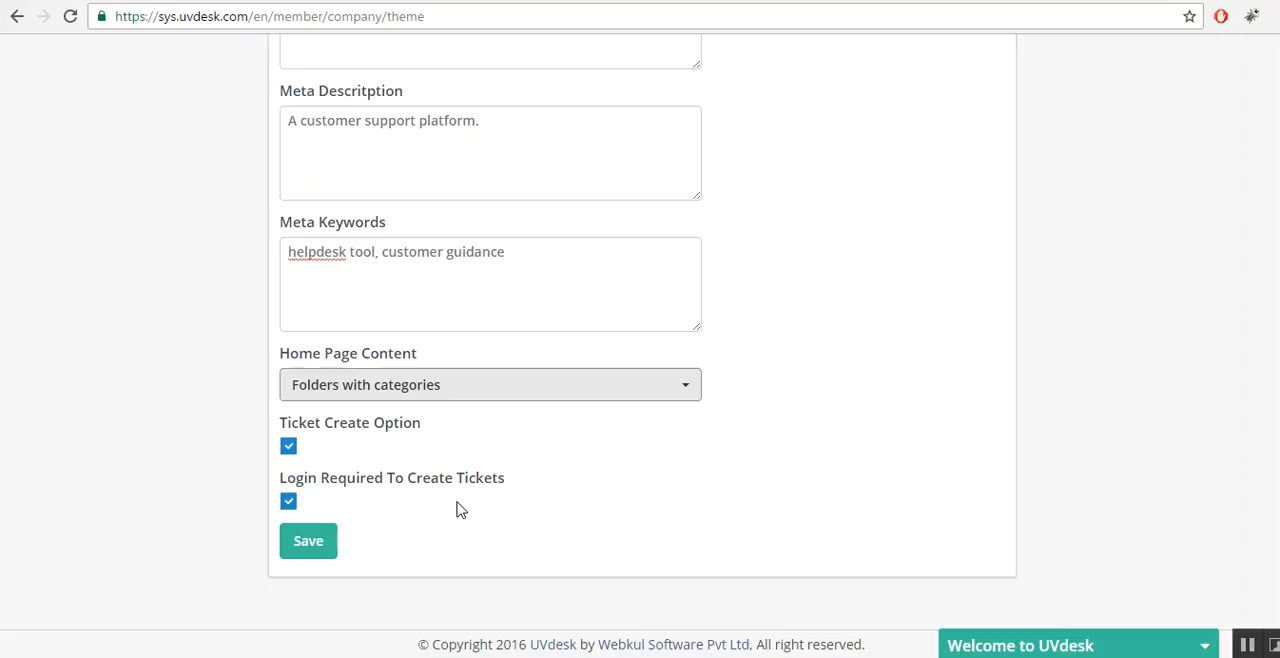
click(288, 500)
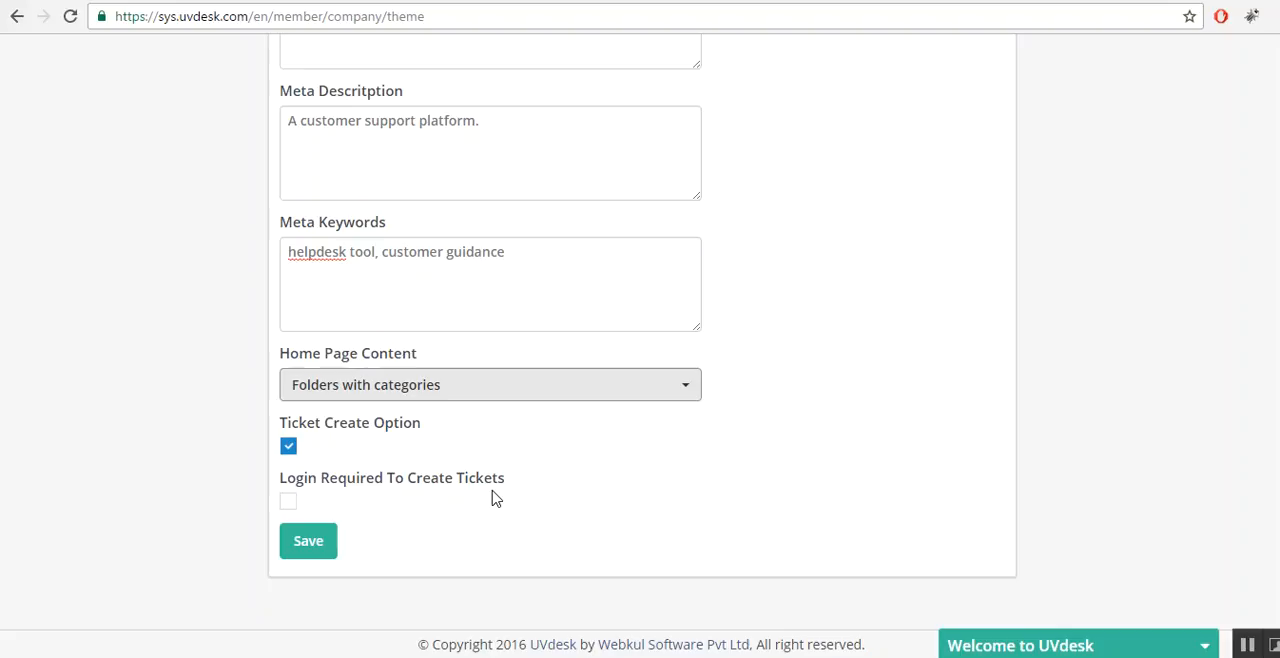
mouse_move(438, 536)
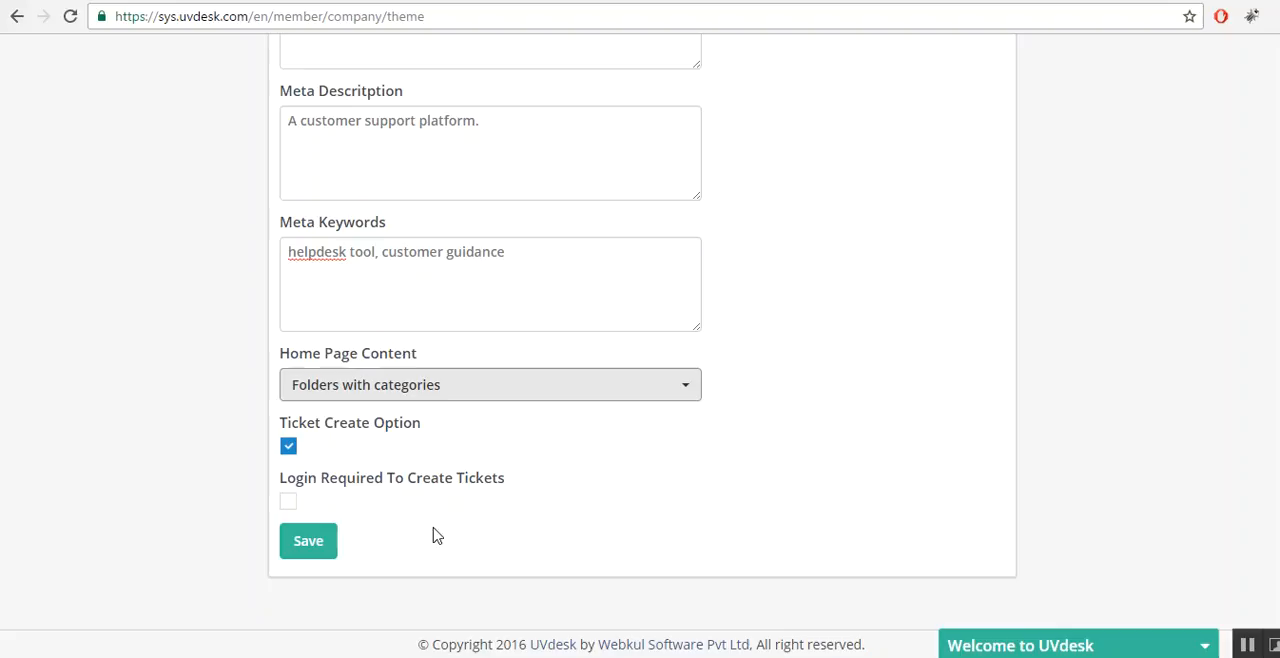
mouse_move(308, 542)
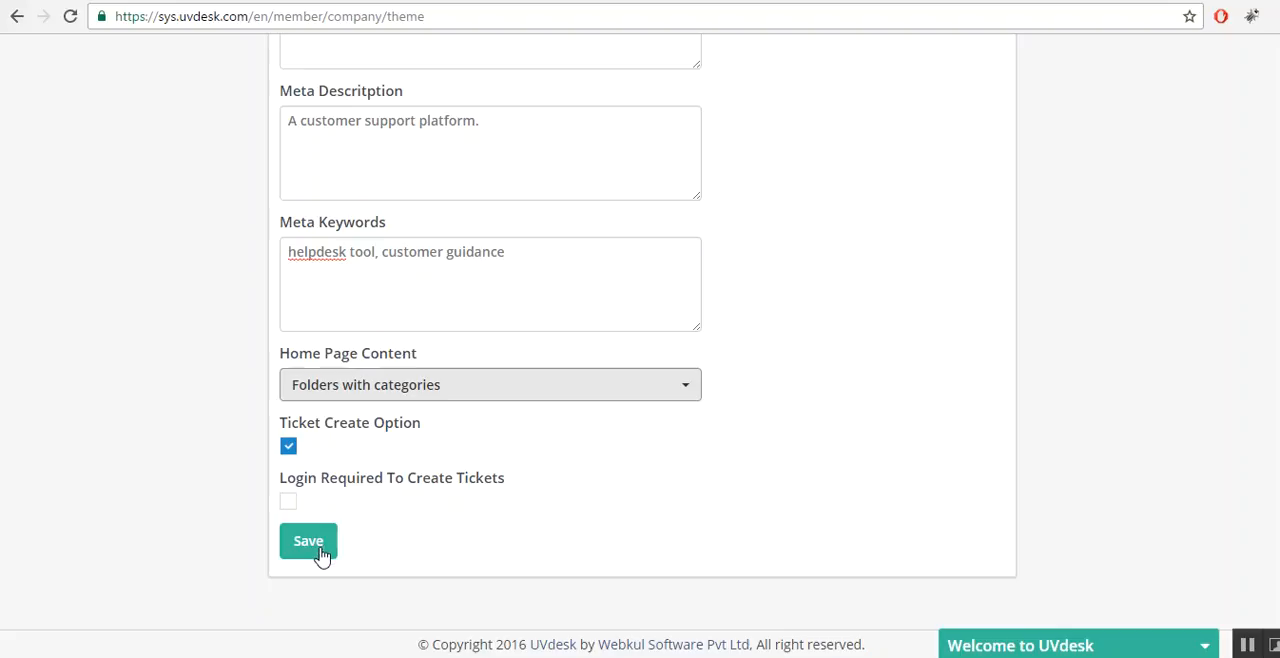
Save the theme and customization settings and get the success confirmation.
click(308, 540)
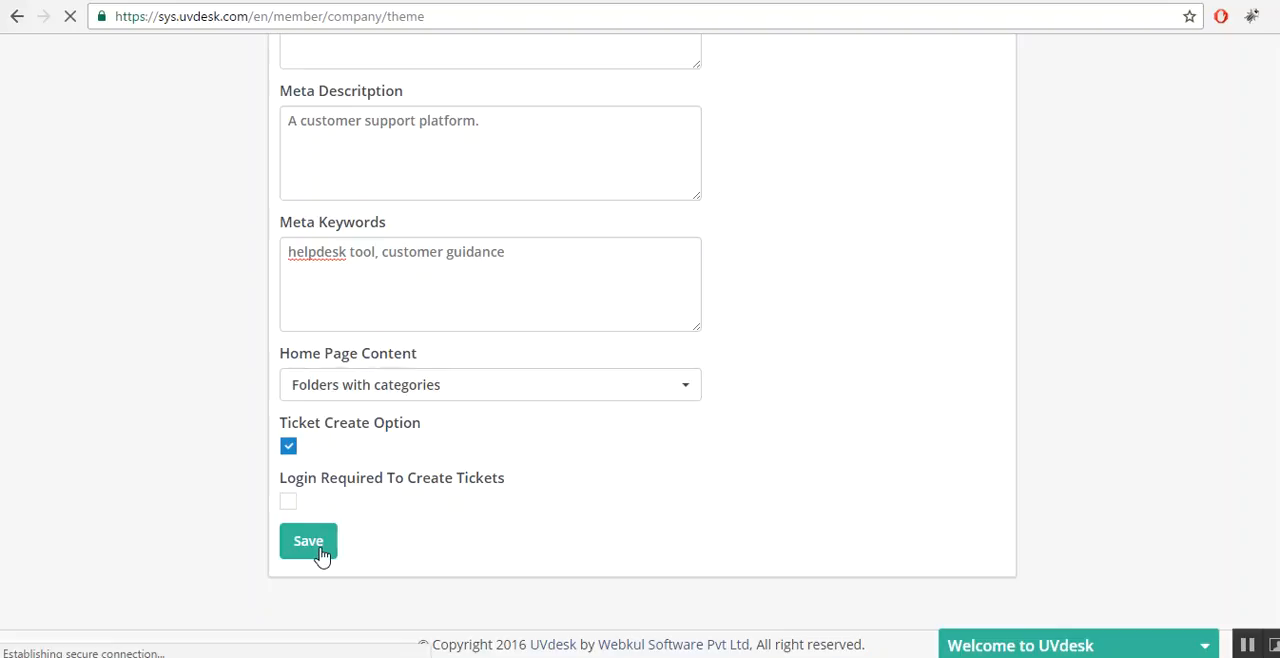
click(308, 540)
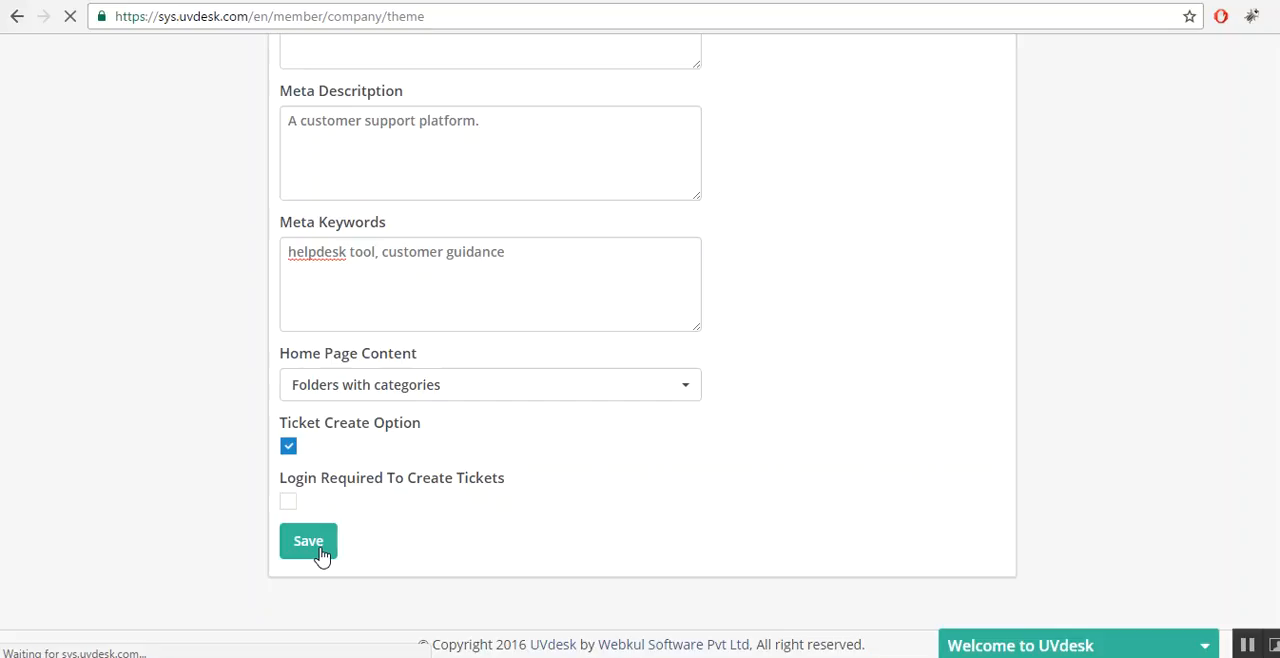
click(308, 540)
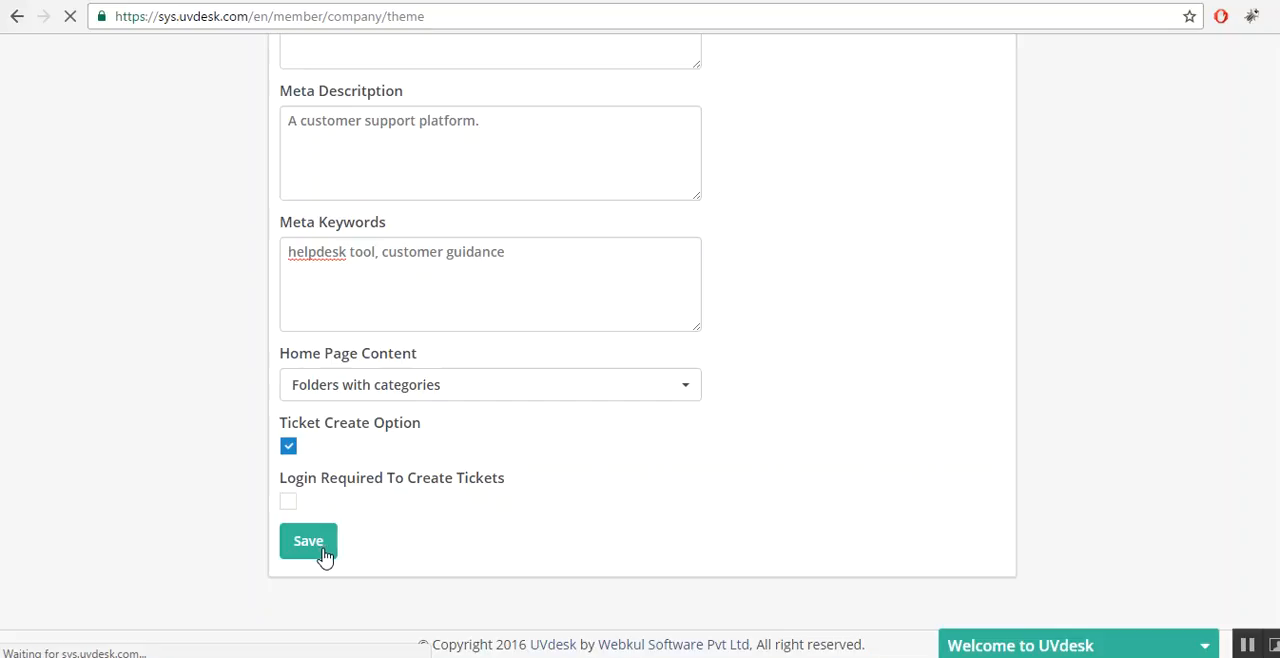
click(308, 540)
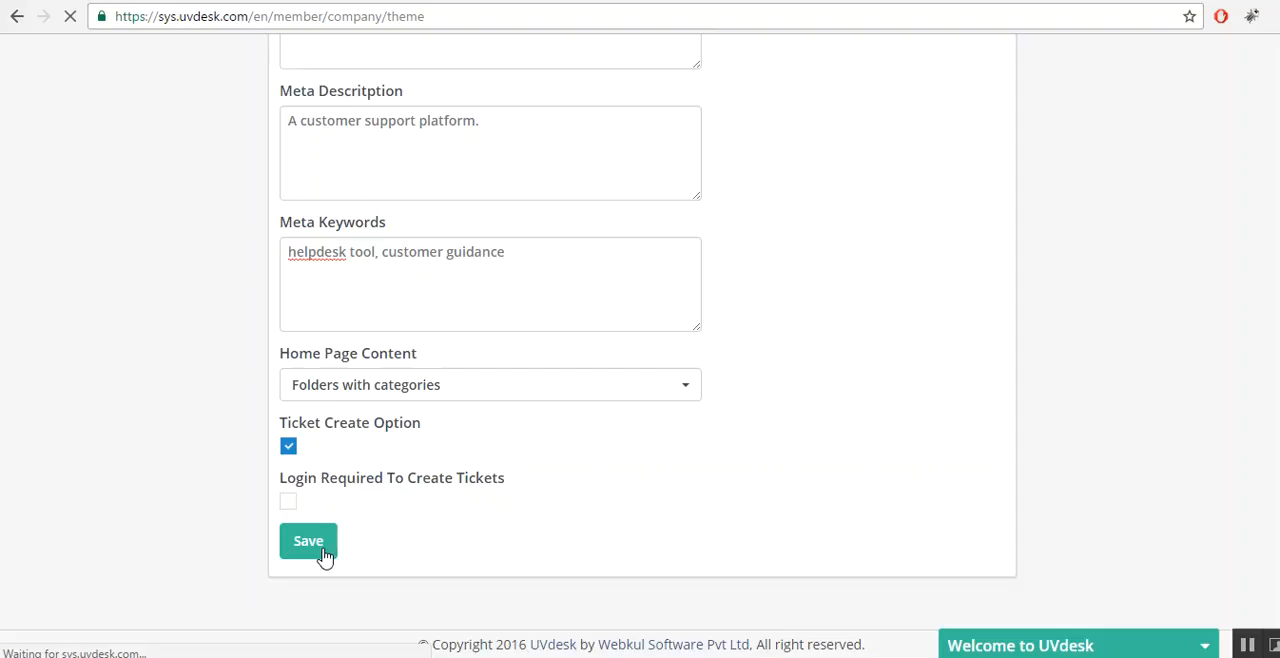
click(308, 540)
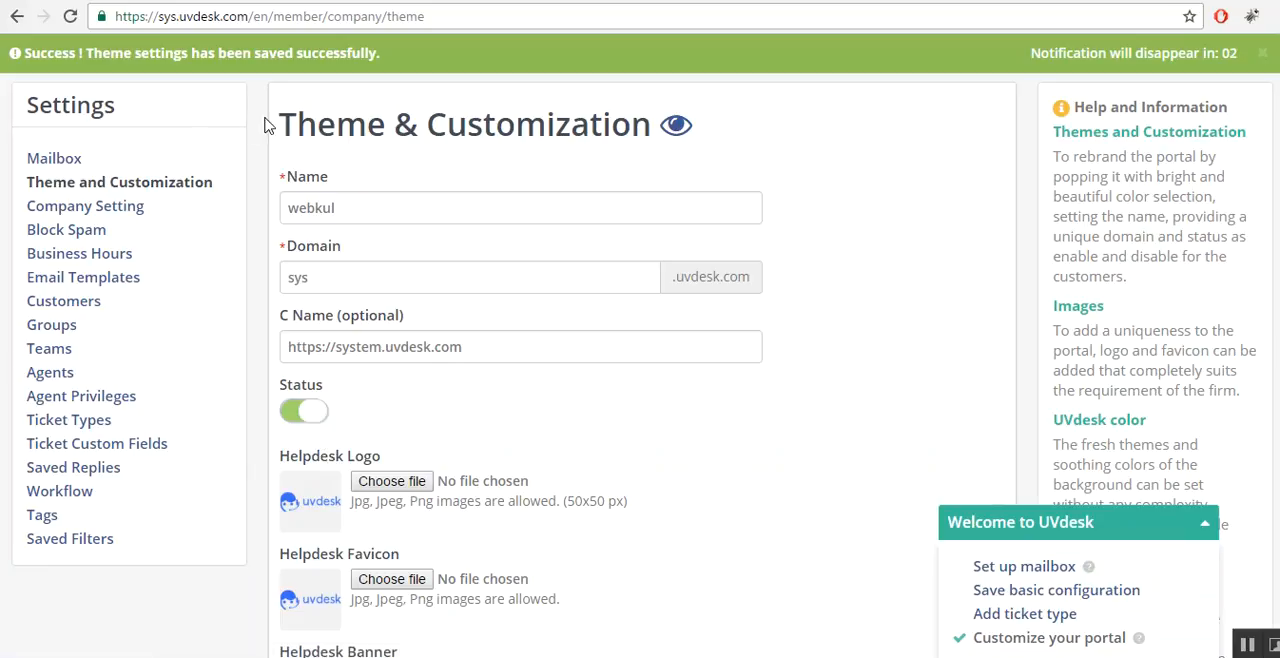
mouse_move(676, 128)
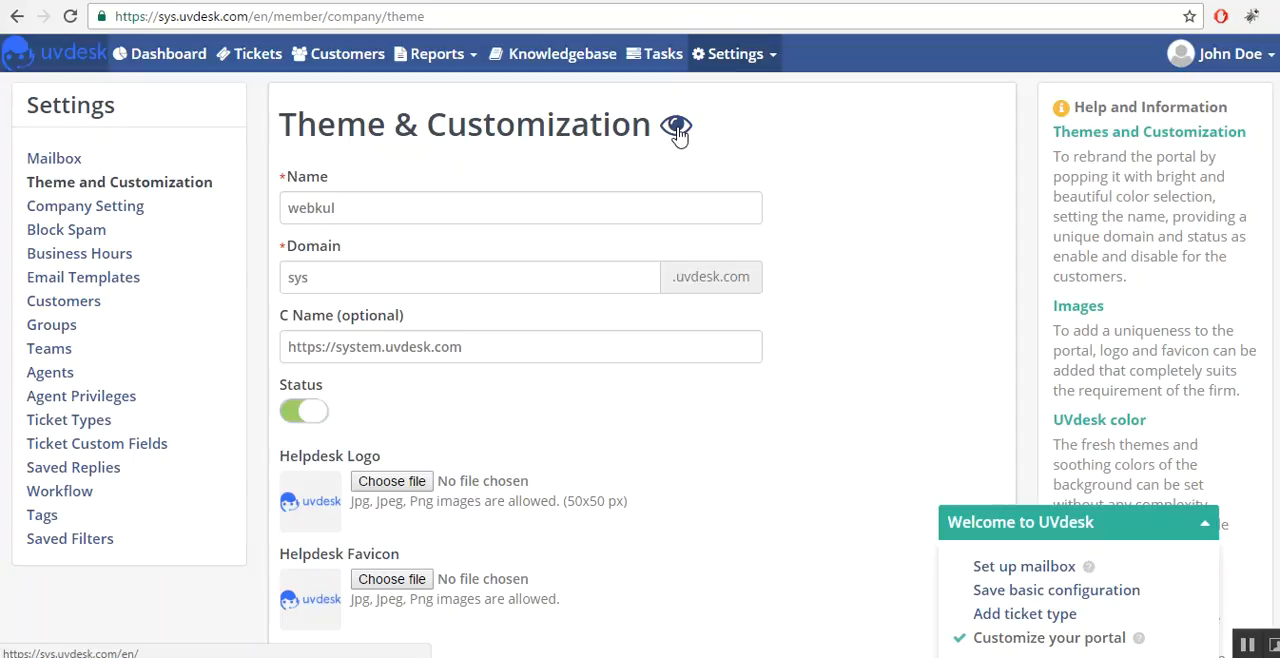
Preview the customized webkul customer portal with its "Hi! How can I help you?" greeting.
click(676, 124)
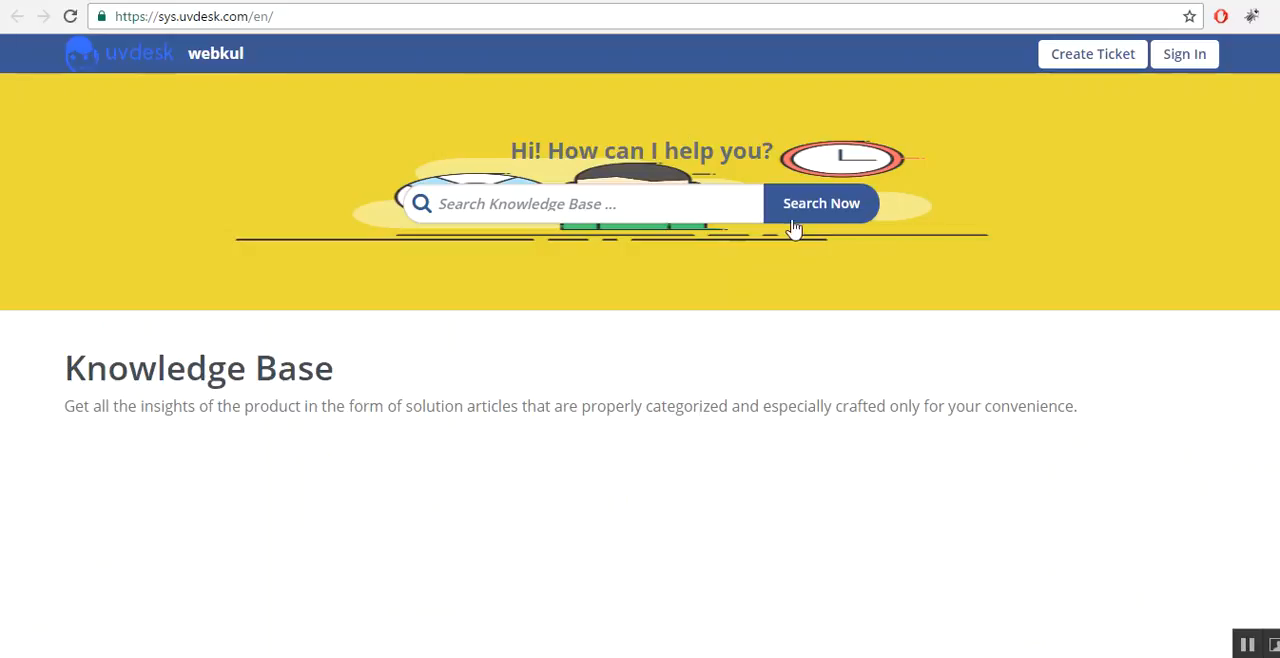
mouse_move(640, 366)
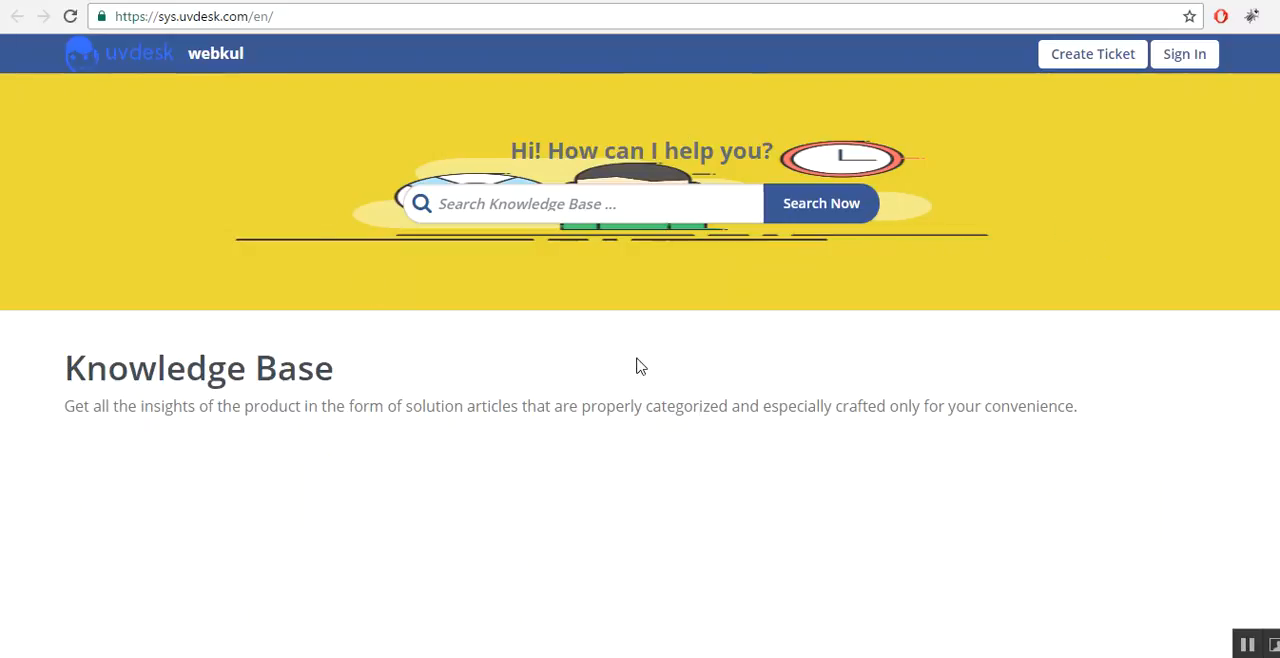
mouse_move(1188, 406)
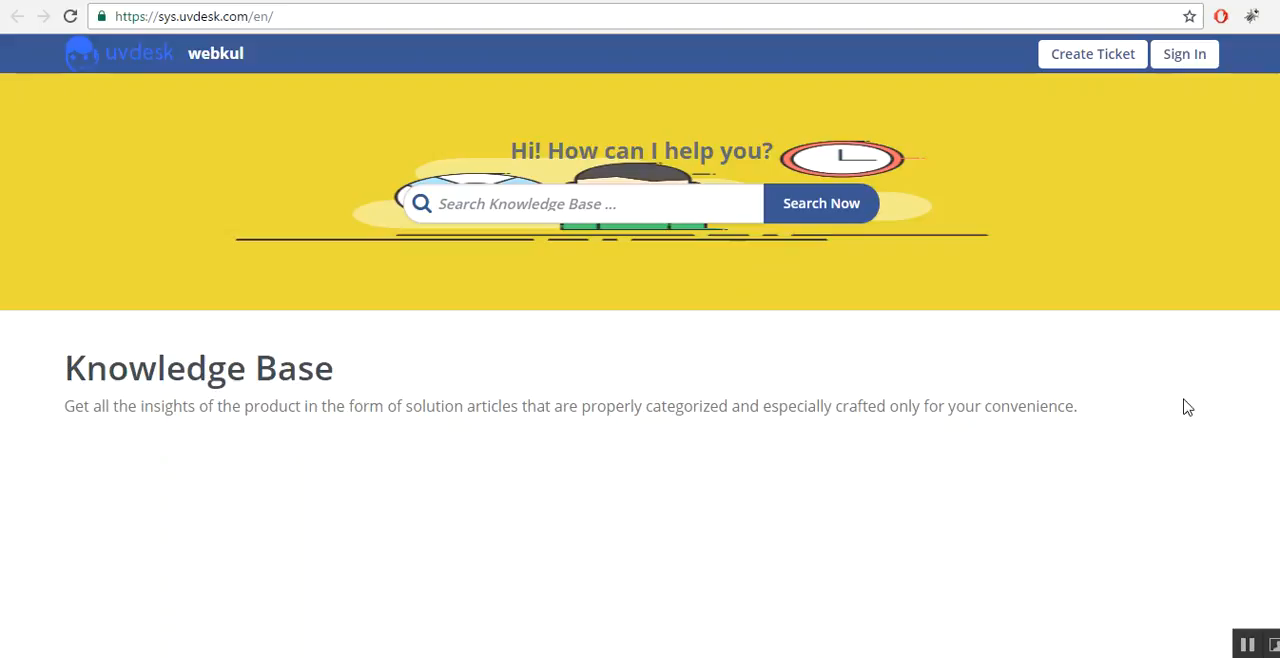
scroll(down, 3)
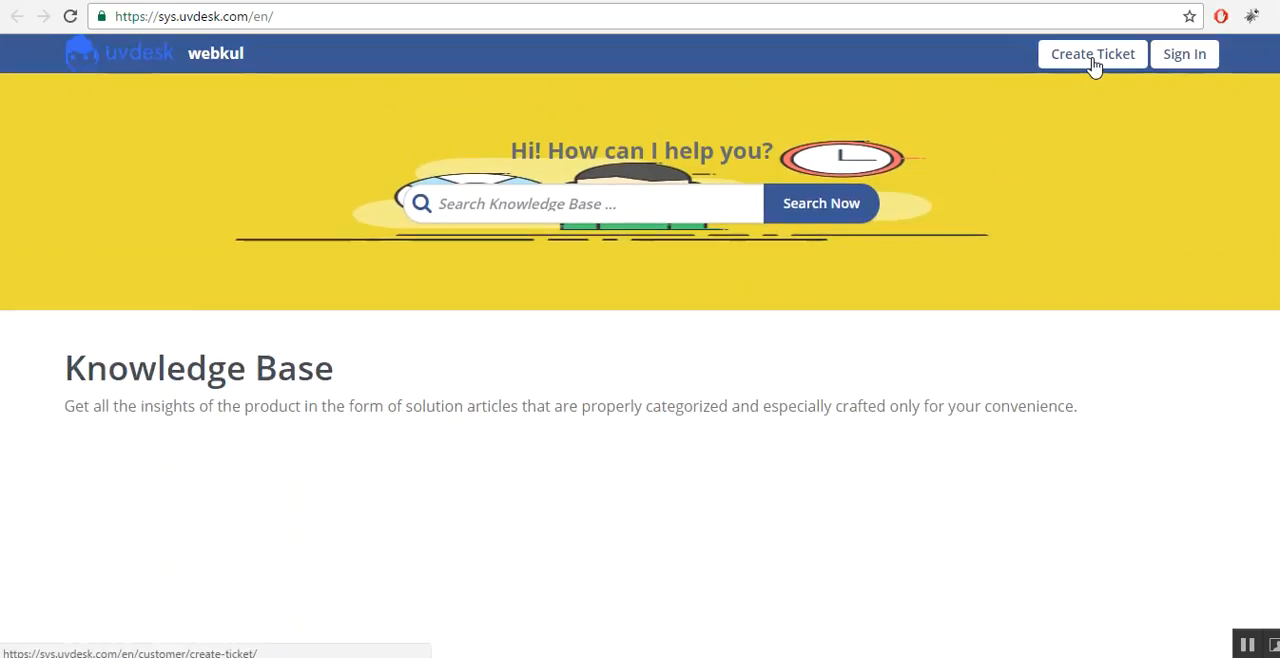
mouse_move(1076, 68)
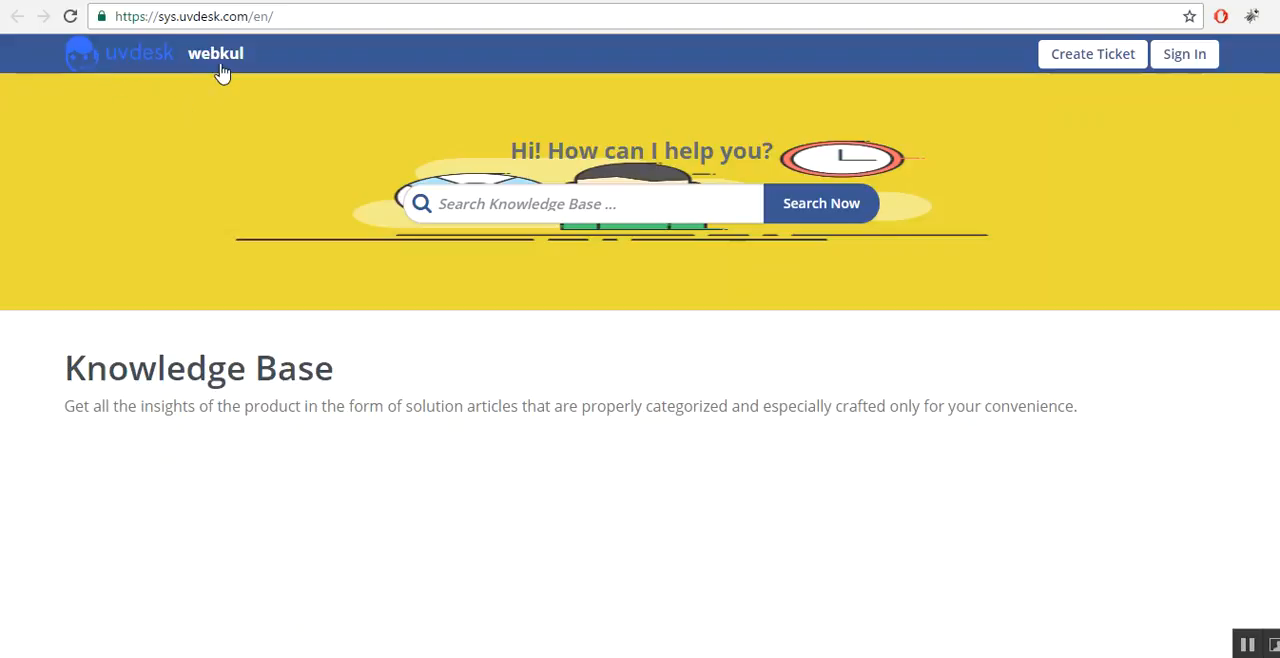
mouse_move(224, 68)
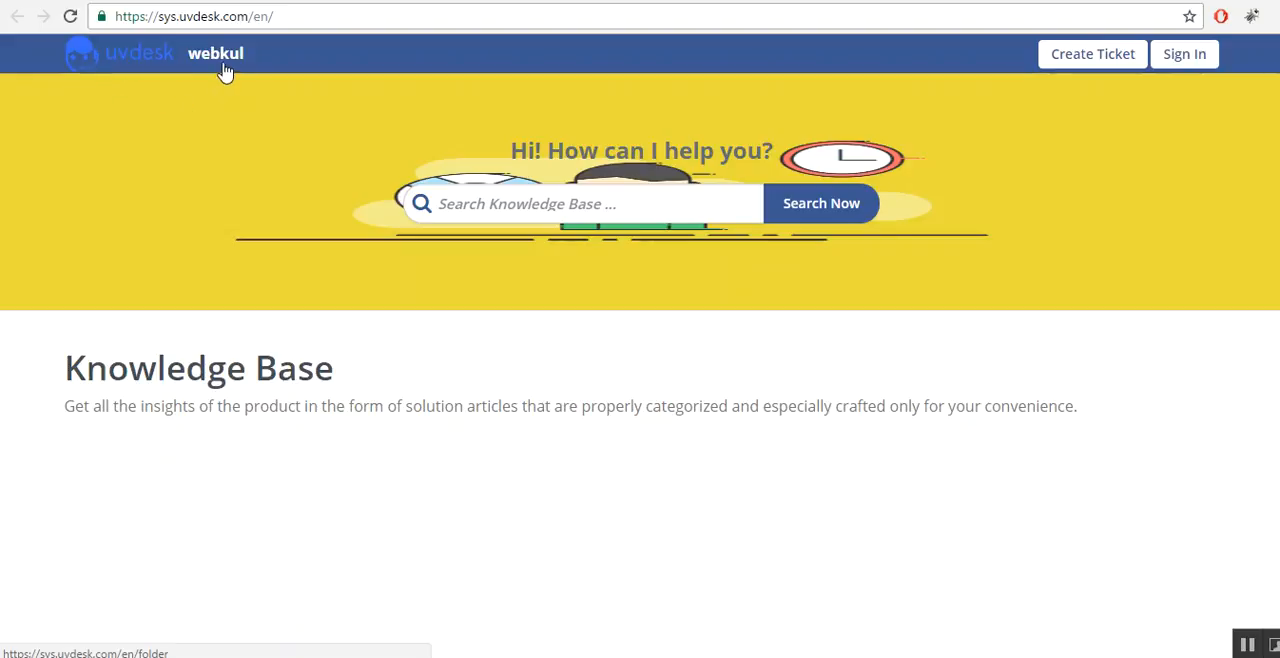
mouse_move(504, 150)
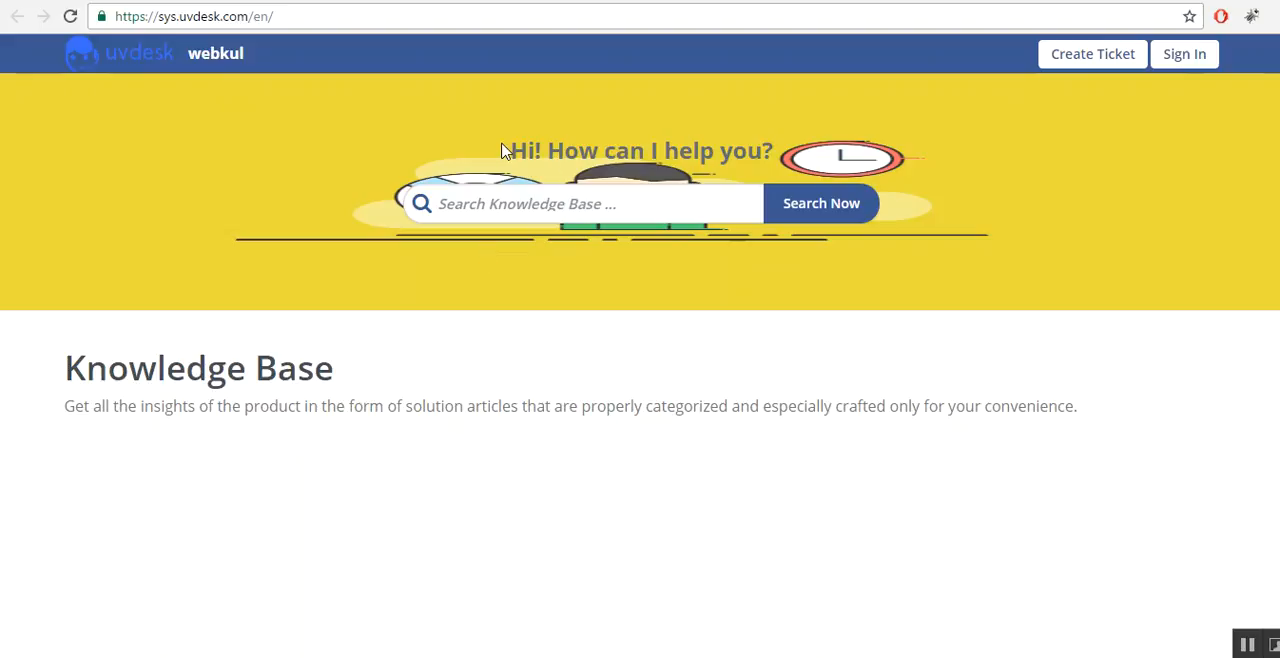
mouse_move(772, 144)
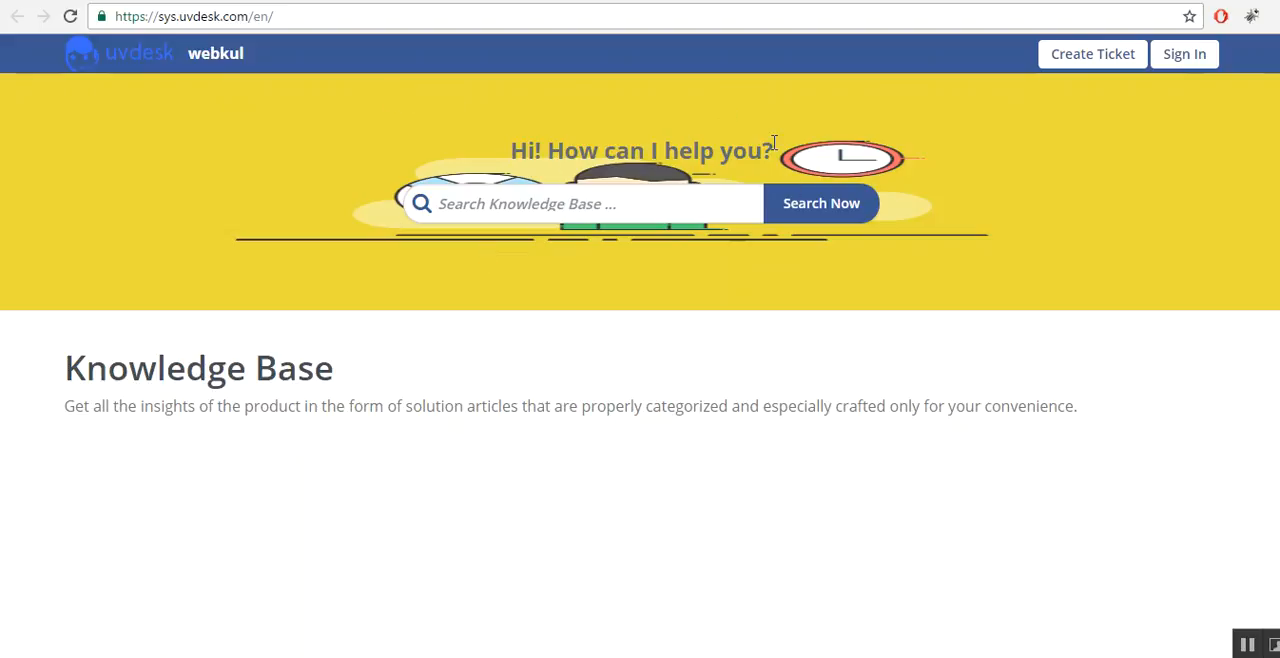
mouse_move(84, 372)
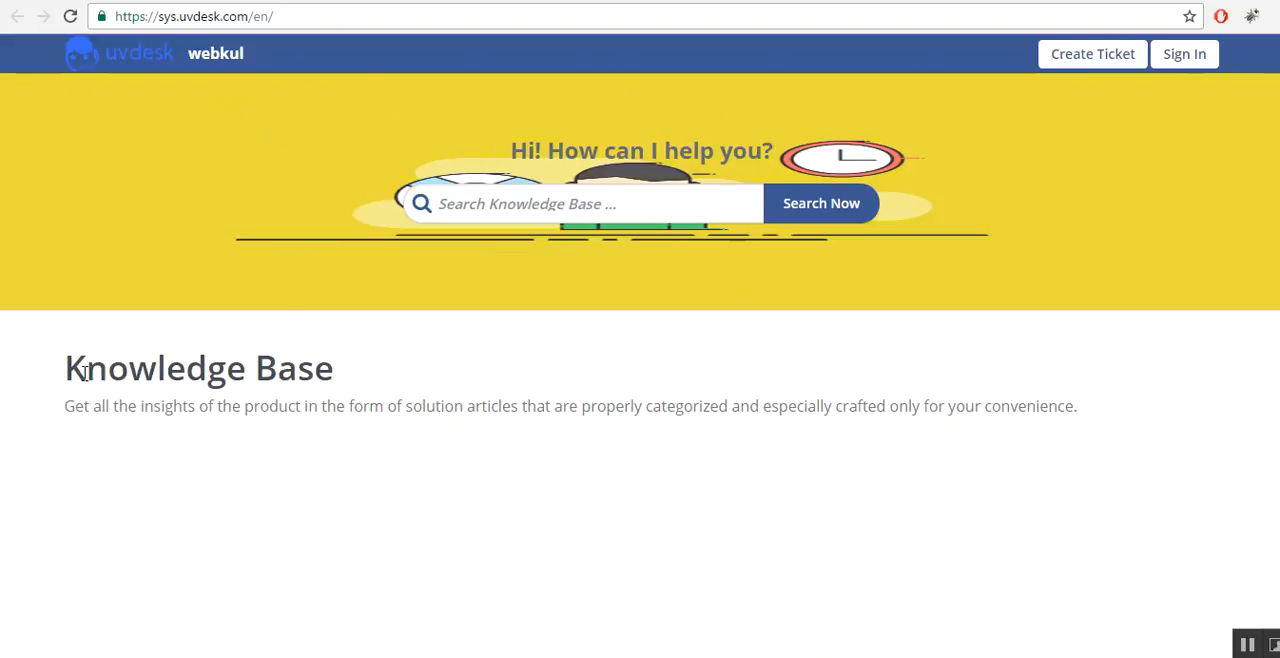
mouse_move(66, 356)
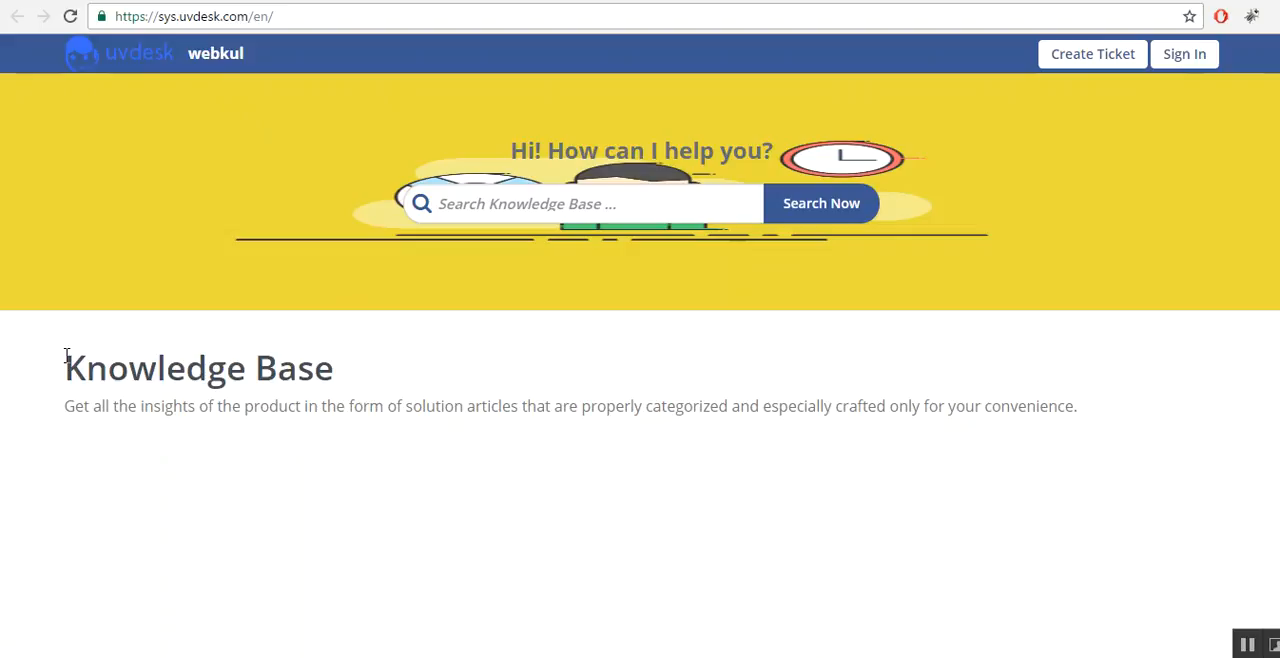
mouse_move(820, 416)
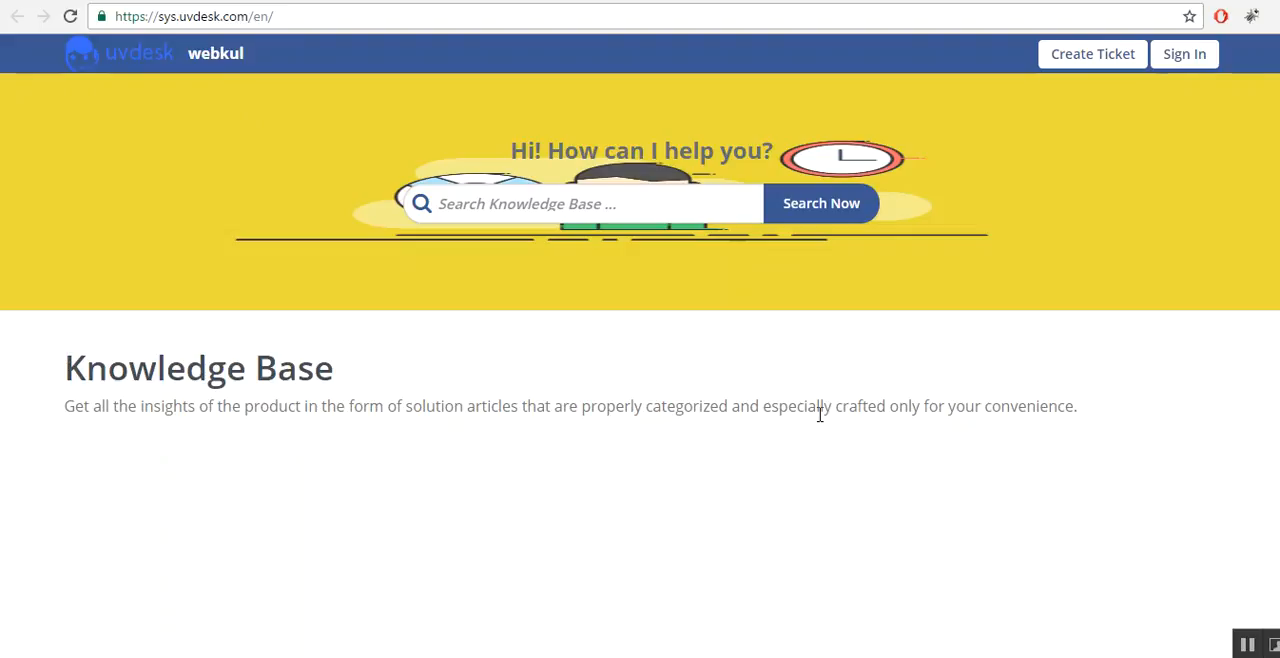
mouse_move(664, 402)
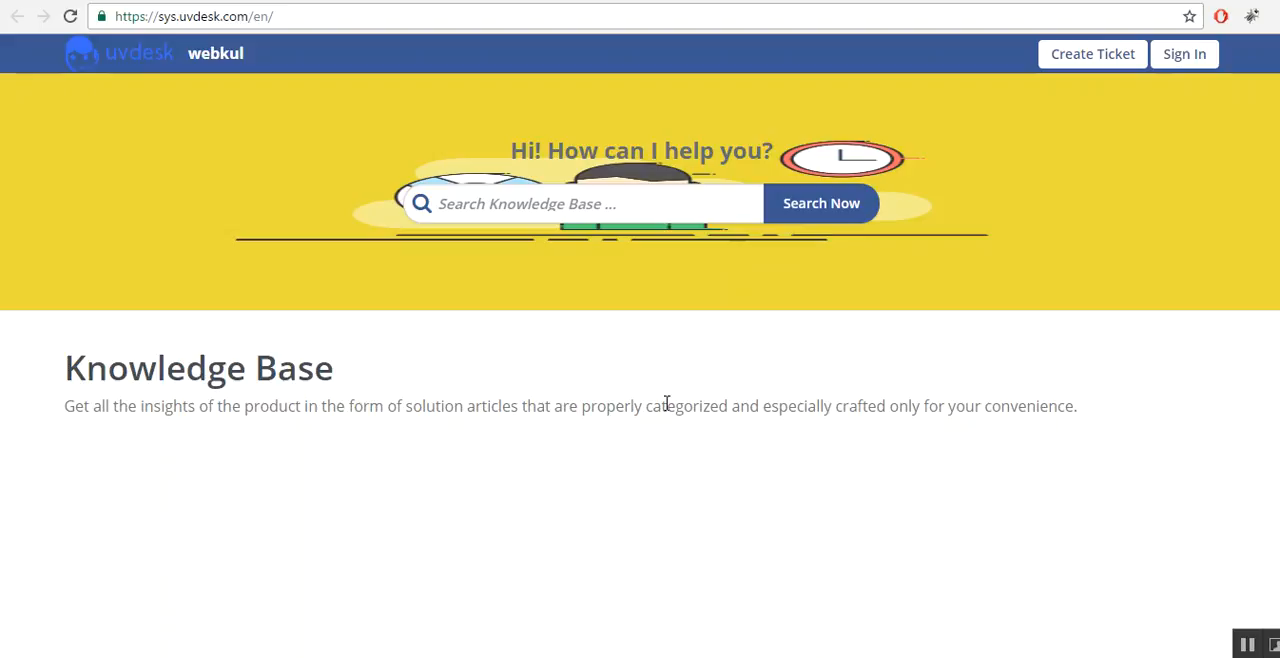